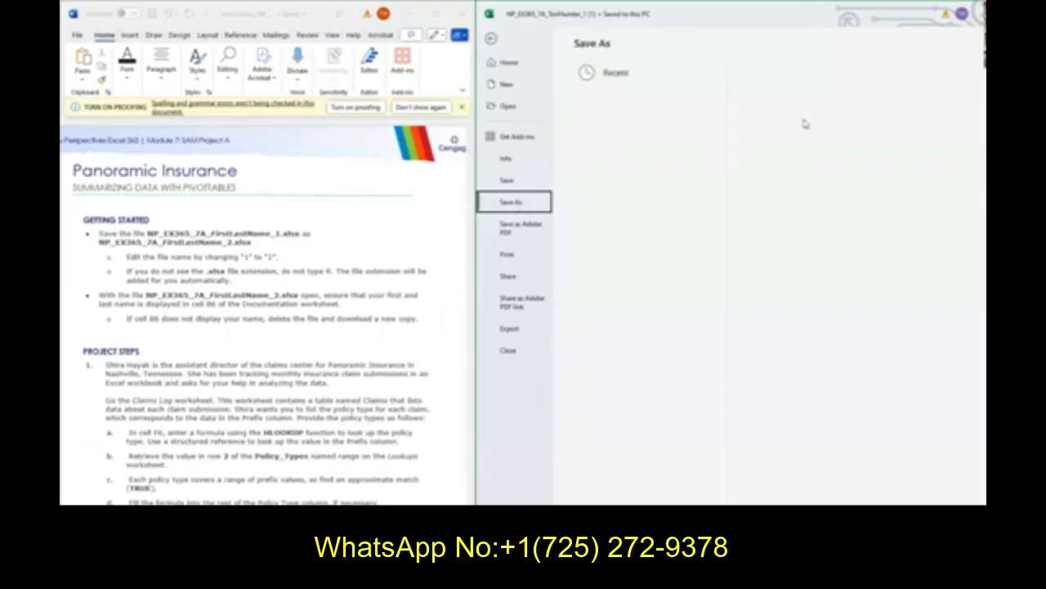
Step: Save the workbook to This PC as a copy with 2 ending its file name
click(617, 181)
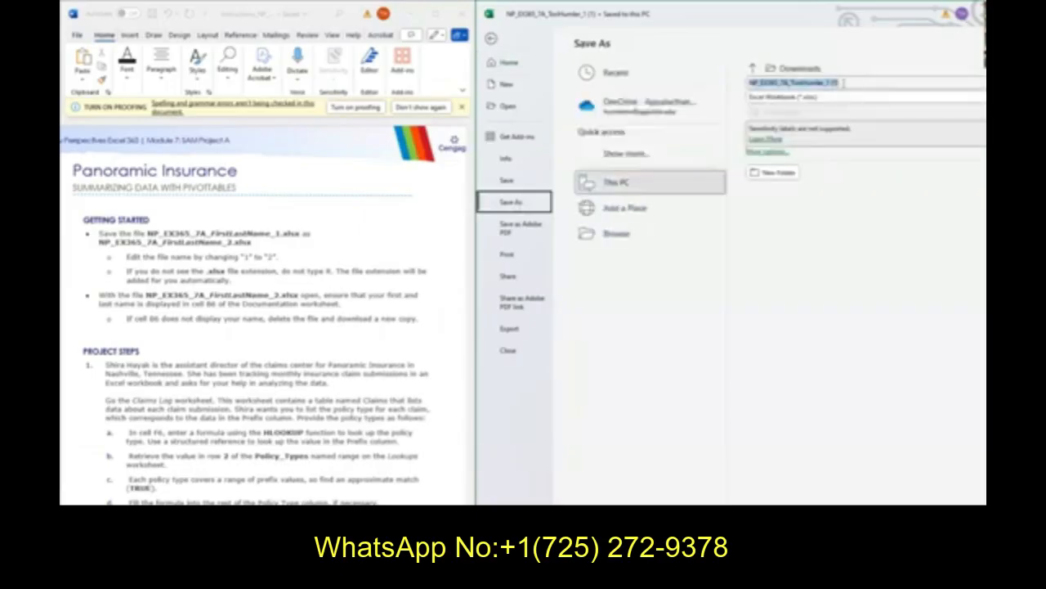
click(617, 182)
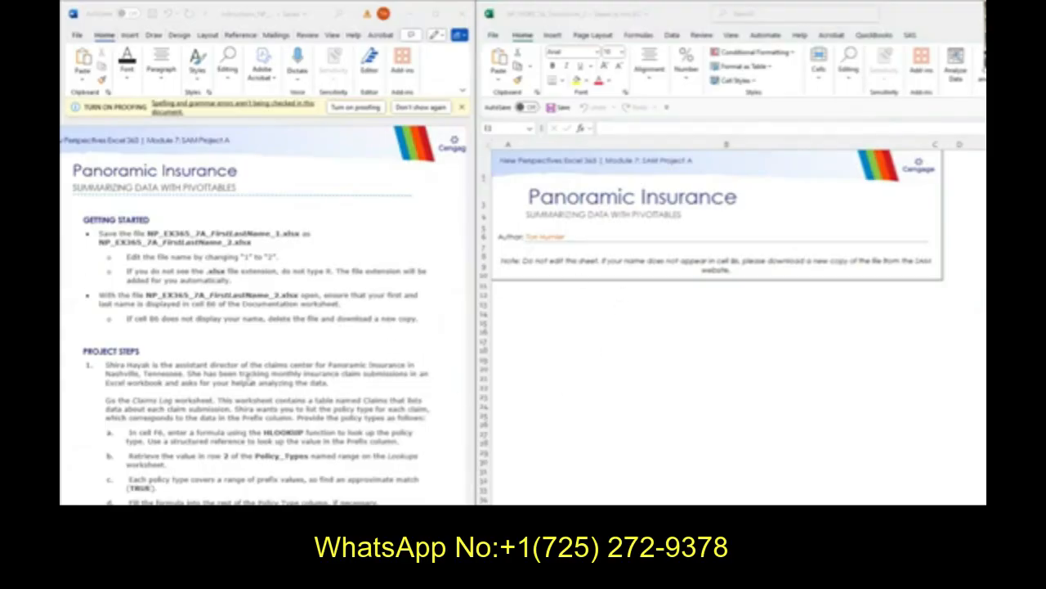
Step: Review the Lookups sheet and check the range covered by Policy_Types
scroll(down, 3)
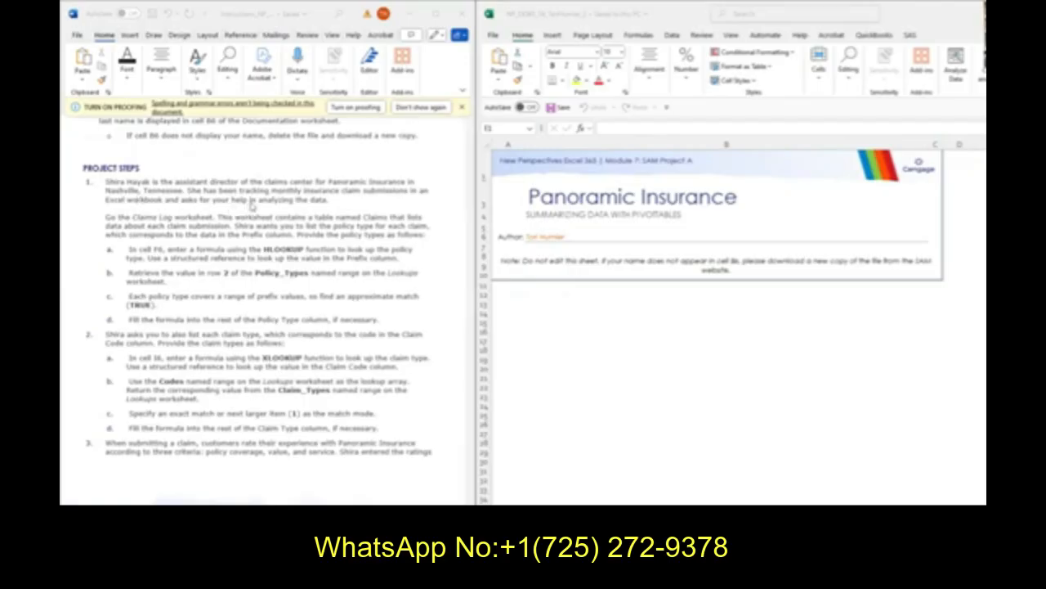
mouse_move(184, 211)
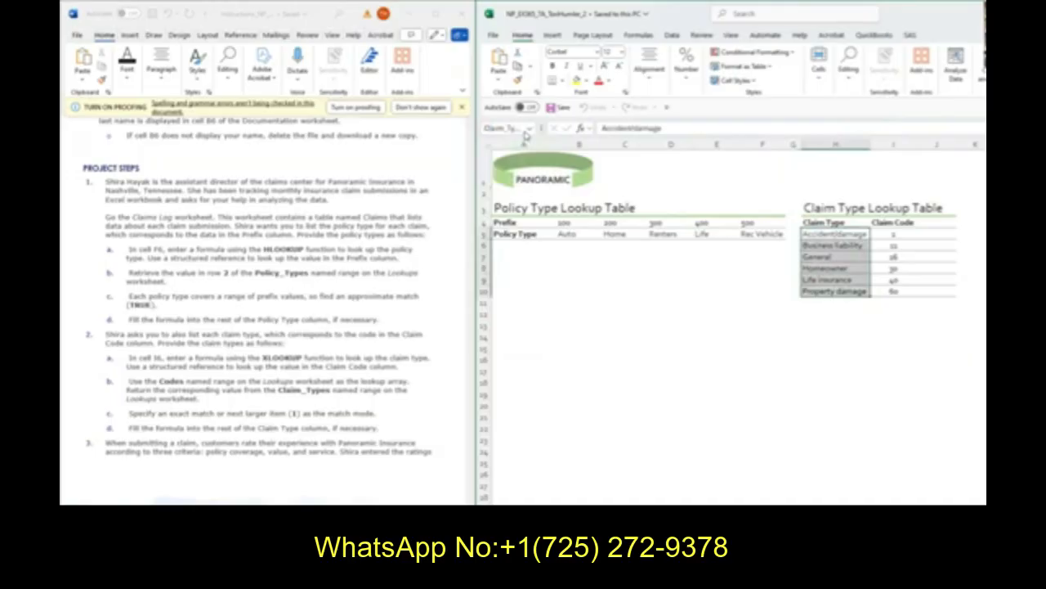
click(544, 176)
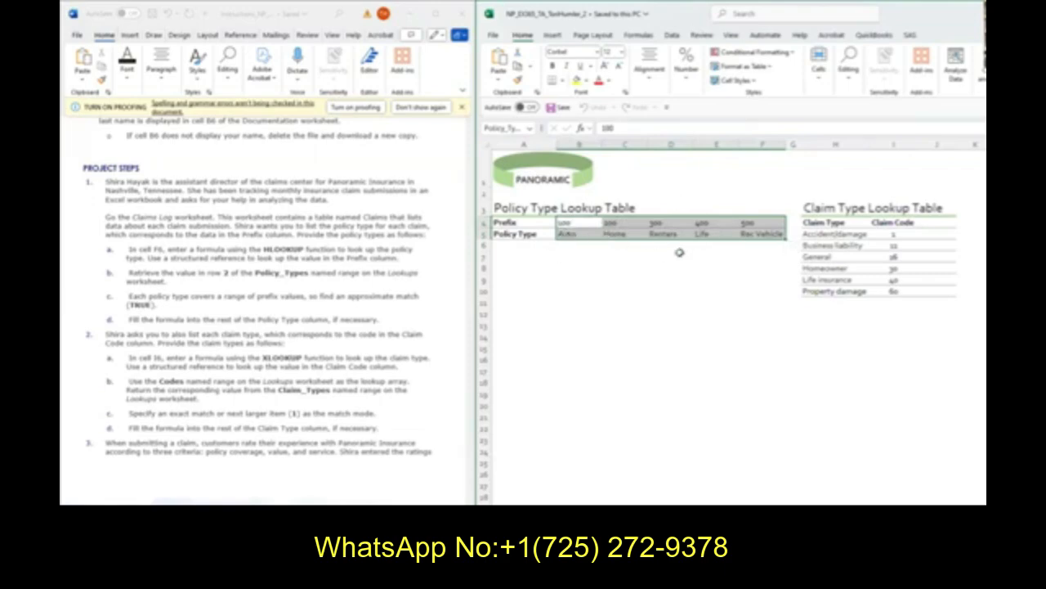
mouse_move(558, 302)
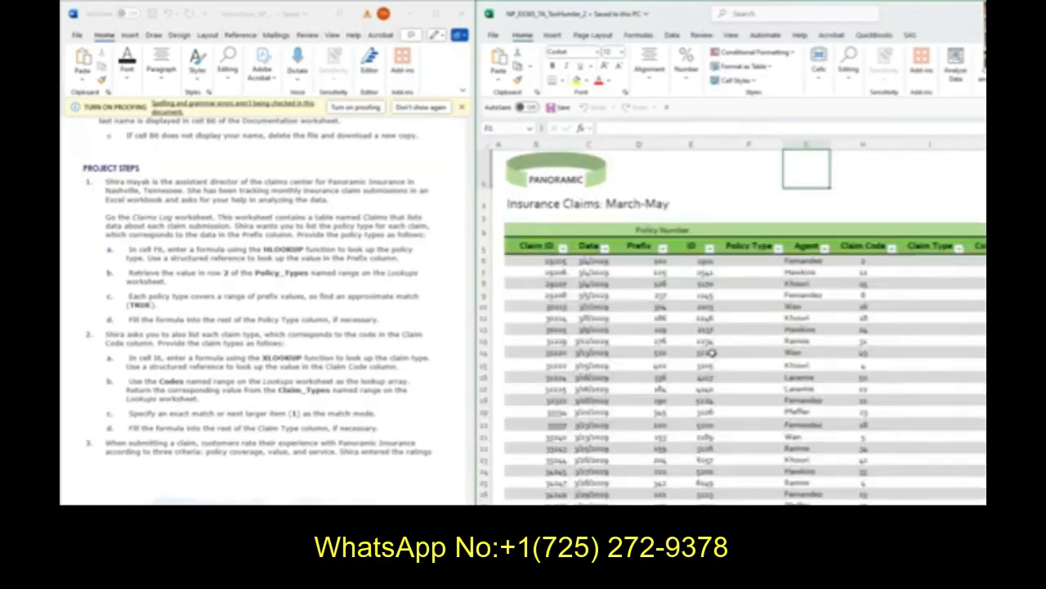
click(750, 260)
text(=HLOOKUP()
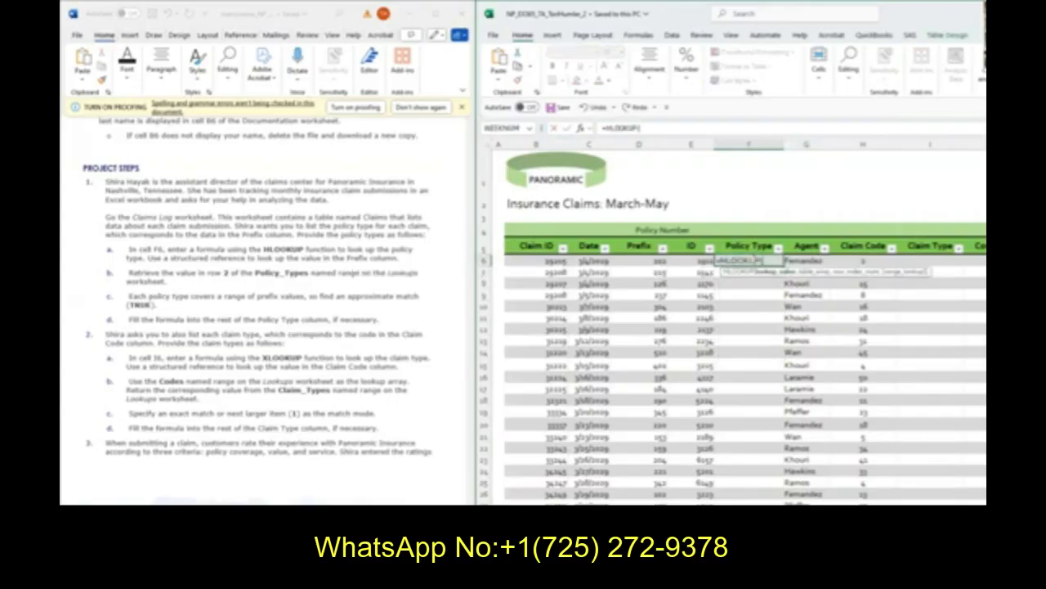
click(639, 261)
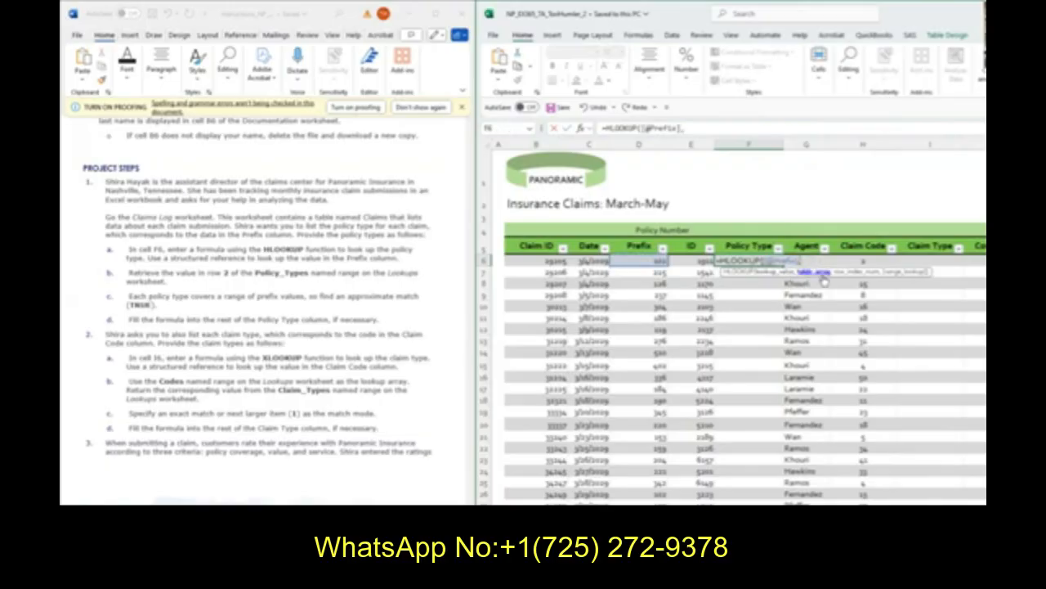
mouse_move(398, 285)
text(Policy_Types,2)
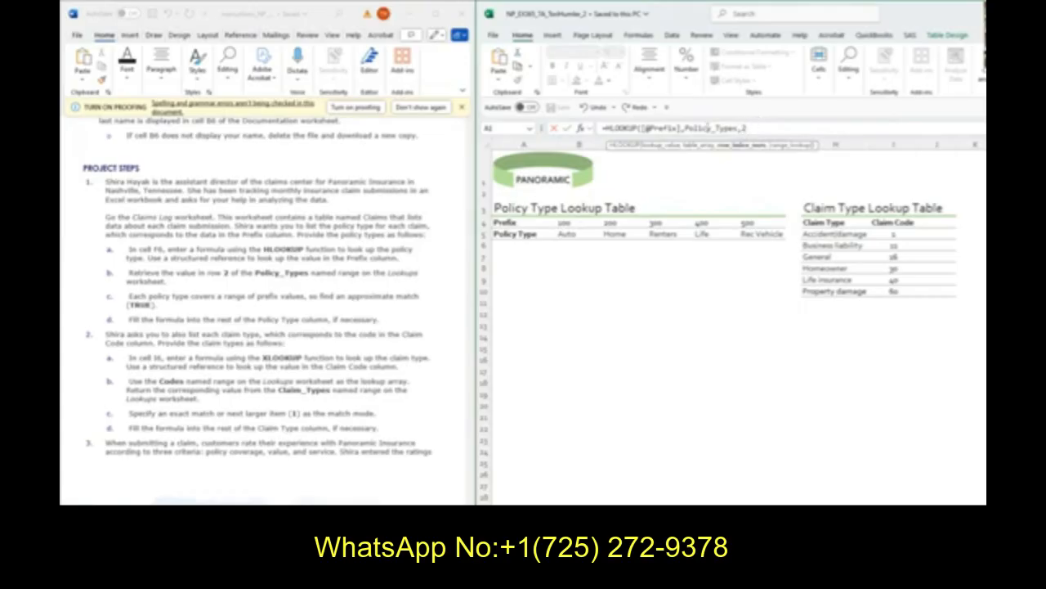
mouse_move(583, 250)
text(,)
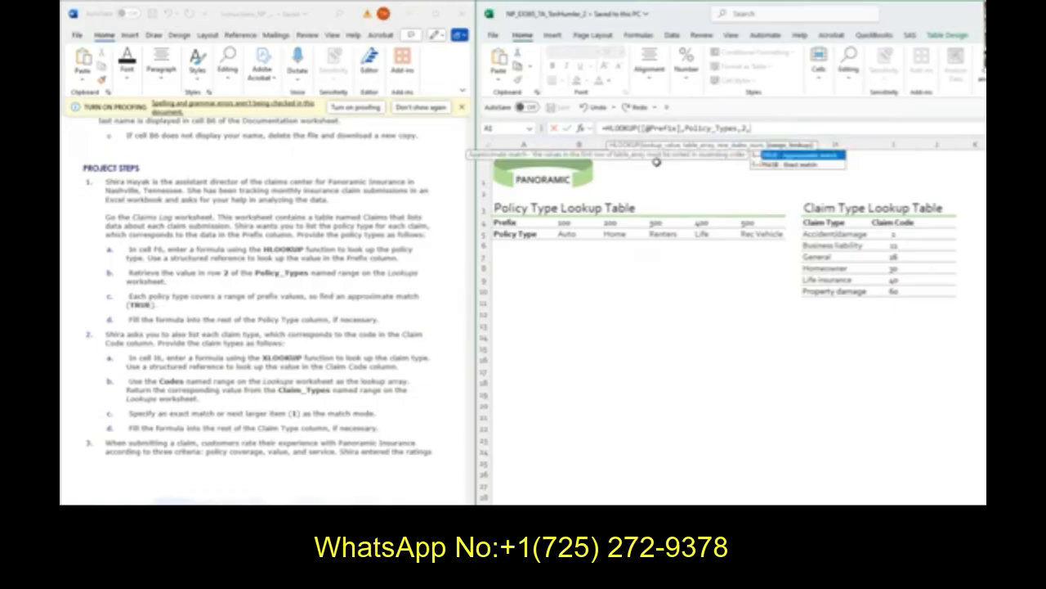
mouse_move(704, 190)
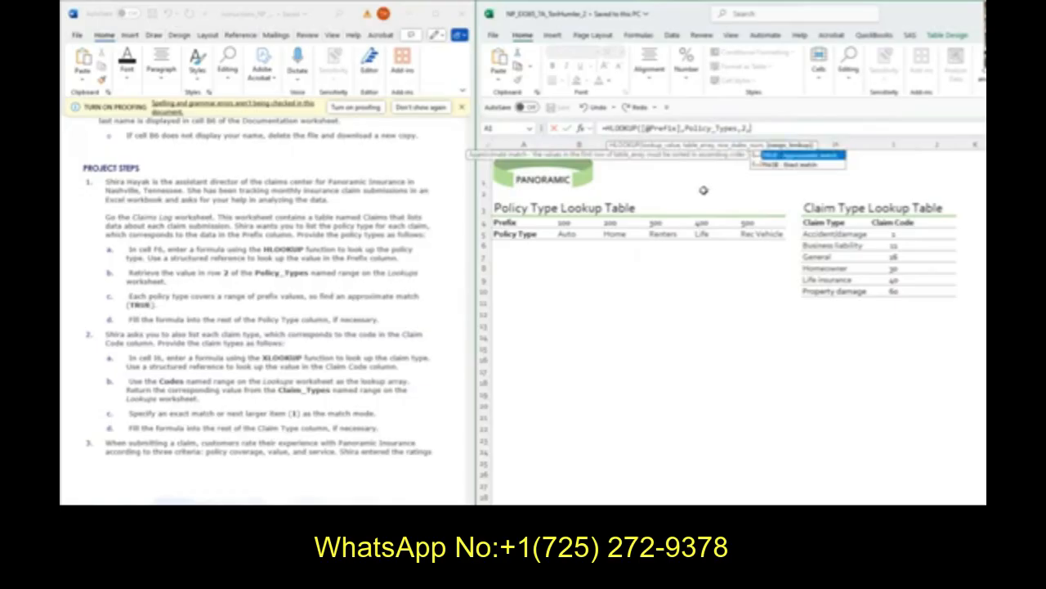
mouse_move(595, 218)
text(TRUE))
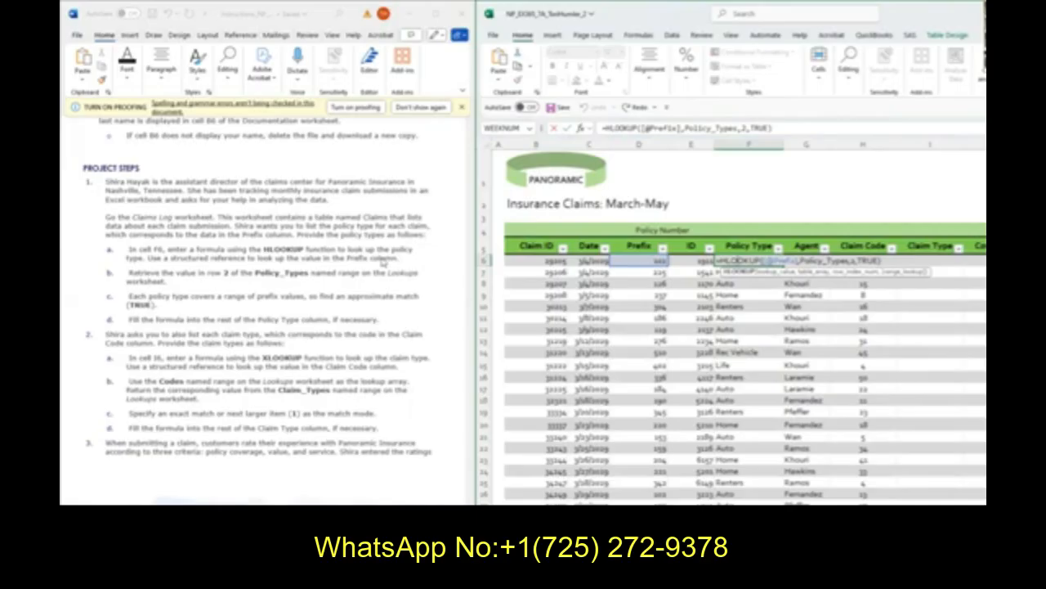
scroll(down, 3)
text(=XLOOKUP([@[Claim Code]],Codes)
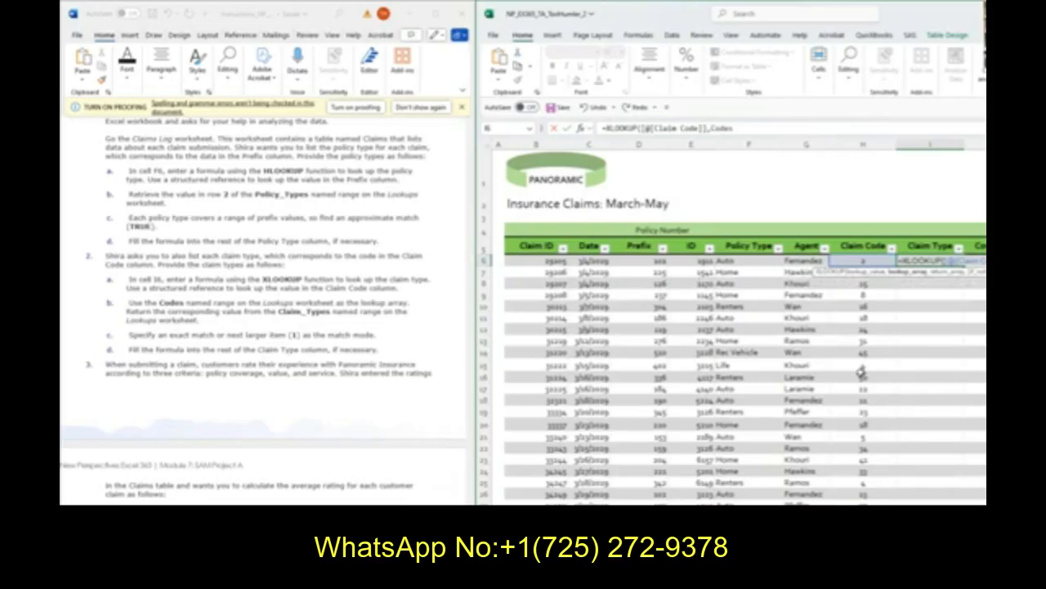
mouse_move(849, 410)
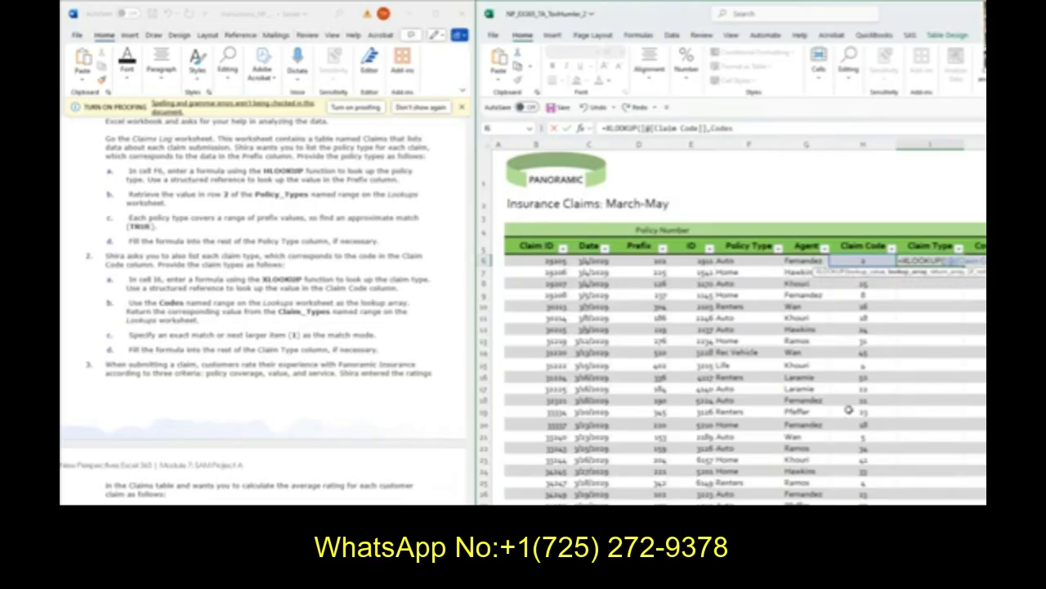
mouse_move(849, 409)
text(,)
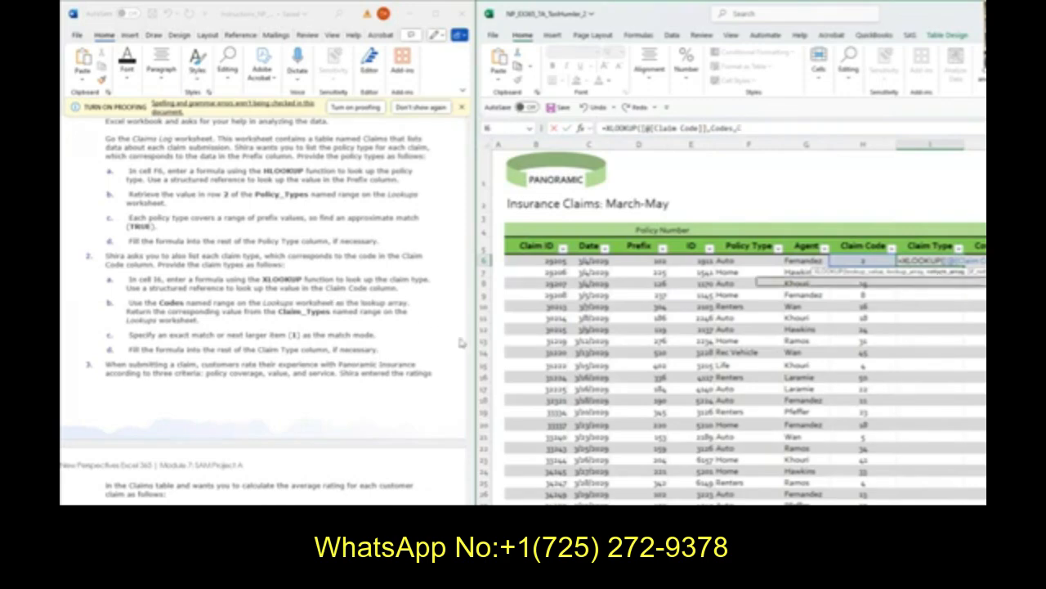
Step: Enter =XLOOKUP([@[Claim Code]],Codes,Claim_Types,,1) in I6 to fill Claim Type
text(Claim_Types)
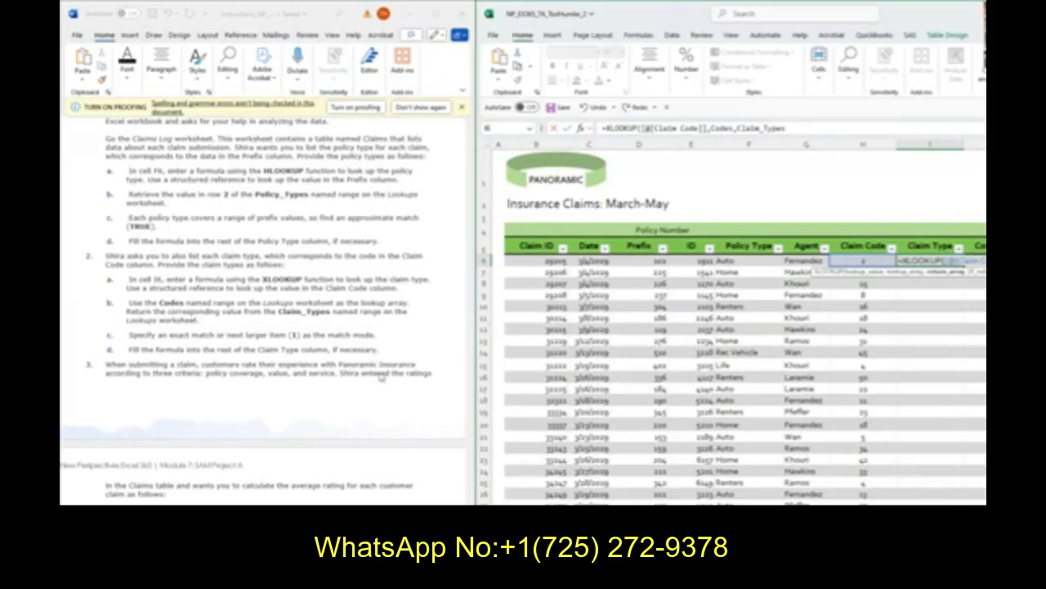
mouse_move(552, 328)
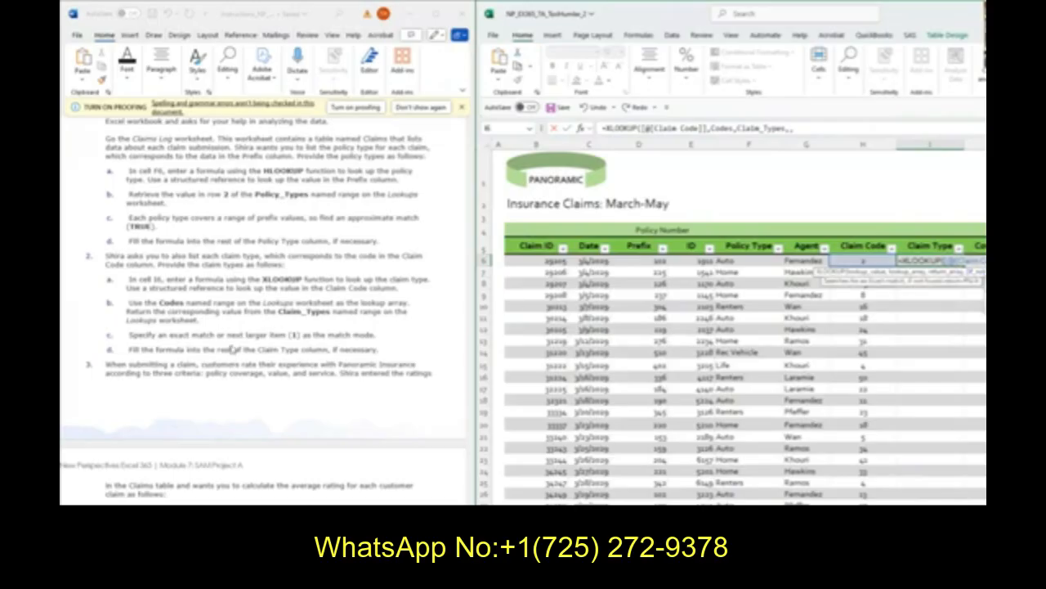
text(,,1))
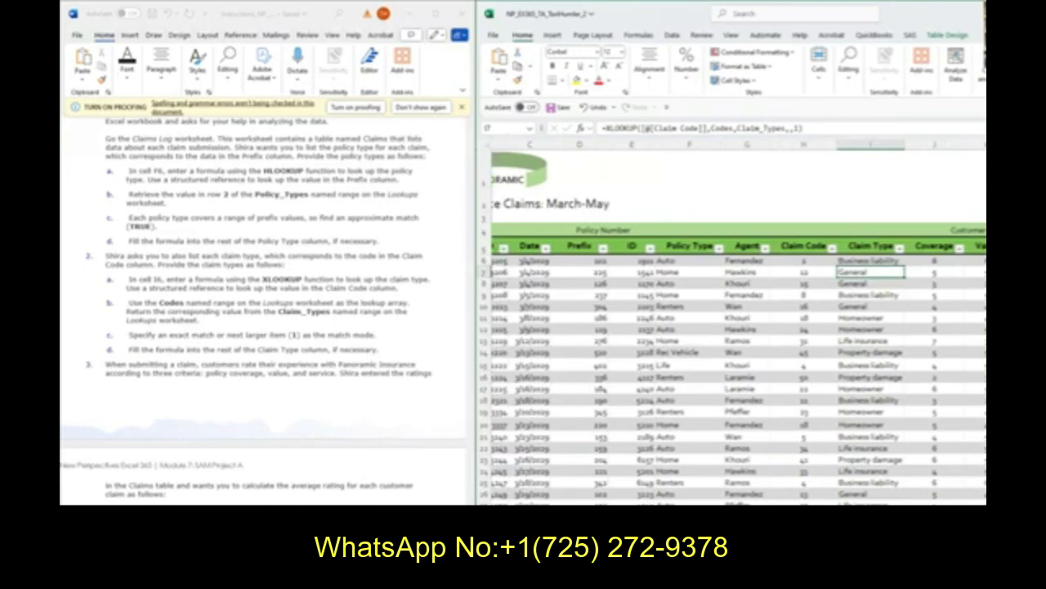
scroll(right, 3)
text(=AVERAGE(Claims[@[Coverage]:[Service]]))
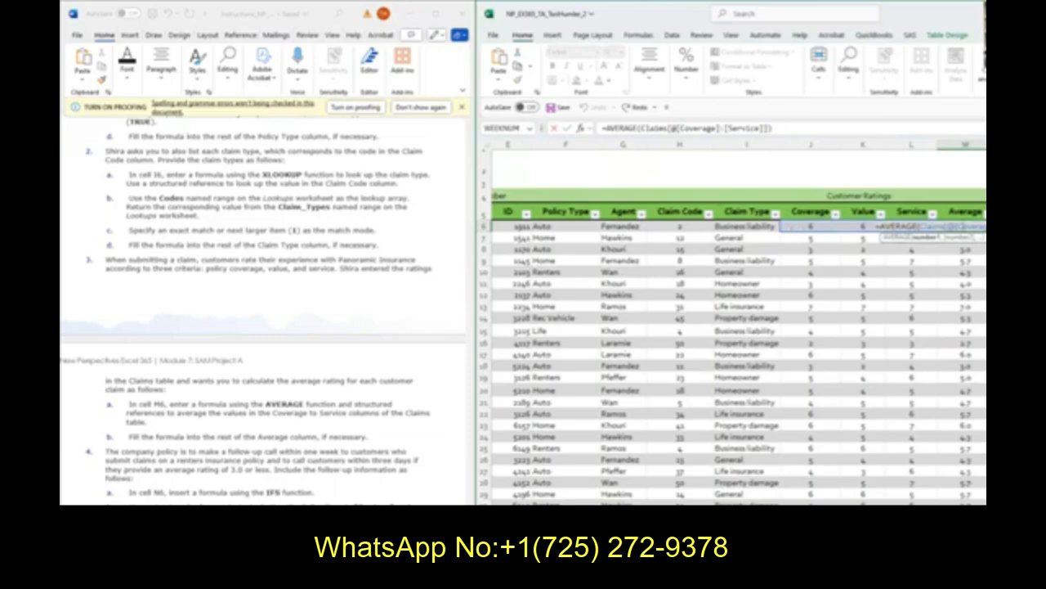
Step: Enter =AVERAGE(Claims[@[Coverage]:[Service]]) in M6 to fill the Average column
scroll(down, 3)
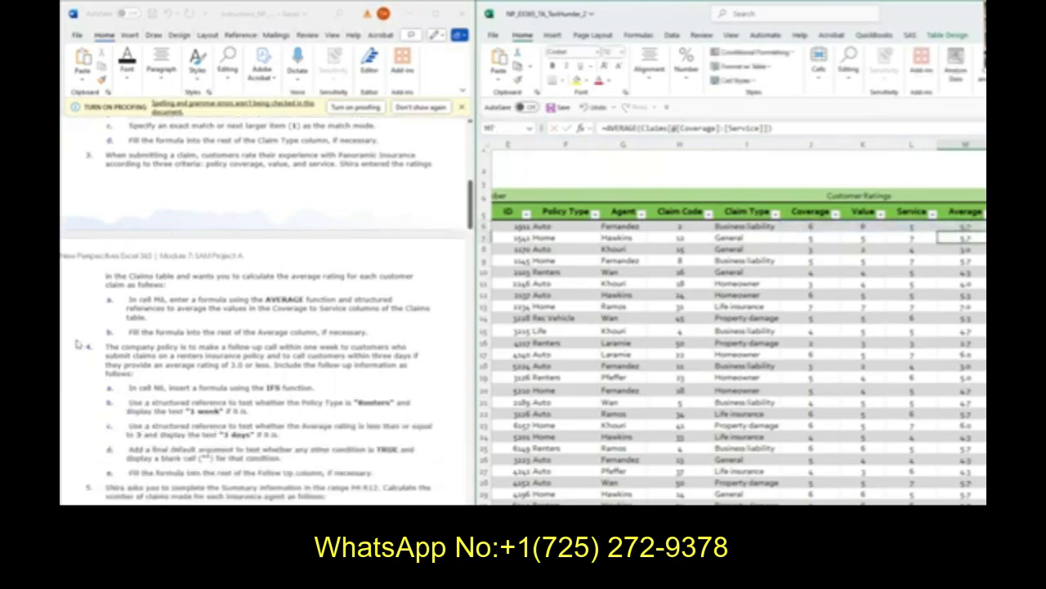
scroll(down, 3)
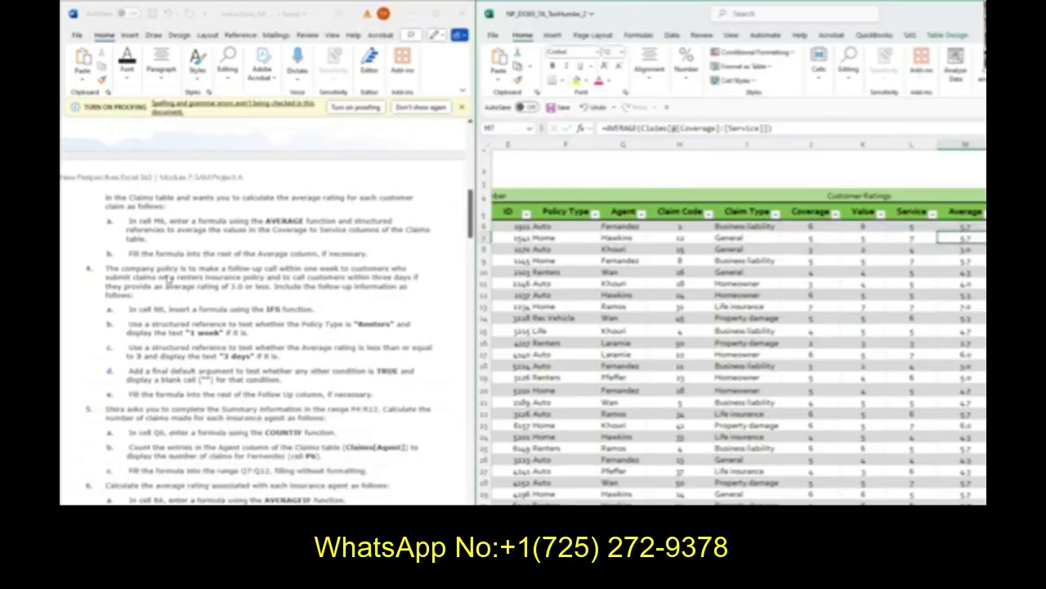
mouse_move(343, 254)
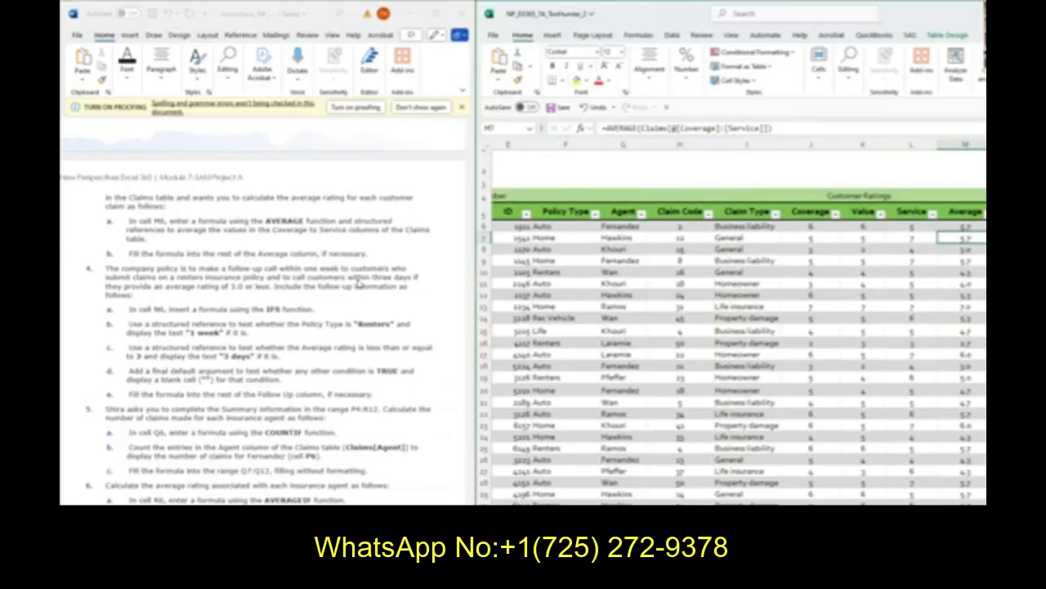
mouse_move(976, 283)
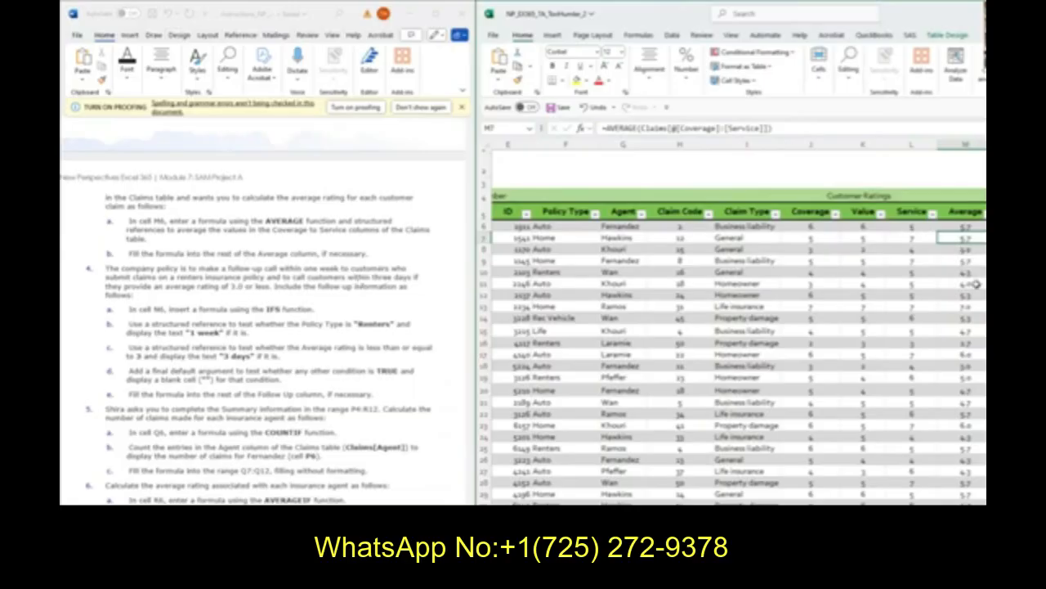
Step: In N6, build an IFS giving Renters "1 week", averages <=3 "3 days", else blank
click(965, 249)
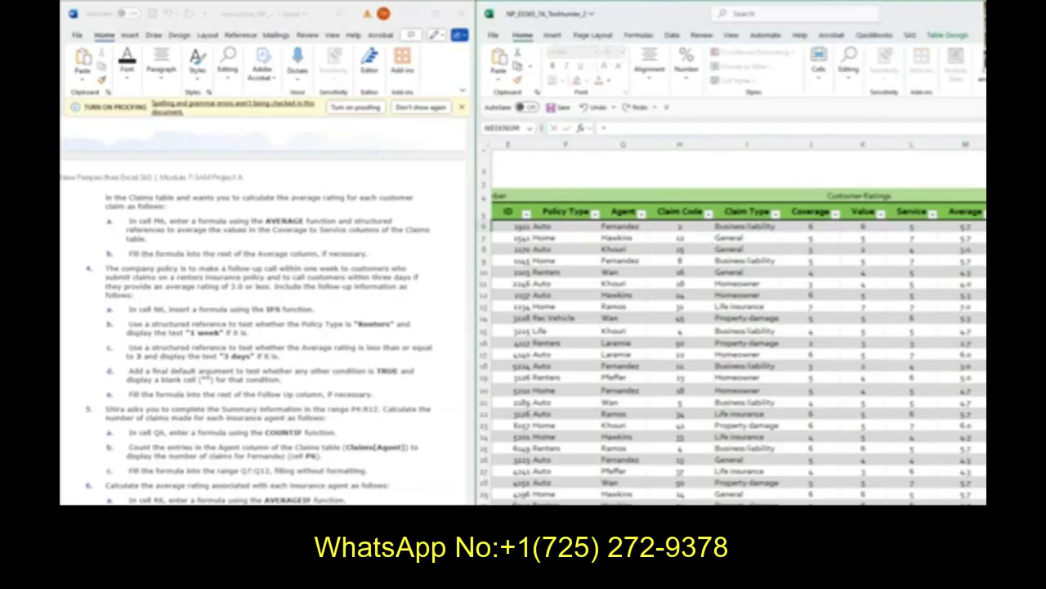
text(=IF()
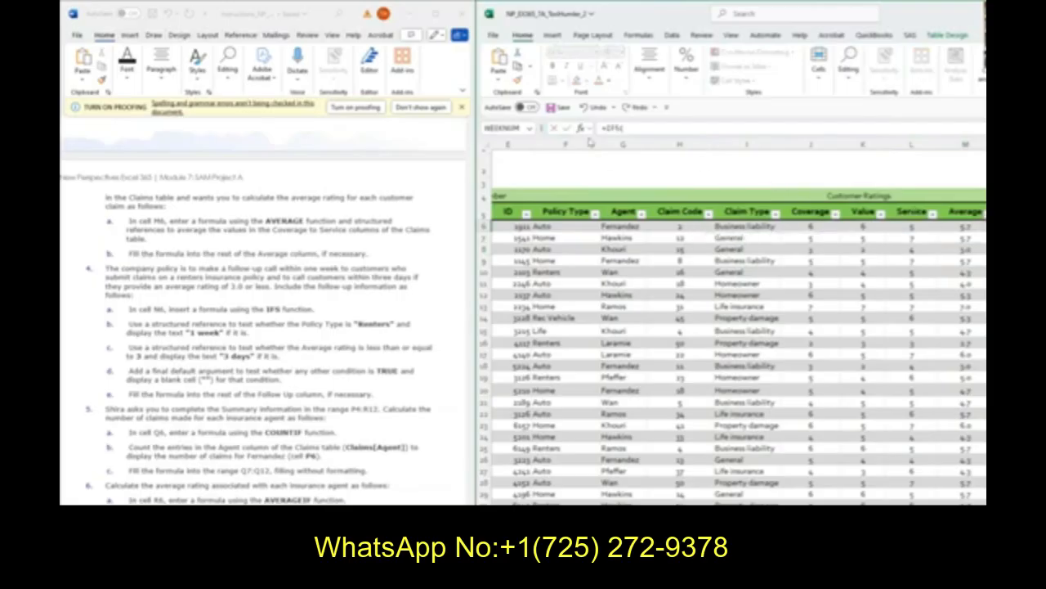
click(579, 127)
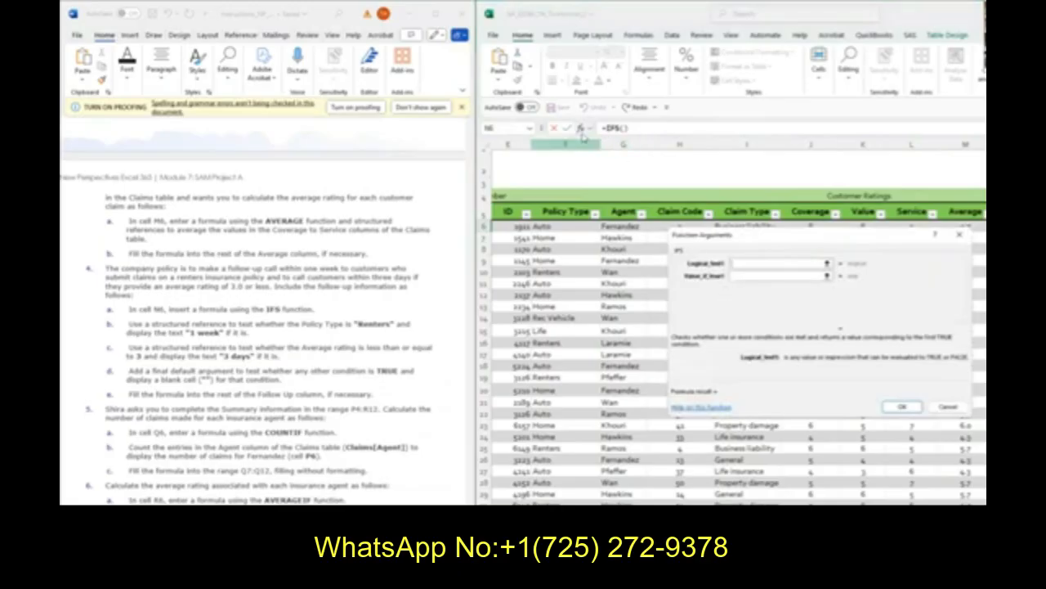
mouse_move(764, 300)
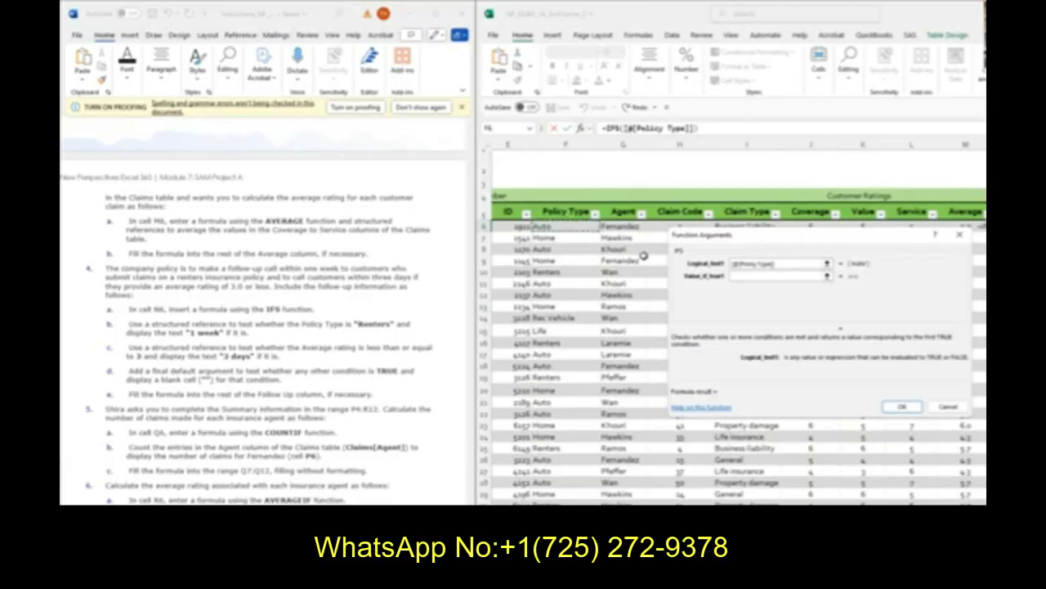
text(="Renters)
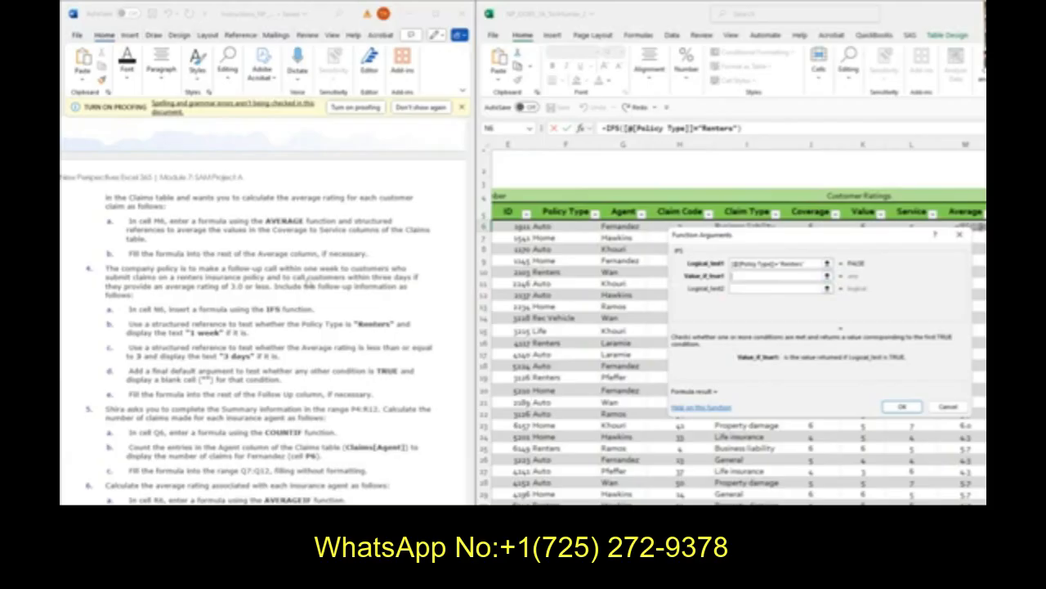
text(,"1 week")
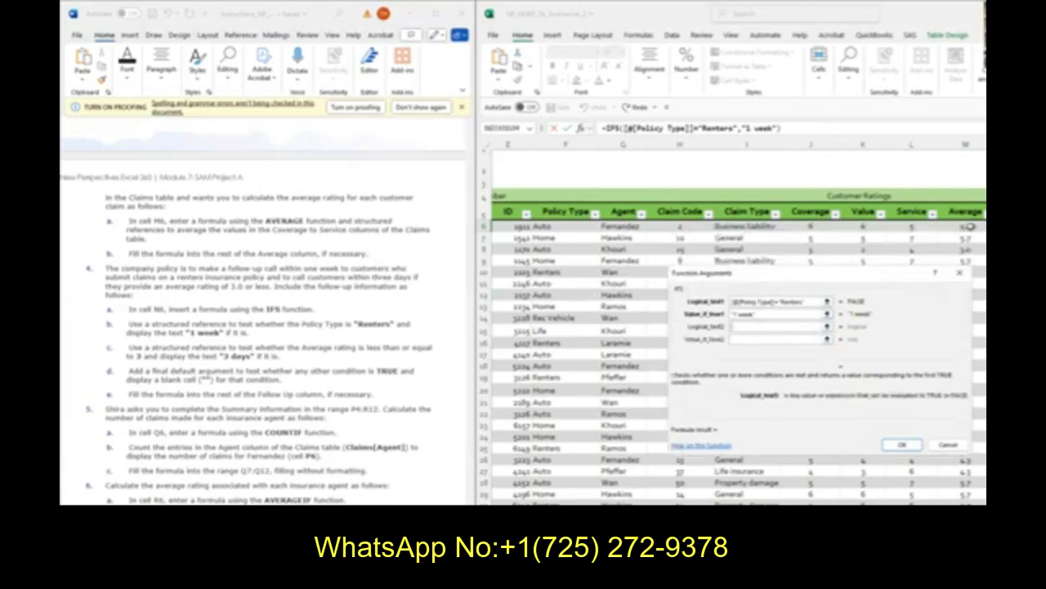
text([@Average])
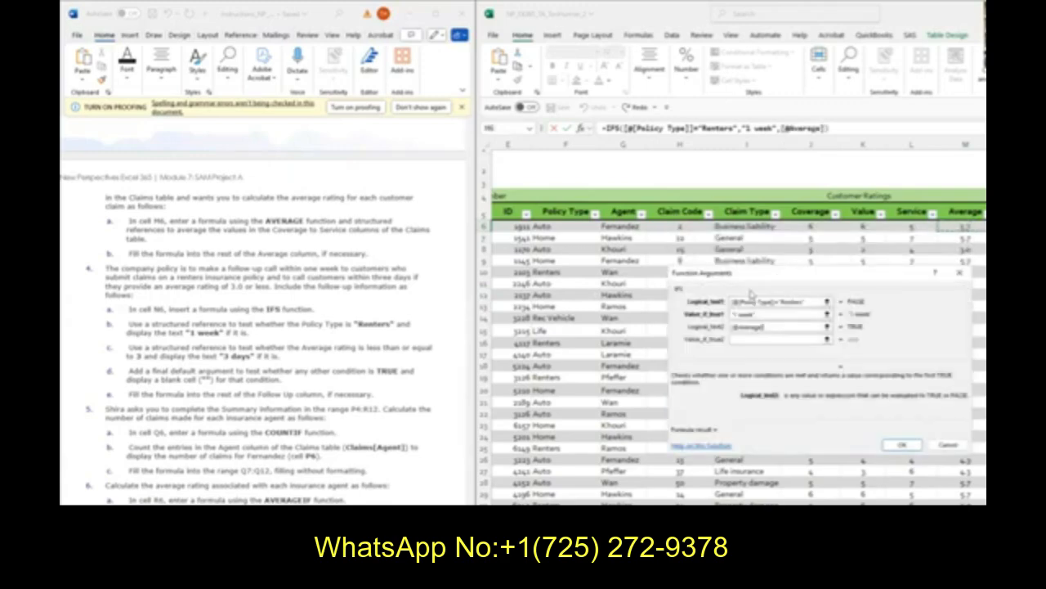
text(<=0)
click(781, 338)
text("3 days)
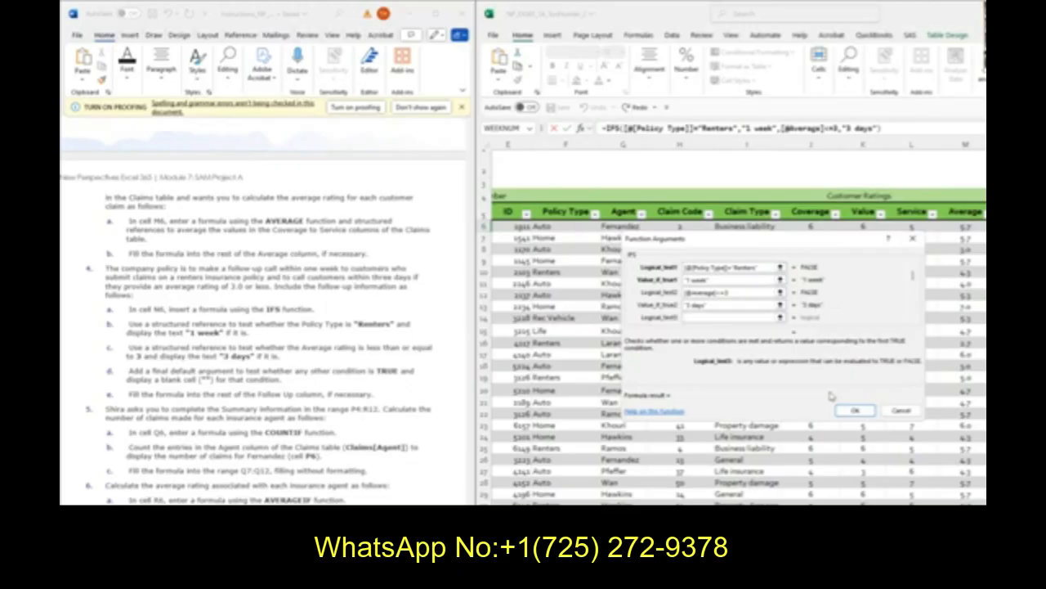
text(TRUE)
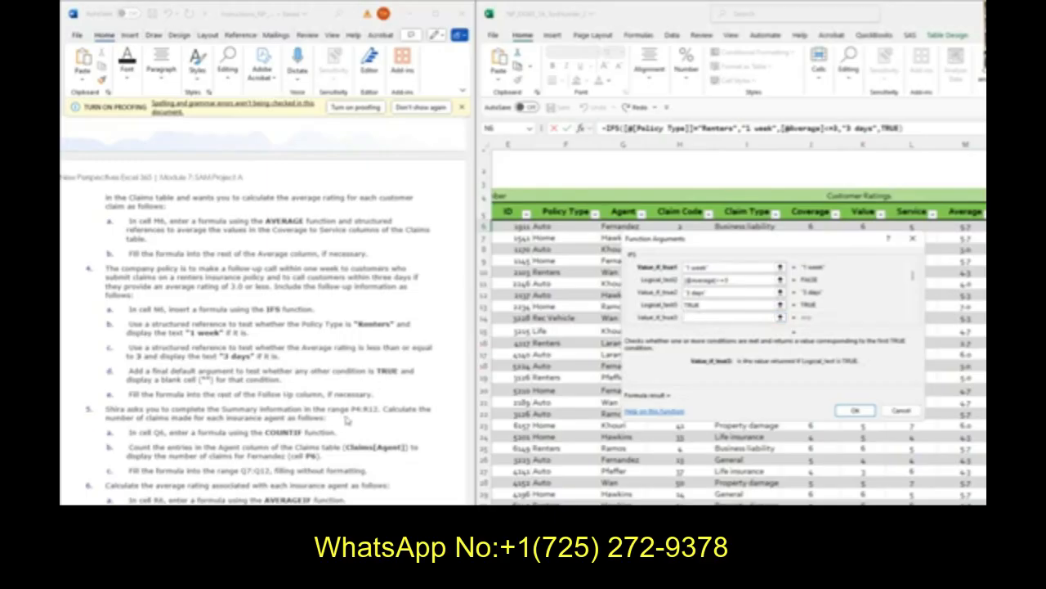
text("")
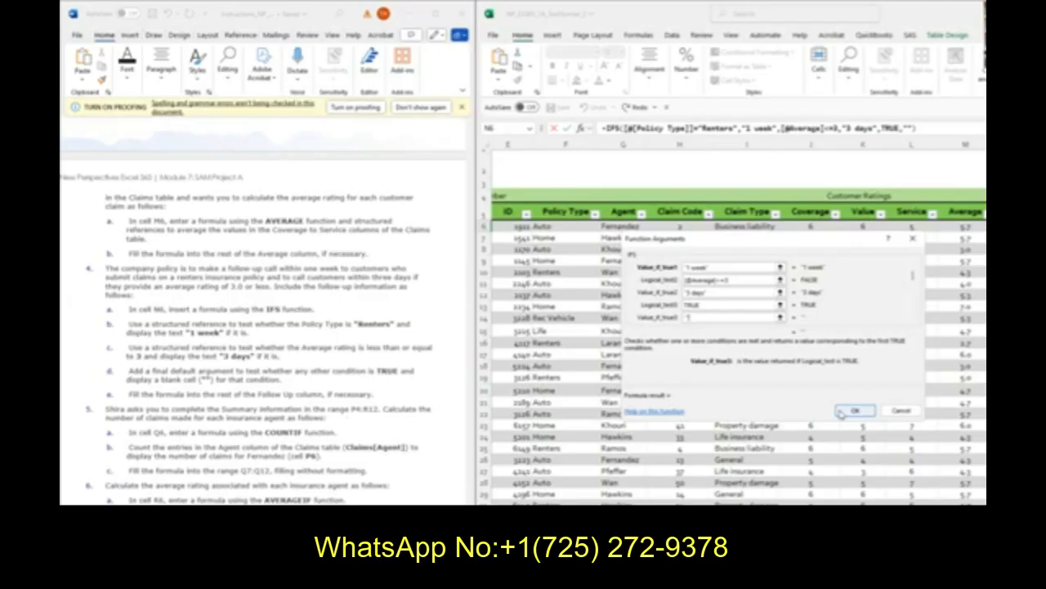
click(855, 411)
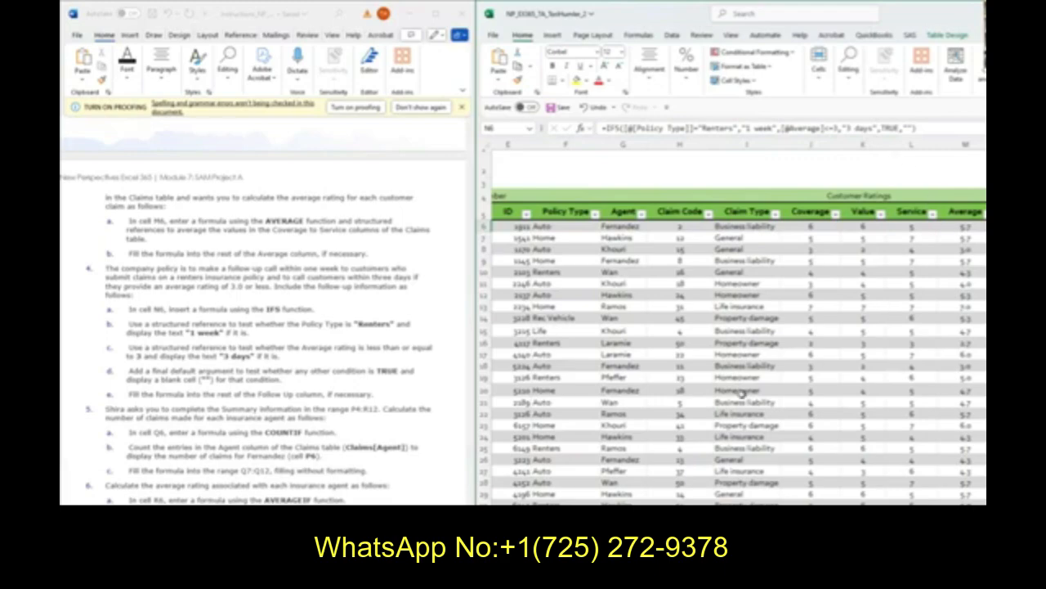
Step: Enter =COUNTIF(Claims[Agent],P6) in Q6 to count Fernandez's claims
scroll(down, 3)
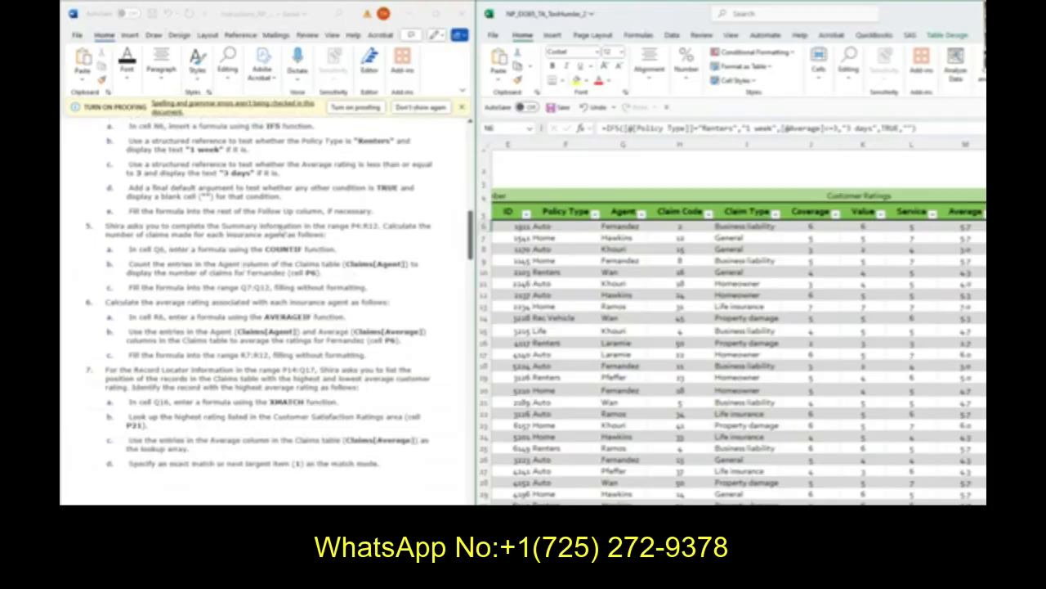
scroll(right, 3)
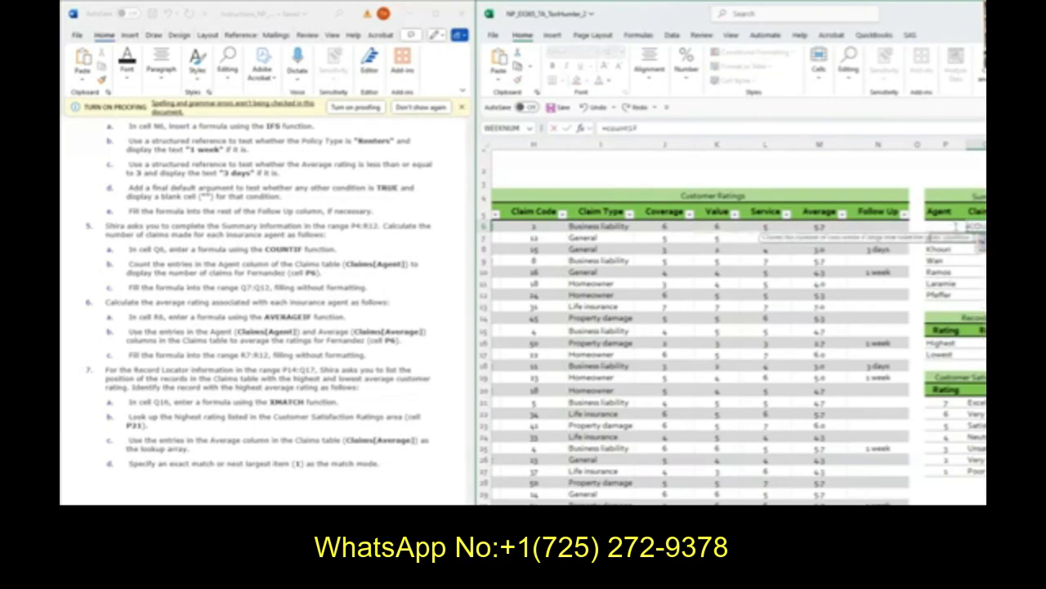
text(=COUNTIF(Claims[Agent)
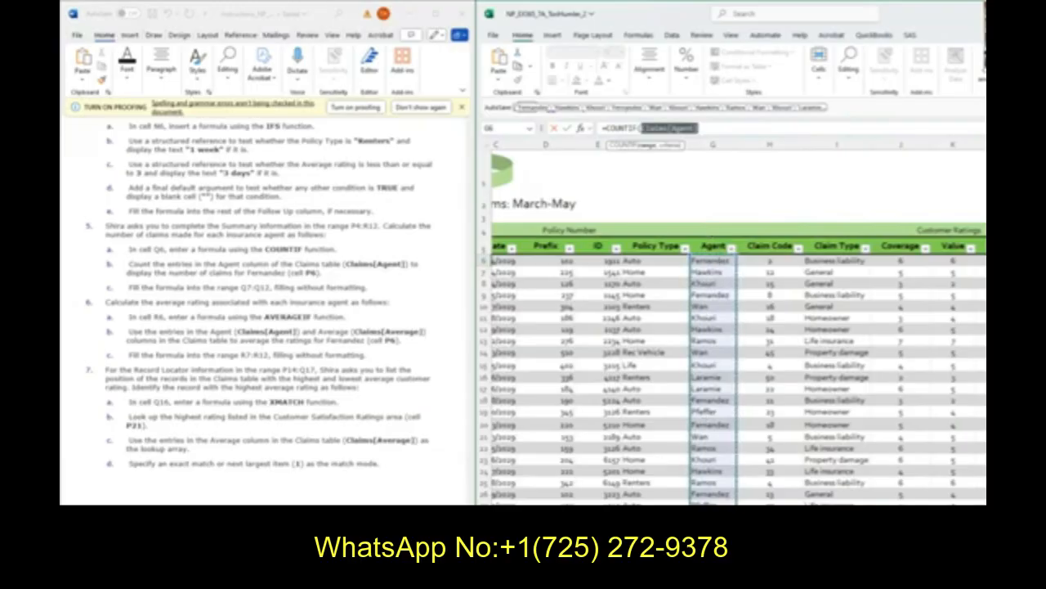
scroll(right, 3)
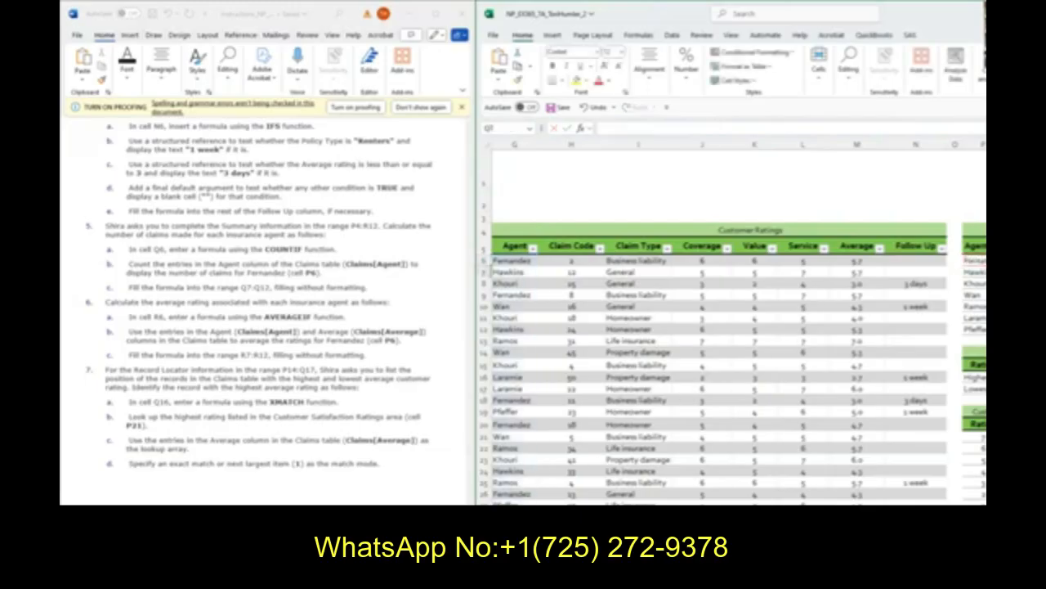
text(=COUNTIF(Claims[Agent],P6))
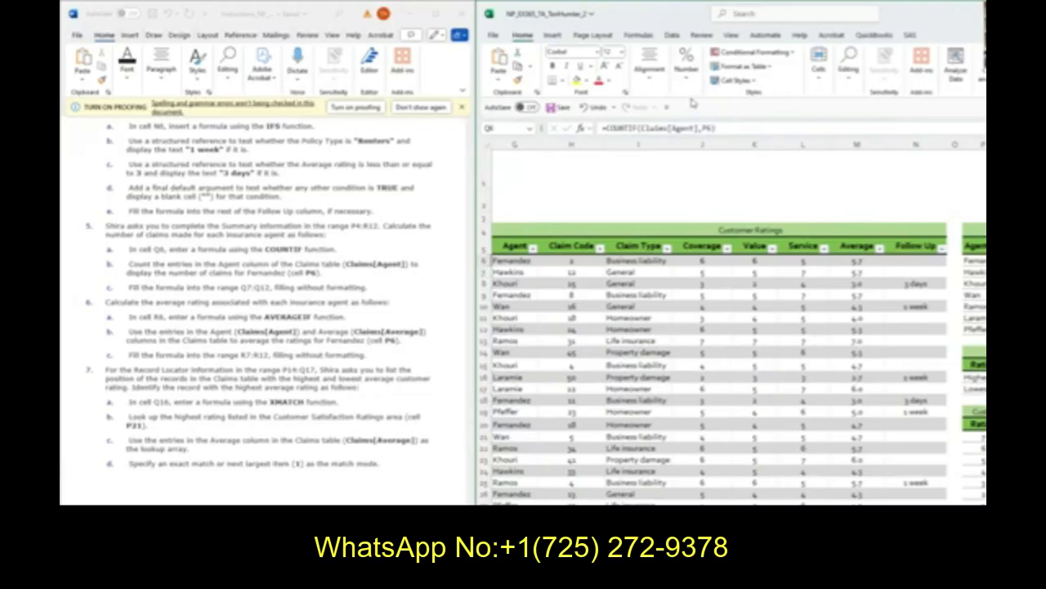
mouse_move(693, 103)
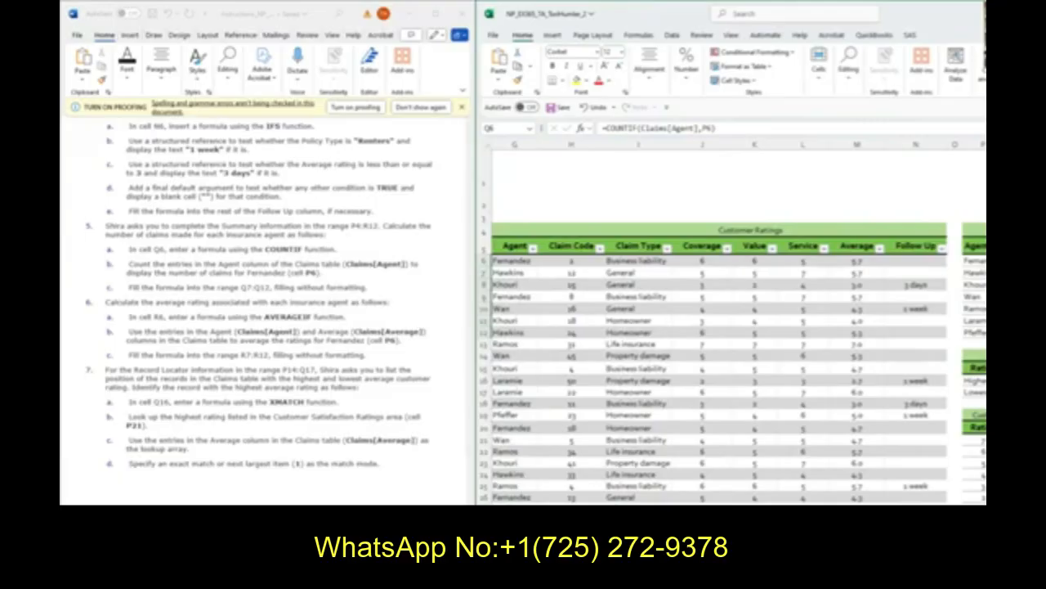
scroll(right, 3)
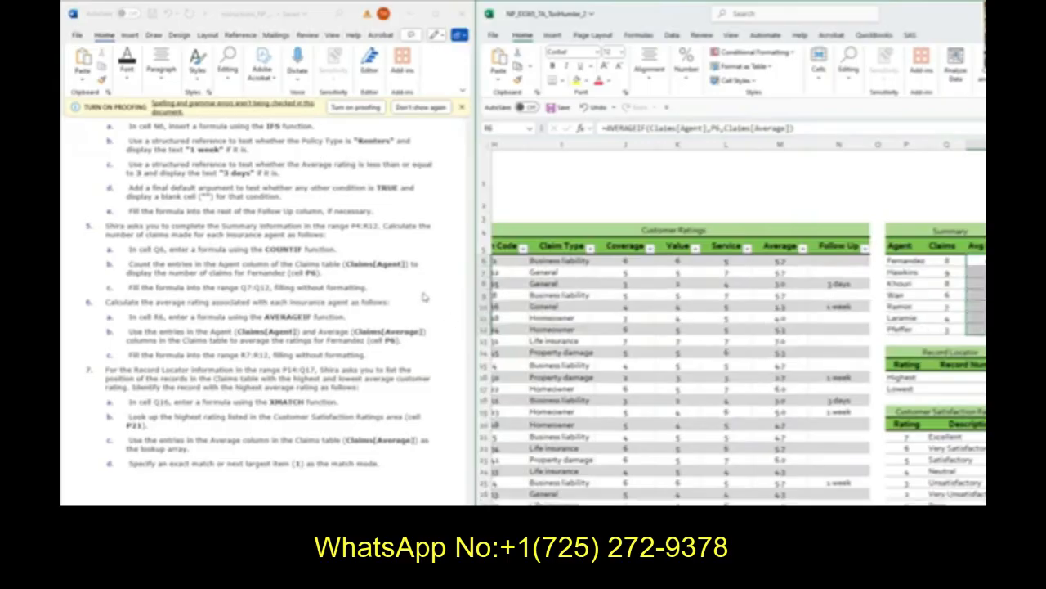
Step: Fill Q6 to Q12 and enter =AVERAGEIF(Claims[Agent],P6,Claims[Average]) in R6
scroll(down, 3)
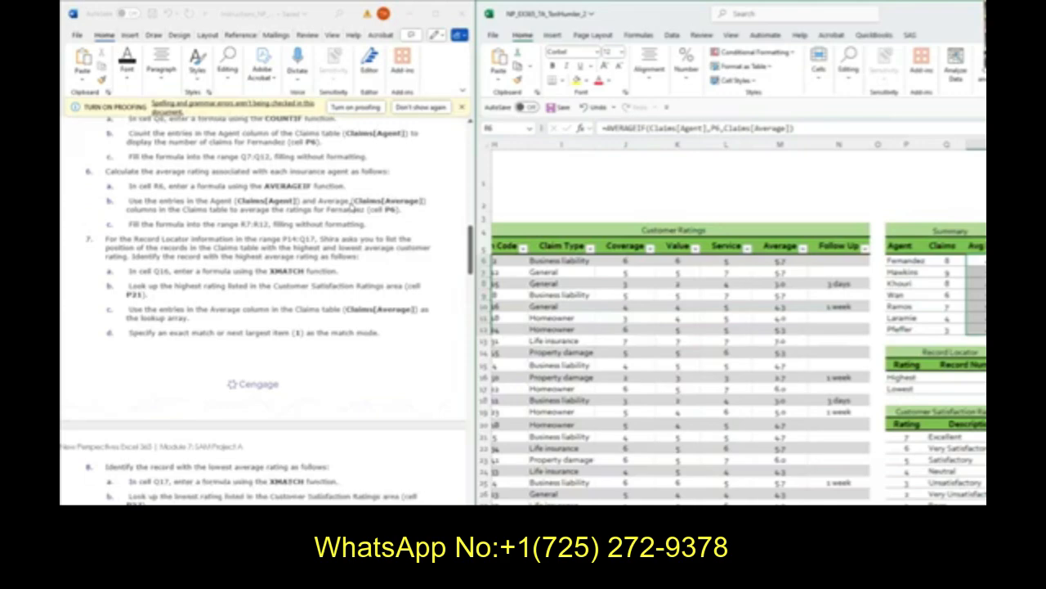
Step: Enter =XMATCH(P21,Claims[Average],1) in Q16 for the highest-rated record
scroll(down, 3)
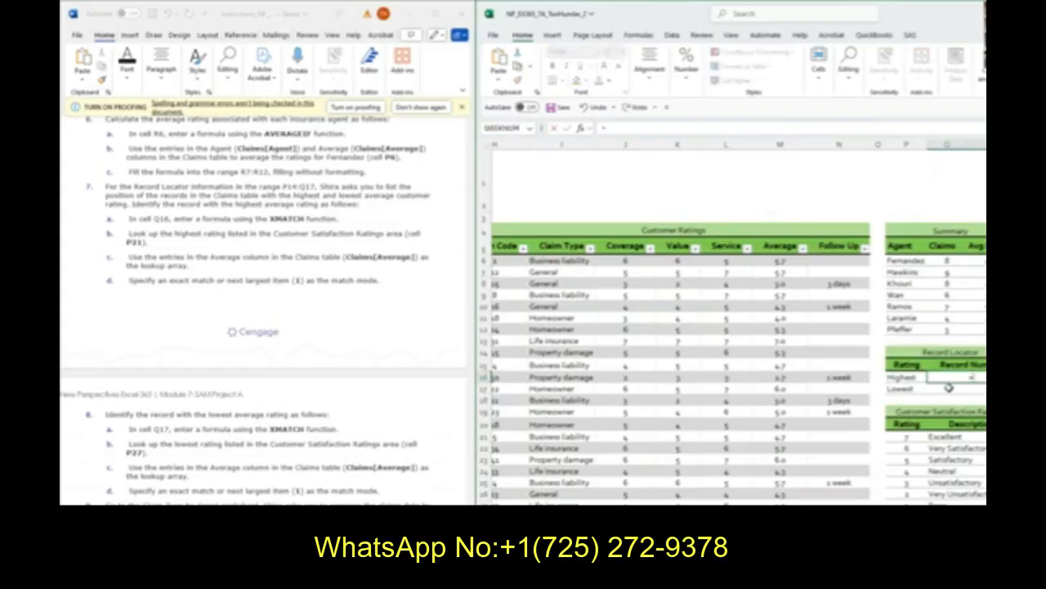
text(=XMATCH()
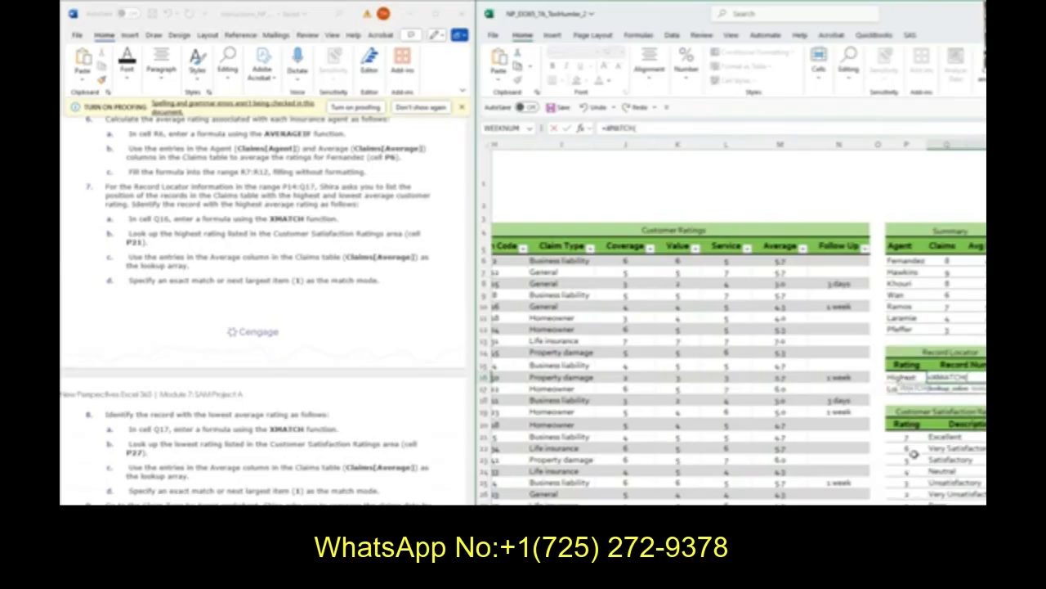
click(906, 436)
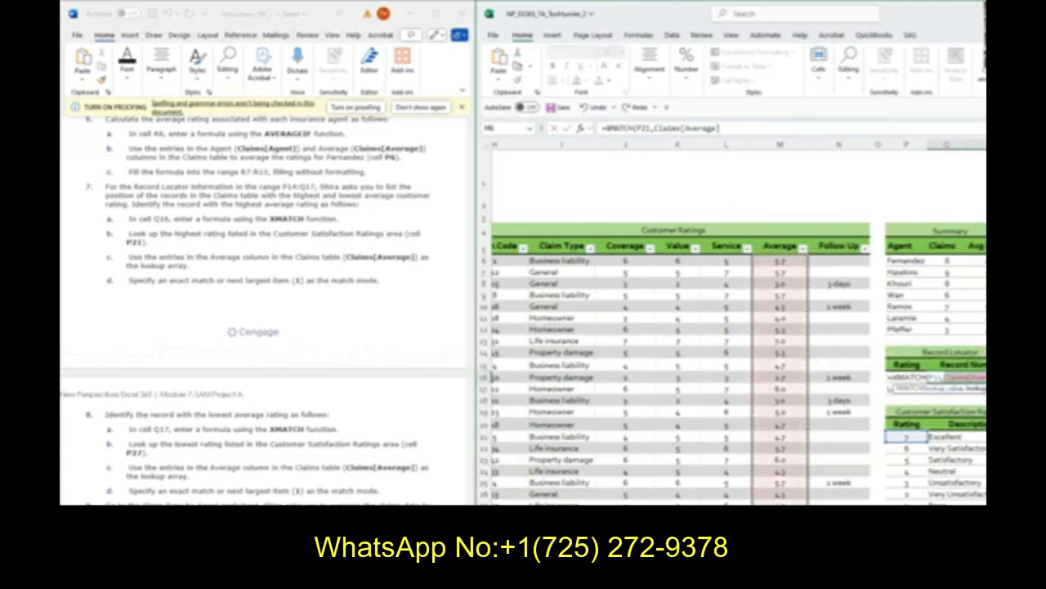
mouse_move(356, 330)
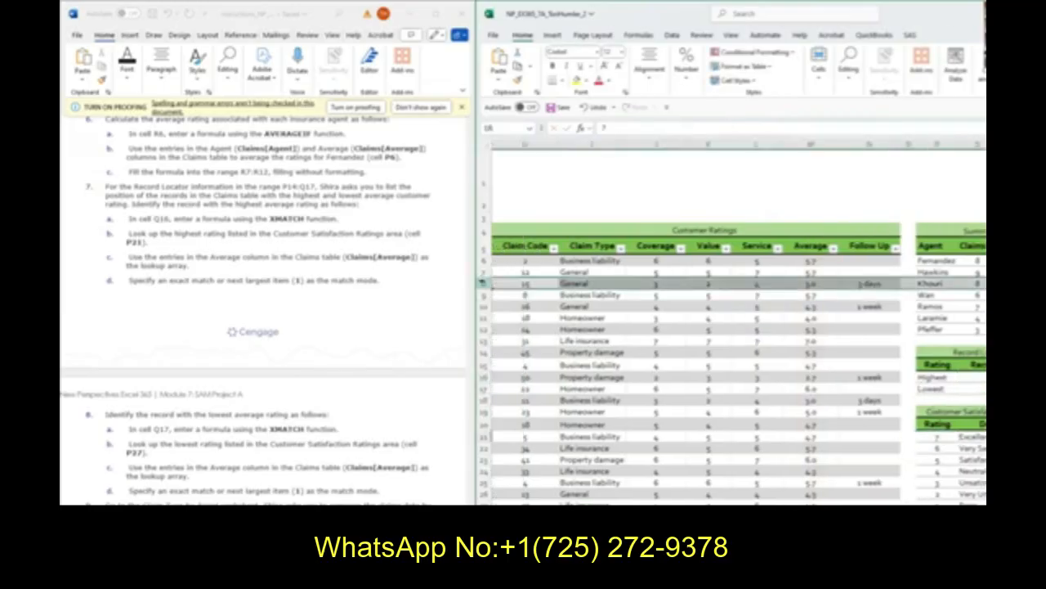
click(809, 283)
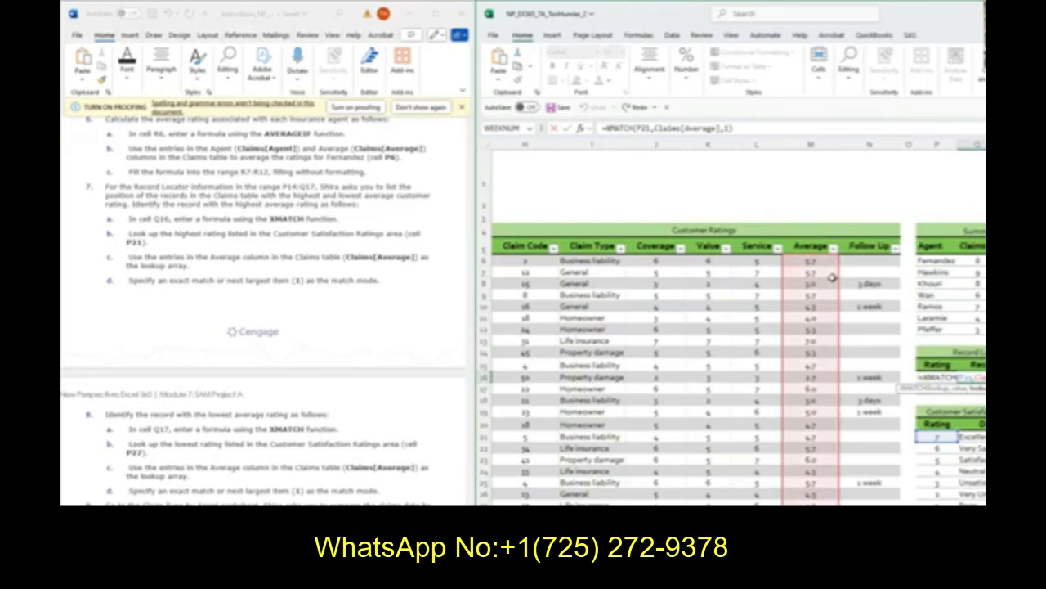
mouse_move(830, 260)
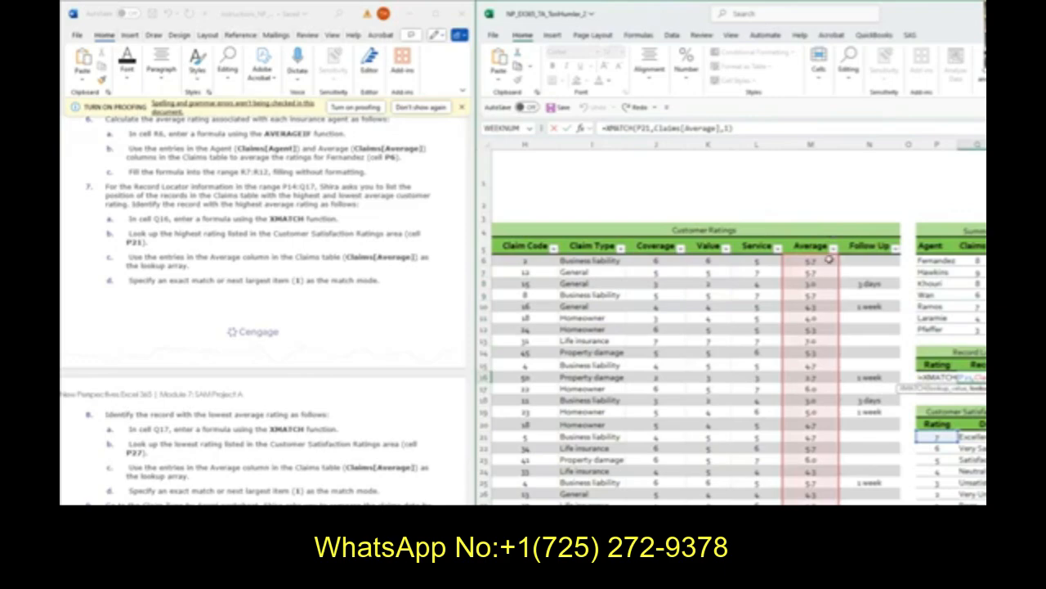
mouse_move(833, 306)
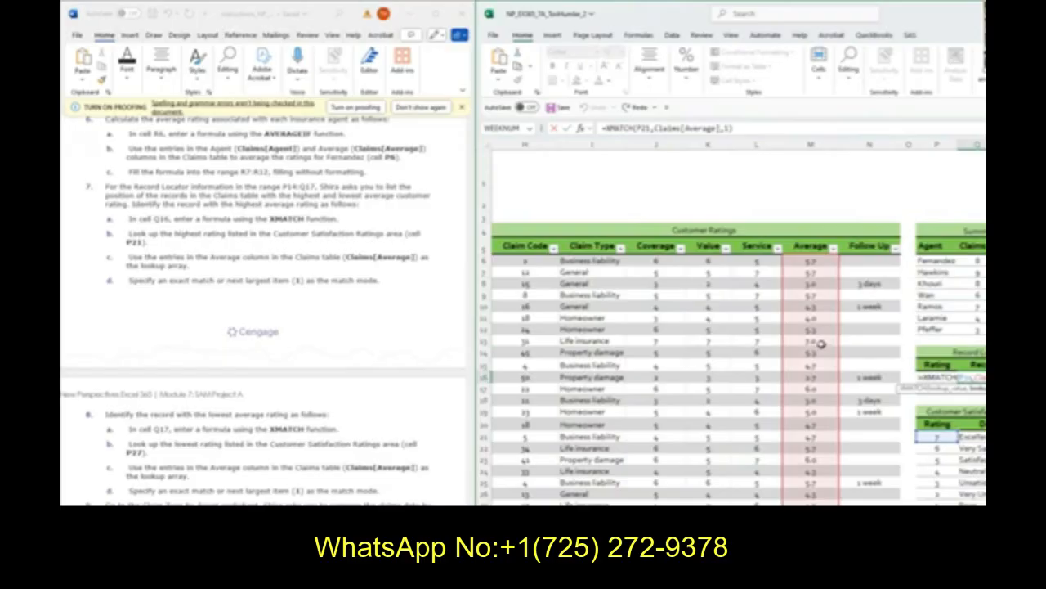
click(809, 339)
text(=XMATCH()
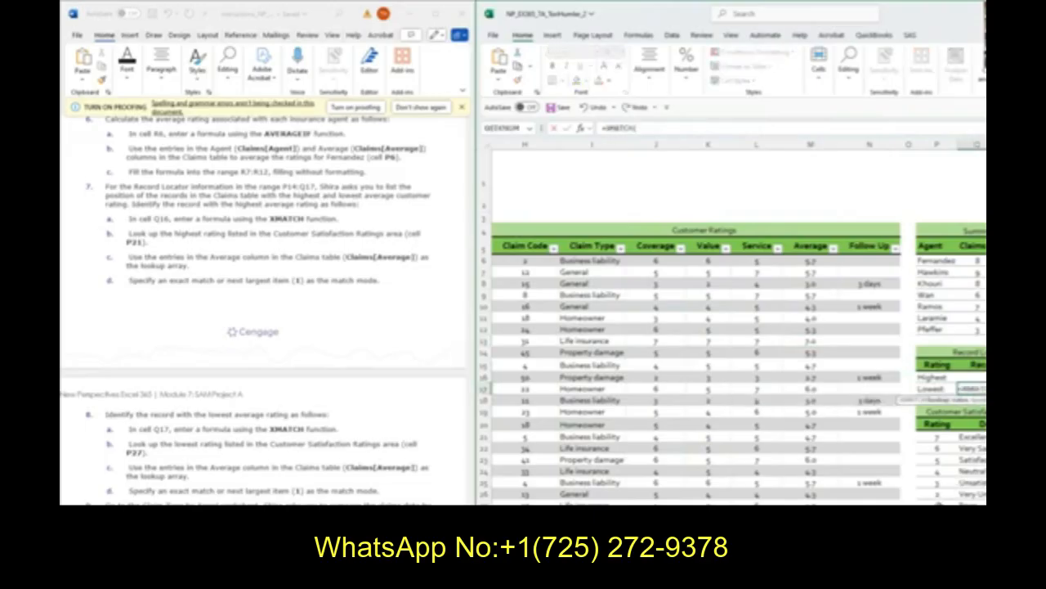
Step: Add the lowest-rating XMATCH in Q17 and go to the Claim Type by Agent sheet
scroll(down, 3)
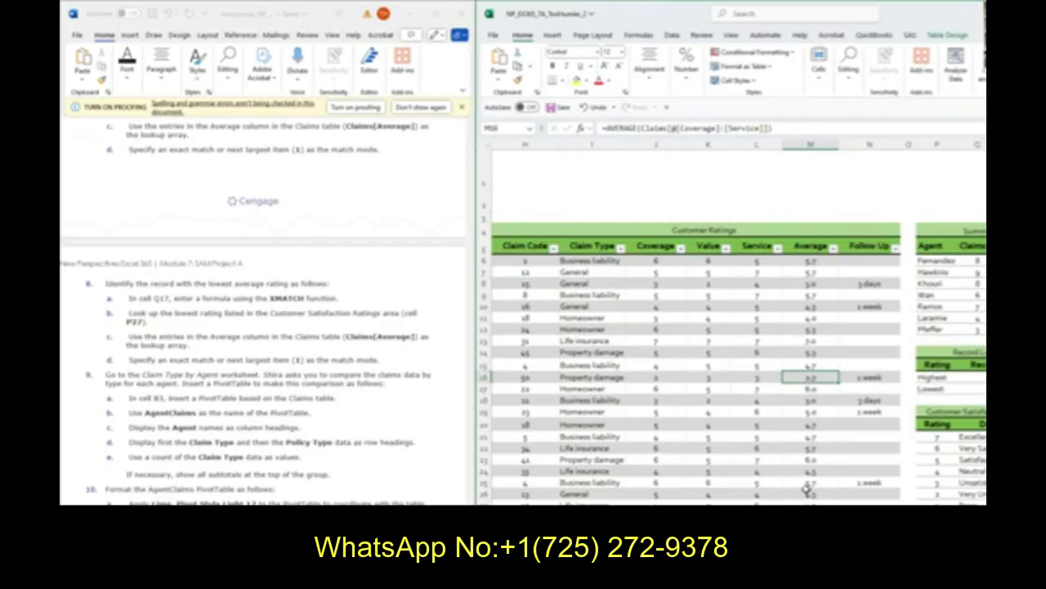
mouse_move(246, 464)
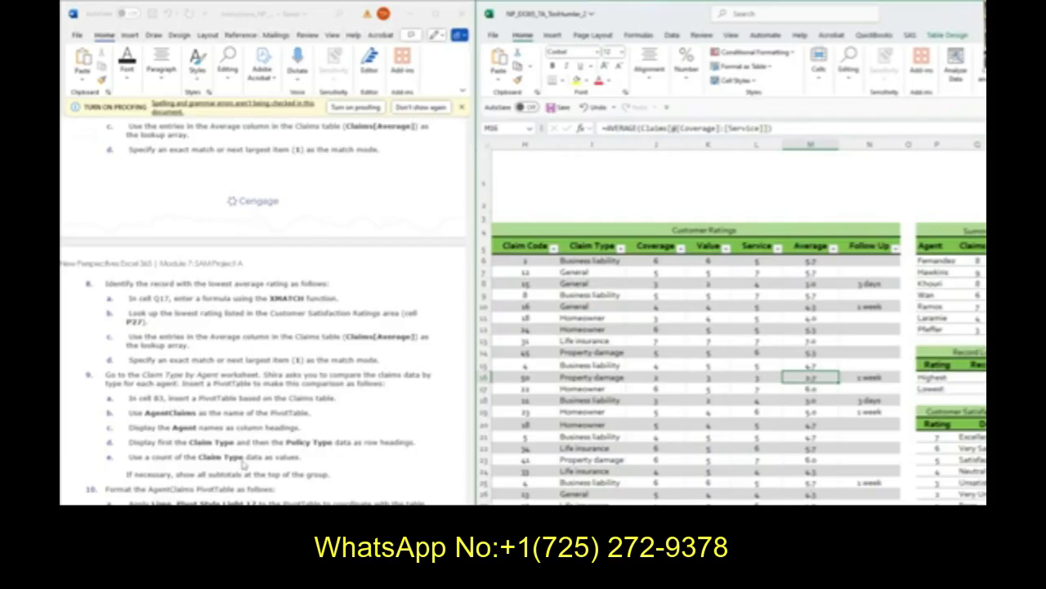
scroll(down, 3)
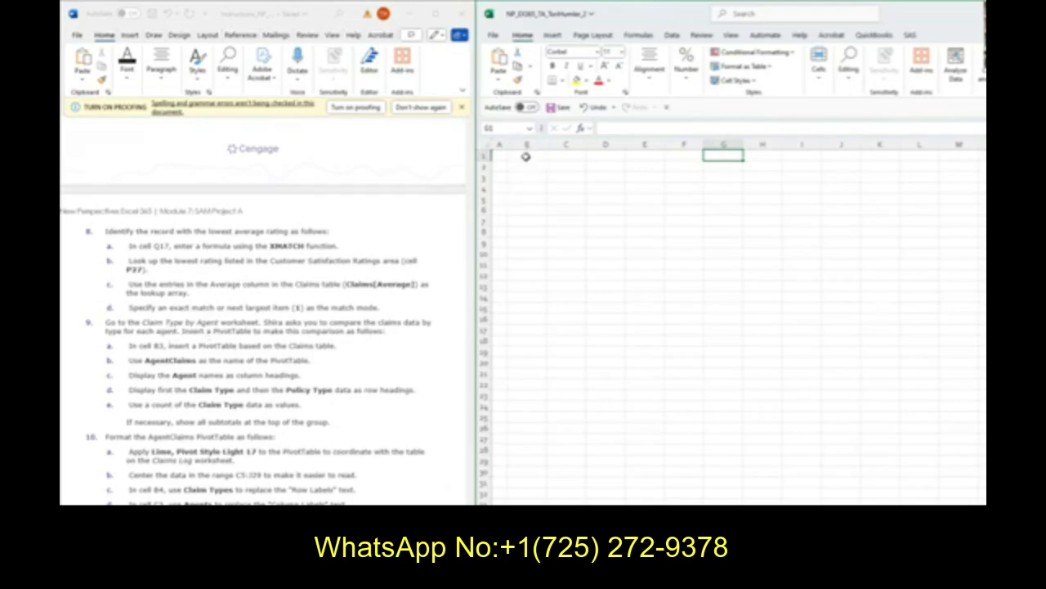
Step: Insert a blank PivotTable from the Claims table at B3 on the Claim Type by Agent sheet
click(526, 177)
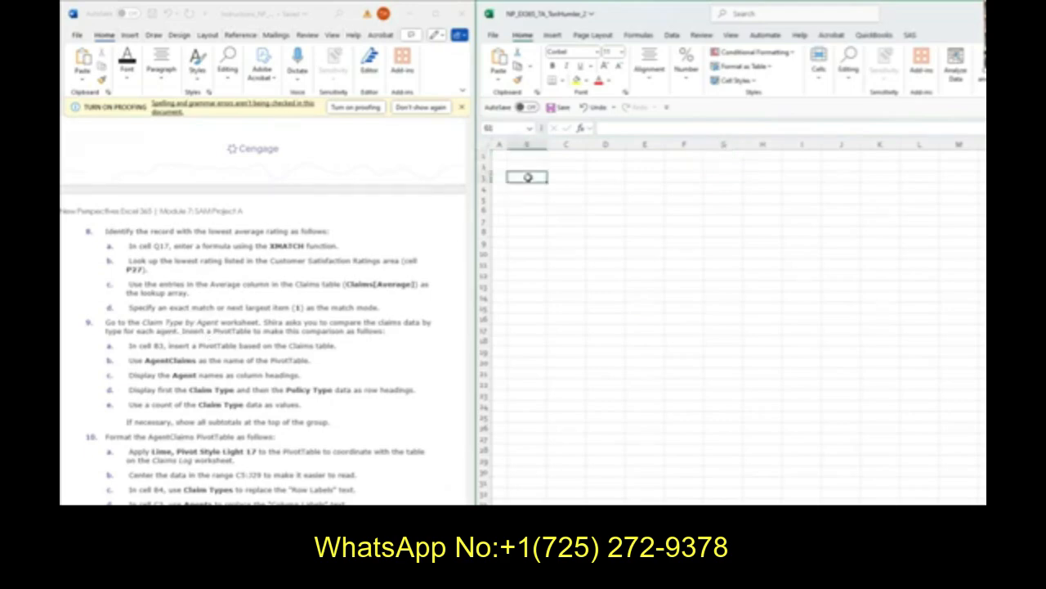
click(552, 35)
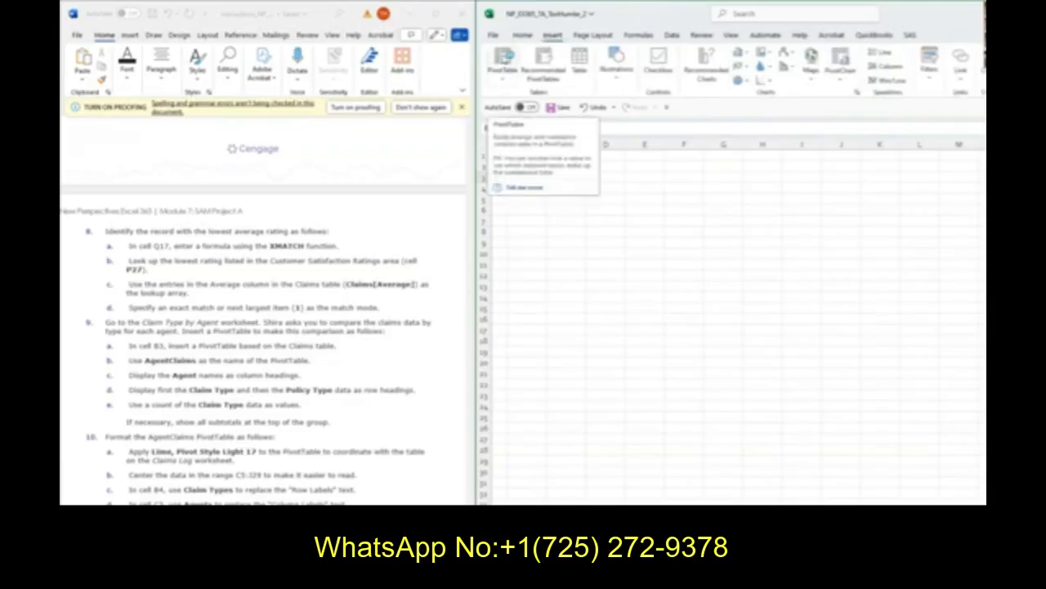
click(503, 61)
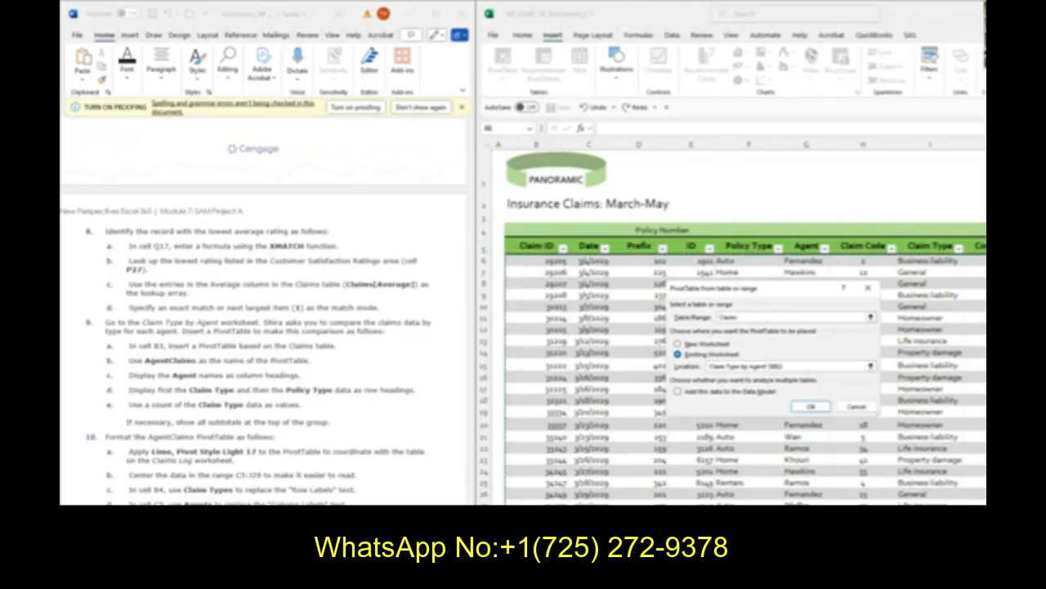
click(809, 406)
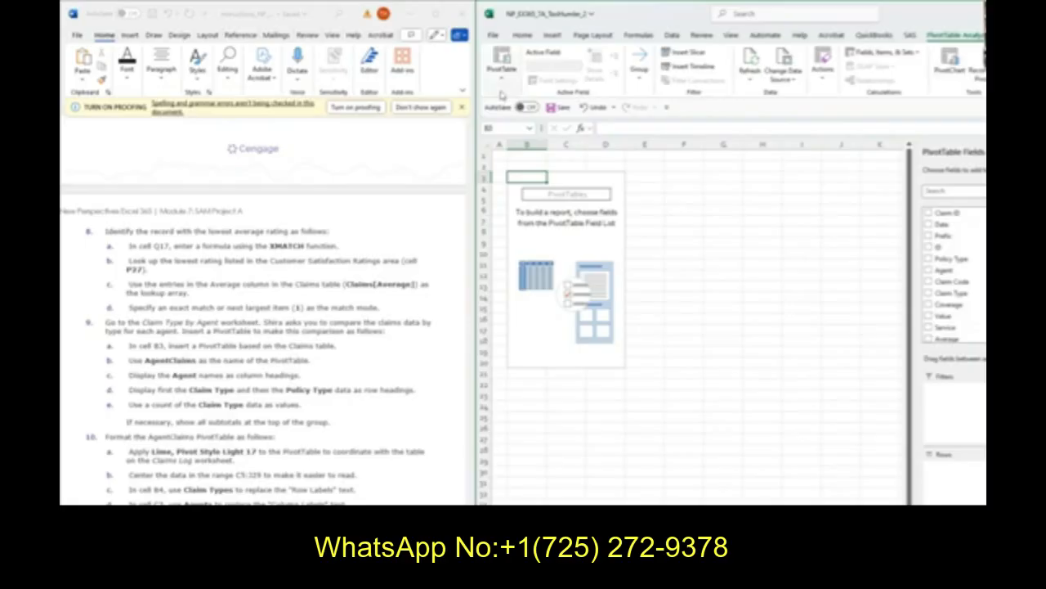
Step: Put Agent in Columns, Claim Type and Policy Type in Rows, and Count of Claim Type in Values
click(500, 65)
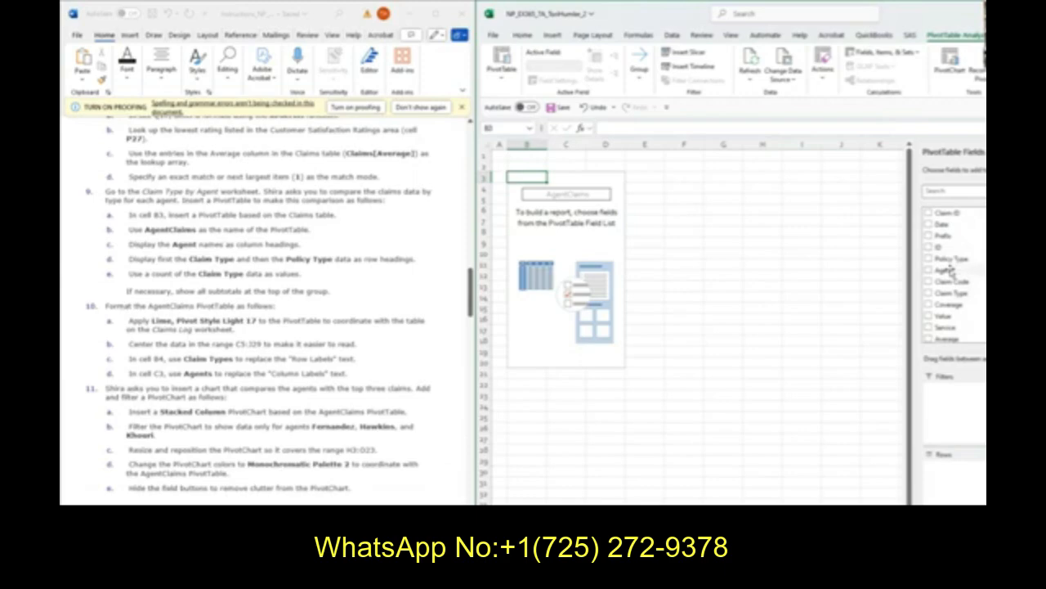
click(930, 261)
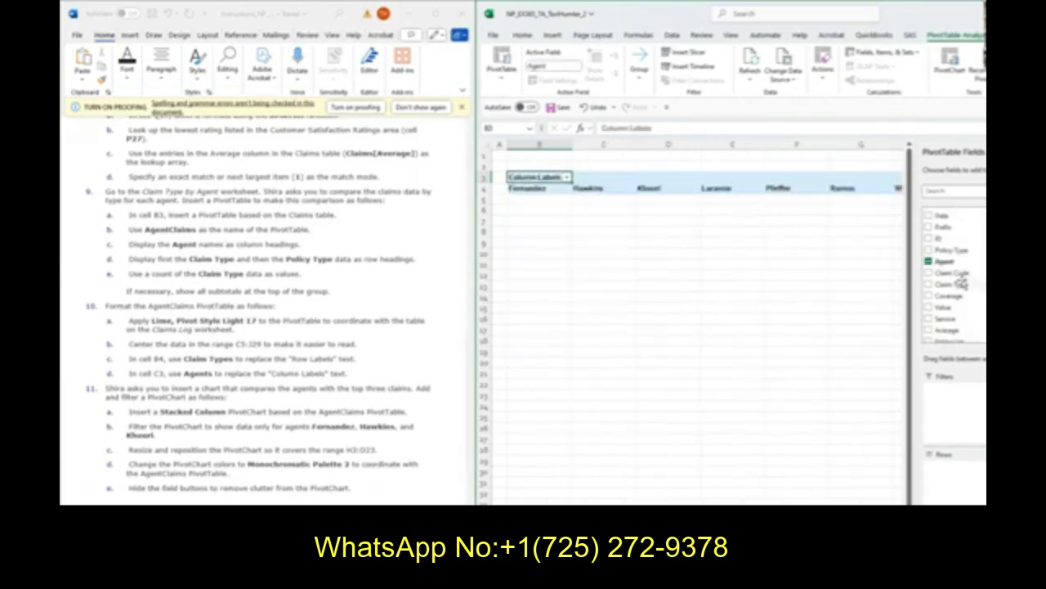
click(929, 284)
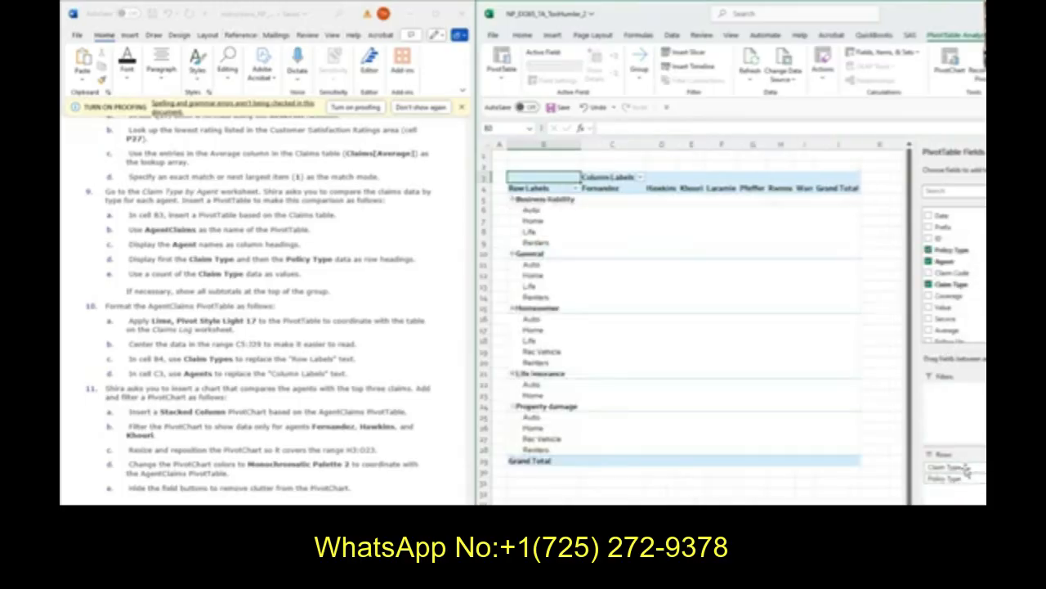
mouse_move(969, 418)
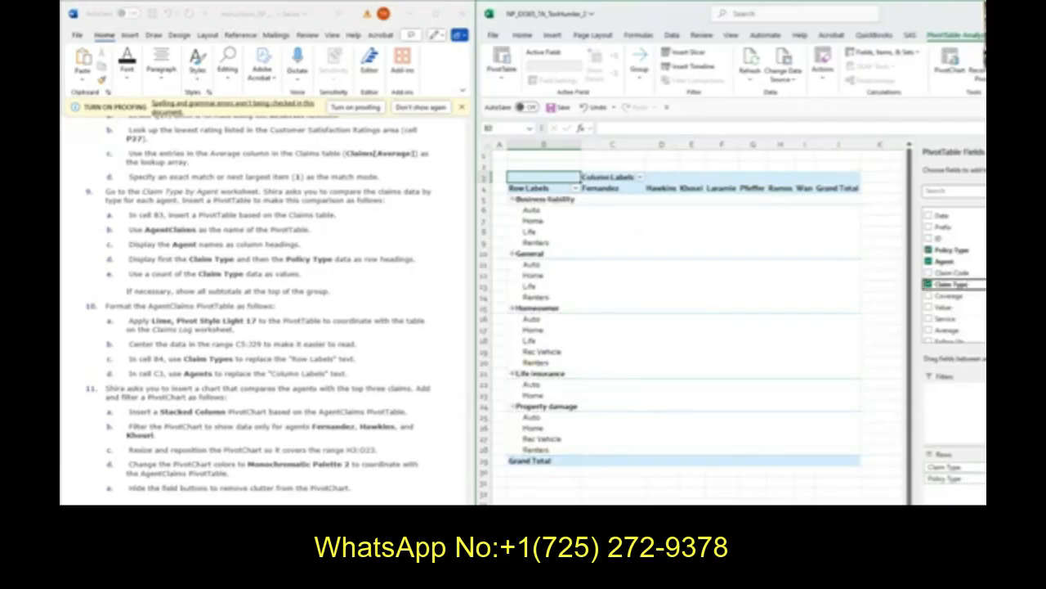
click(929, 286)
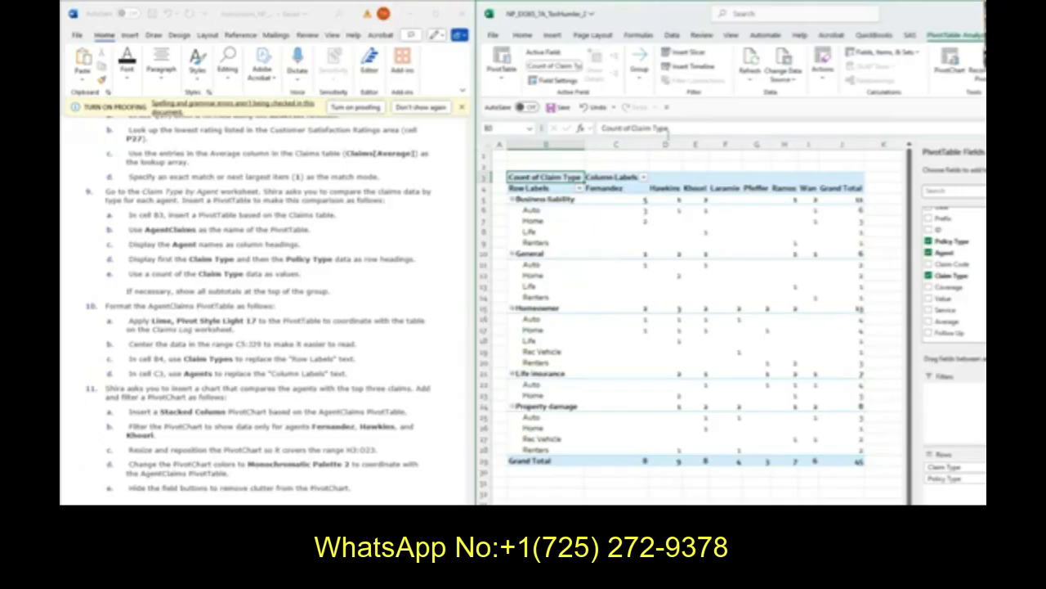
scroll(down, 3)
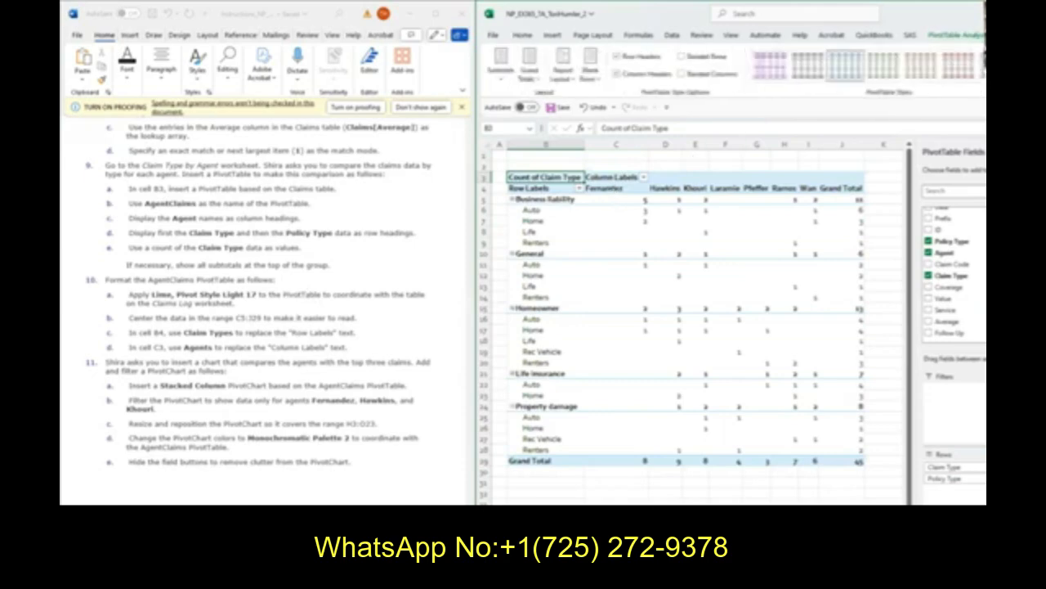
Step: Apply Pivot Style Light 17 and center the PivotTable data in C5:J29
click(891, 67)
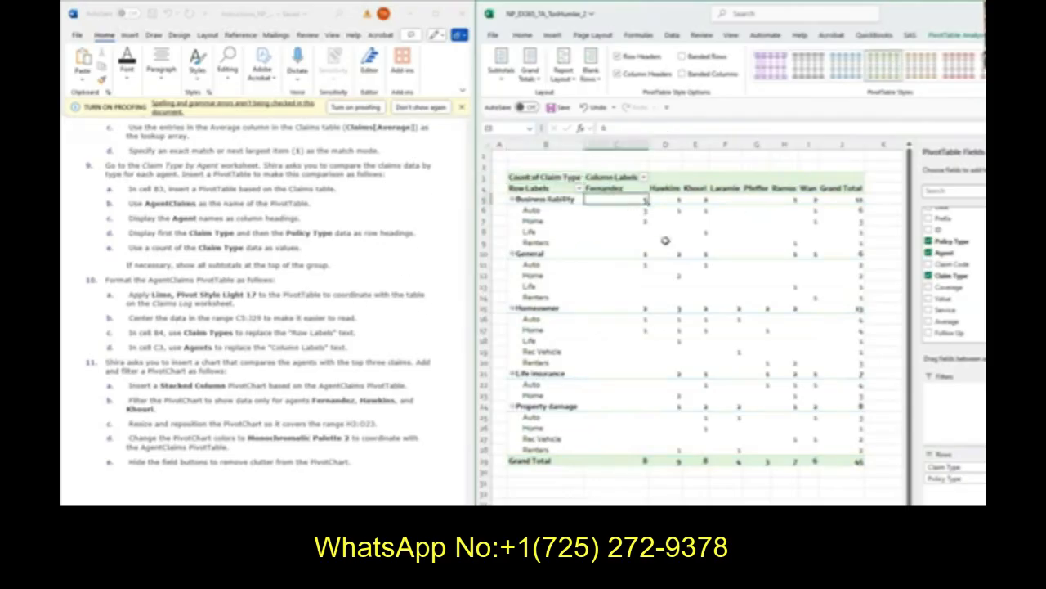
drag(616, 200, 836, 460)
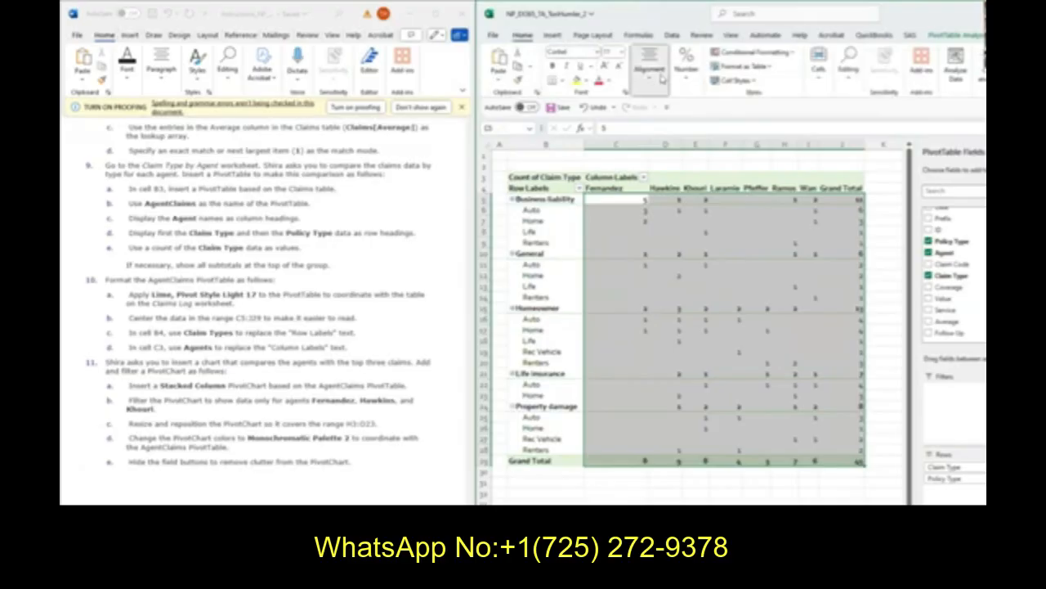
click(649, 69)
text(Agents)
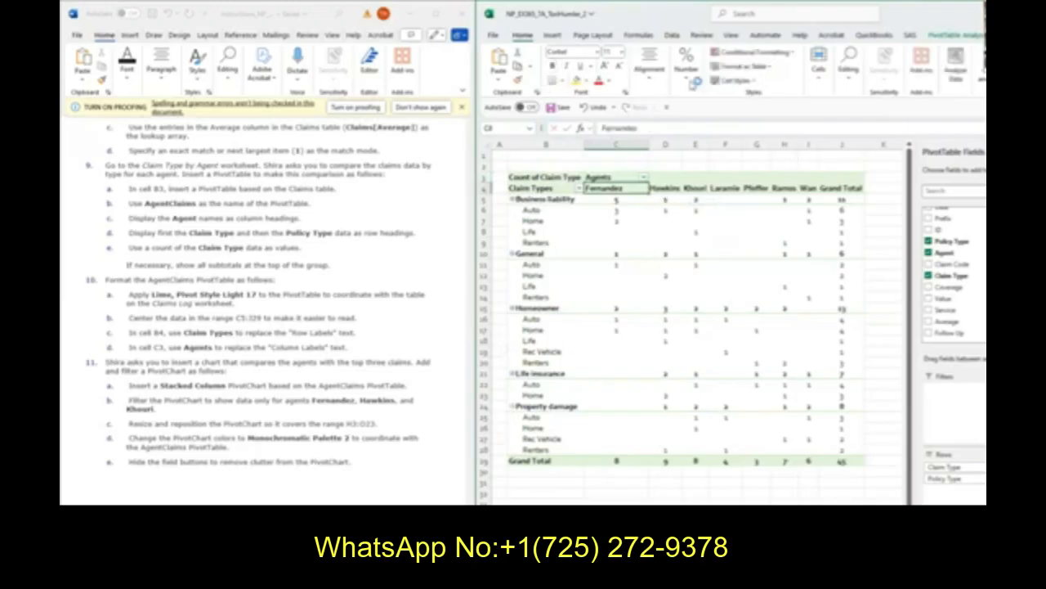
Step: Start a PivotChart for the AgentClaims PivotTable from the Insert ribbon
scroll(down, 3)
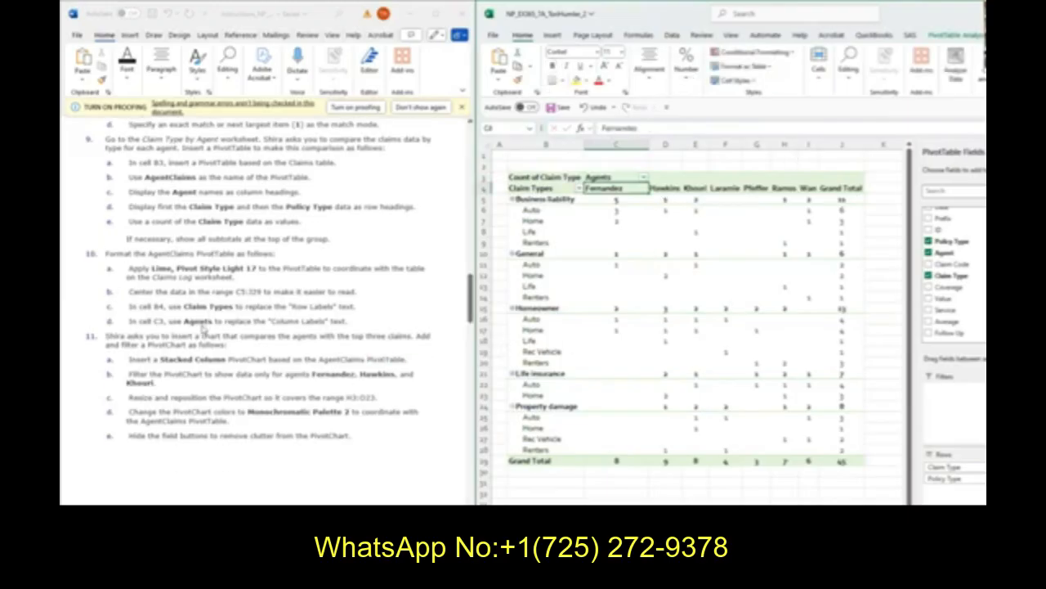
mouse_move(370, 345)
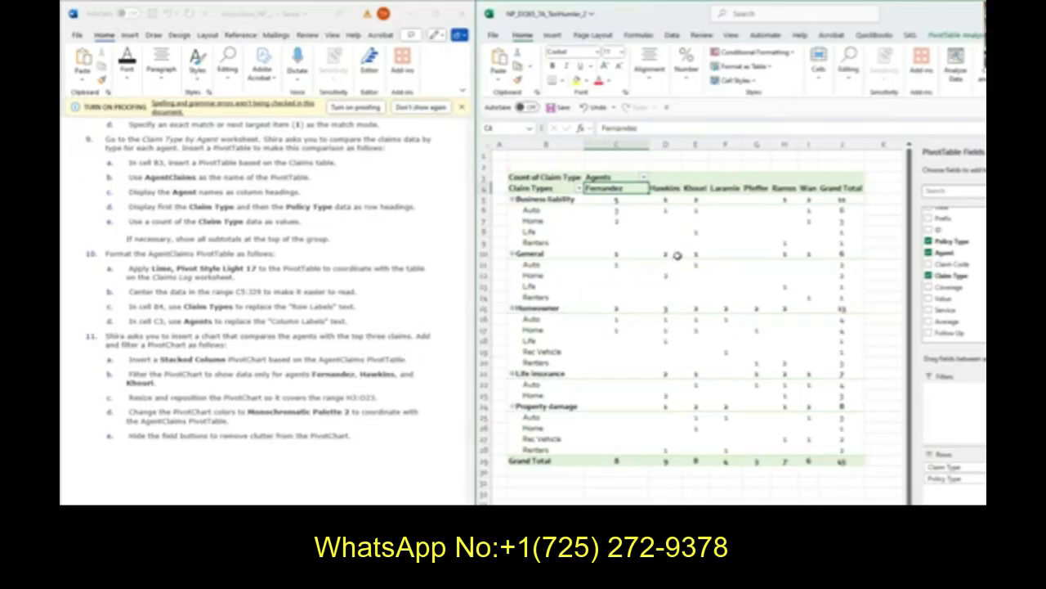
mouse_move(619, 461)
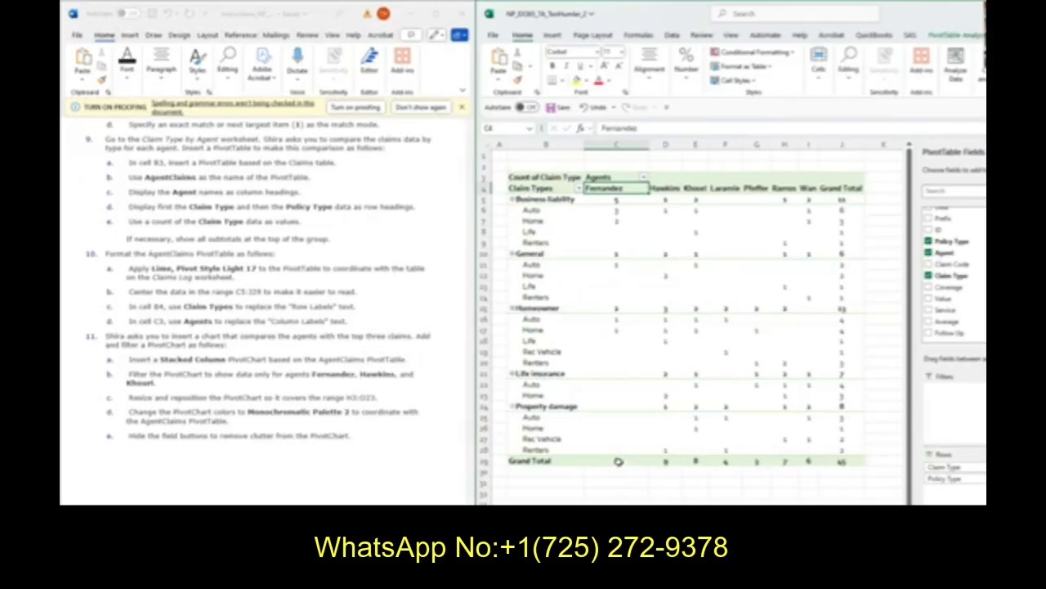
mouse_move(711, 467)
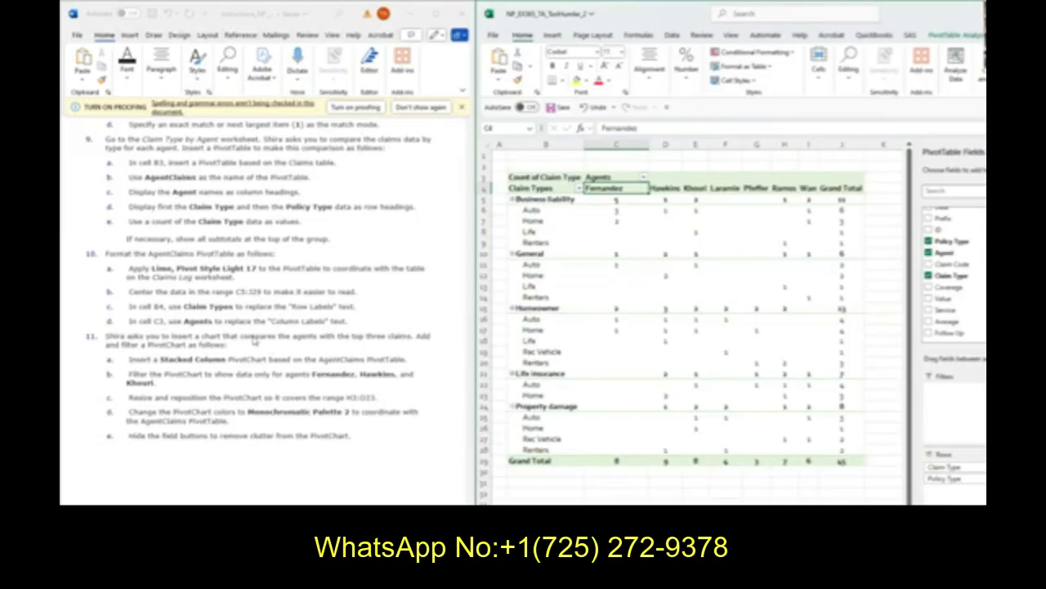
mouse_move(736, 152)
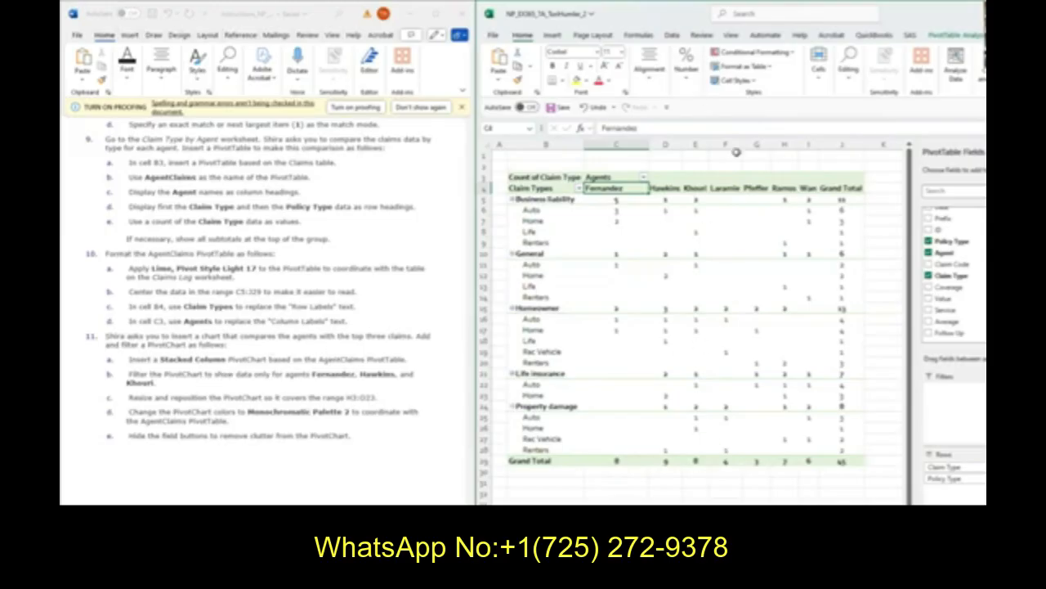
click(552, 35)
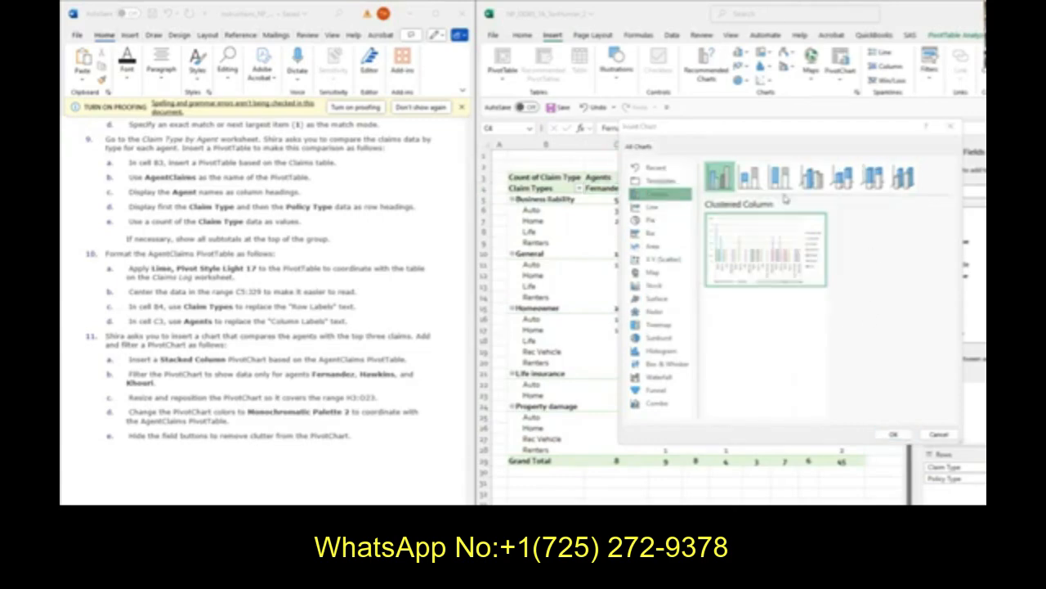
Step: Create a Stacked Column PivotChart and filter it to Fernandez, Hawkins and Khoury
click(744, 176)
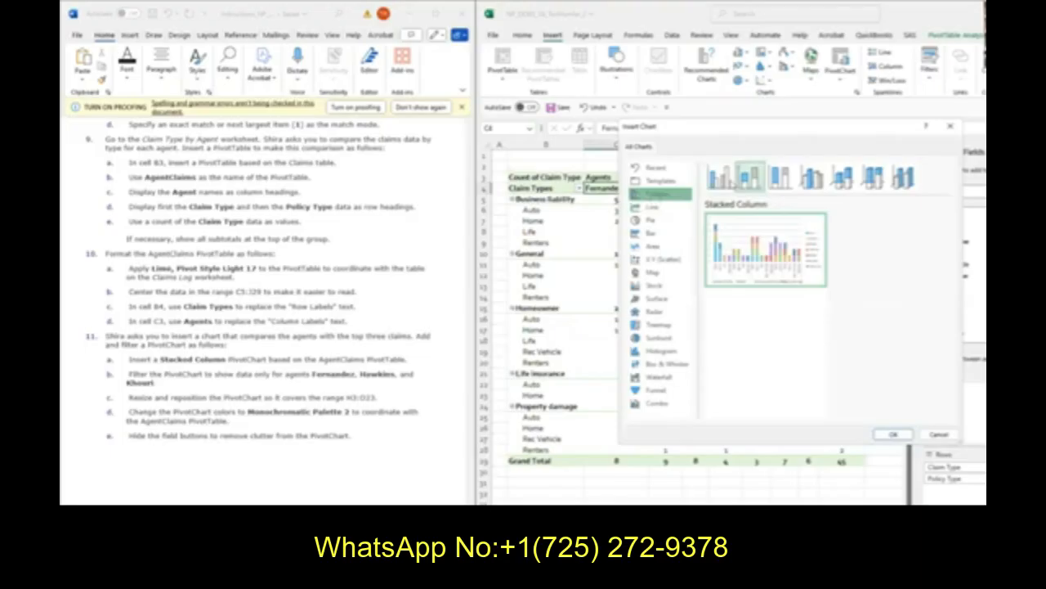
click(753, 177)
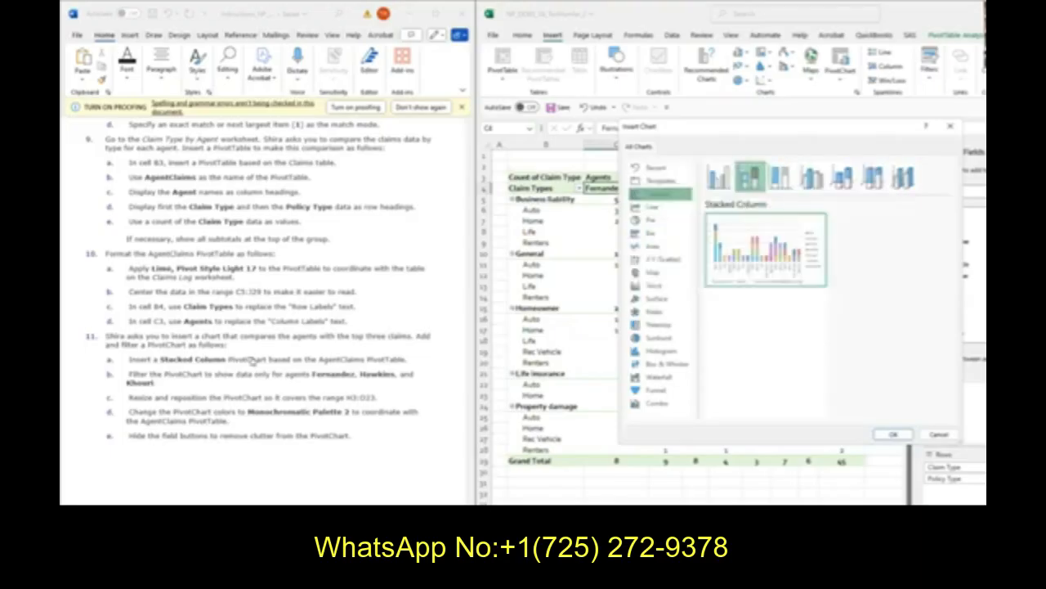
mouse_move(832, 349)
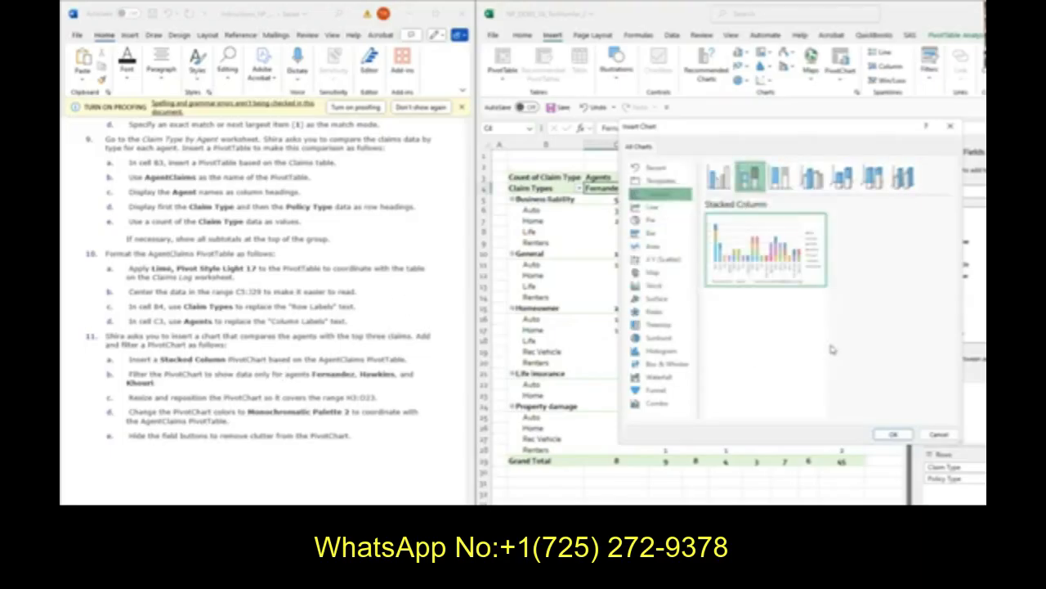
click(893, 434)
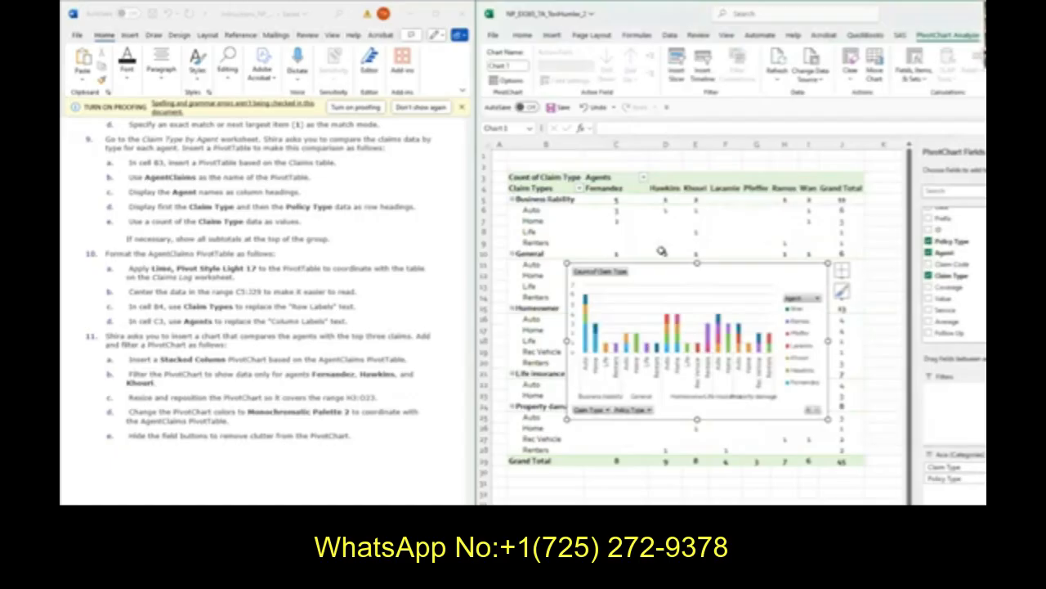
mouse_move(717, 373)
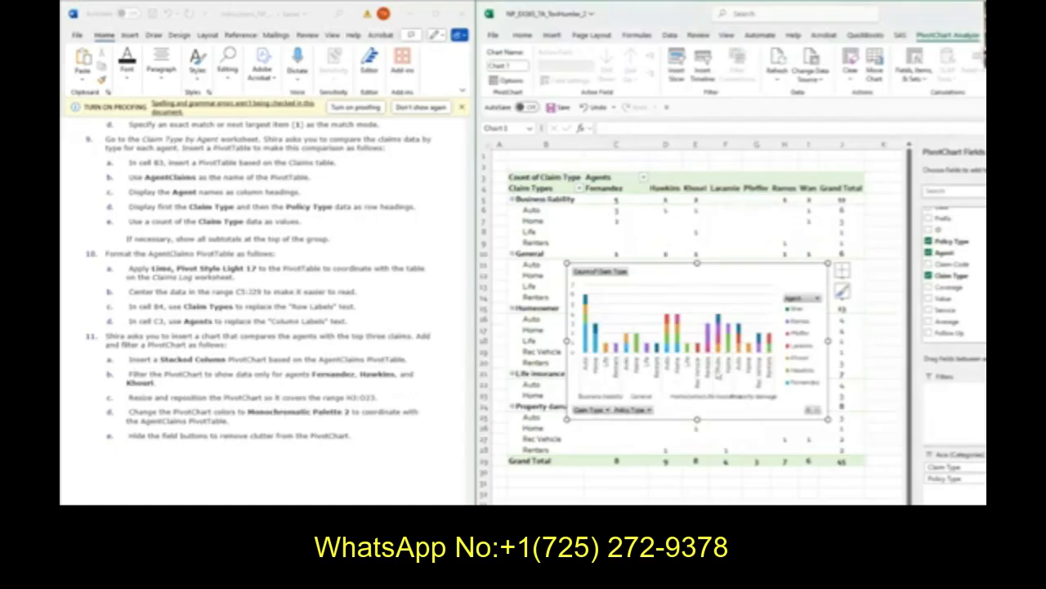
mouse_move(757, 287)
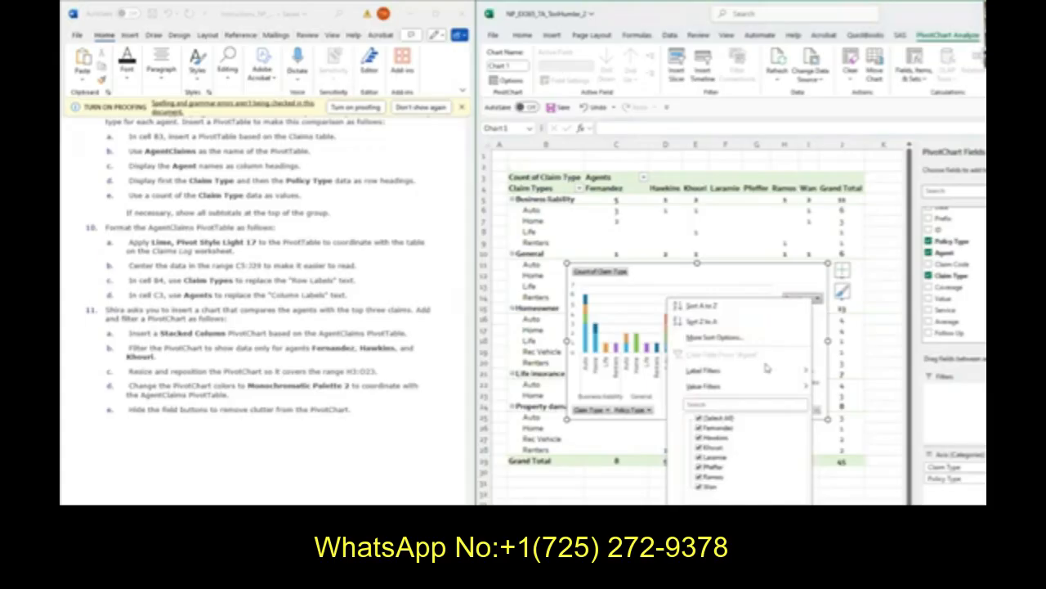
click(715, 418)
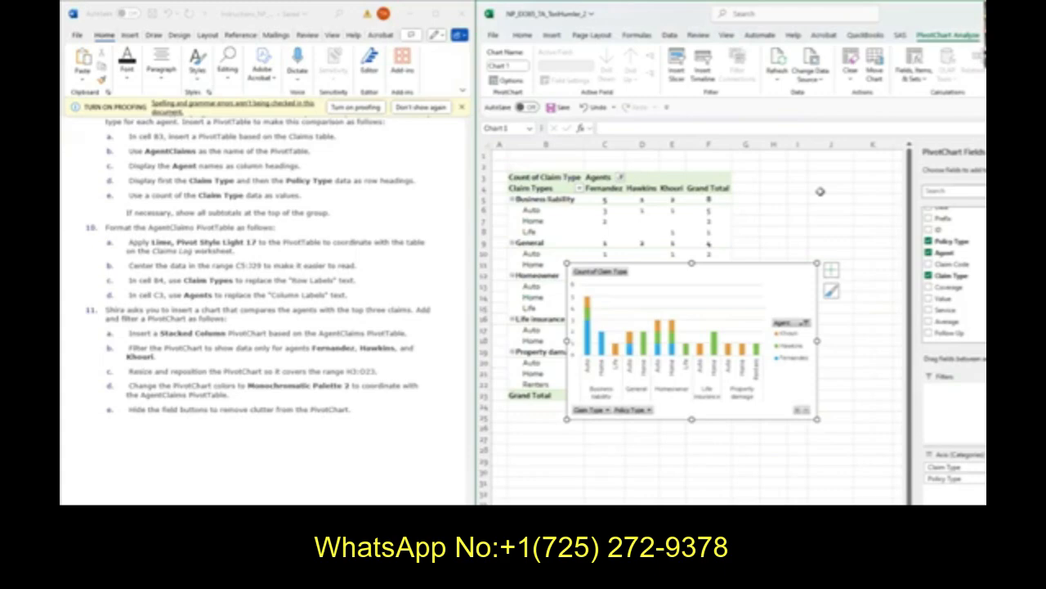
mouse_move(651, 254)
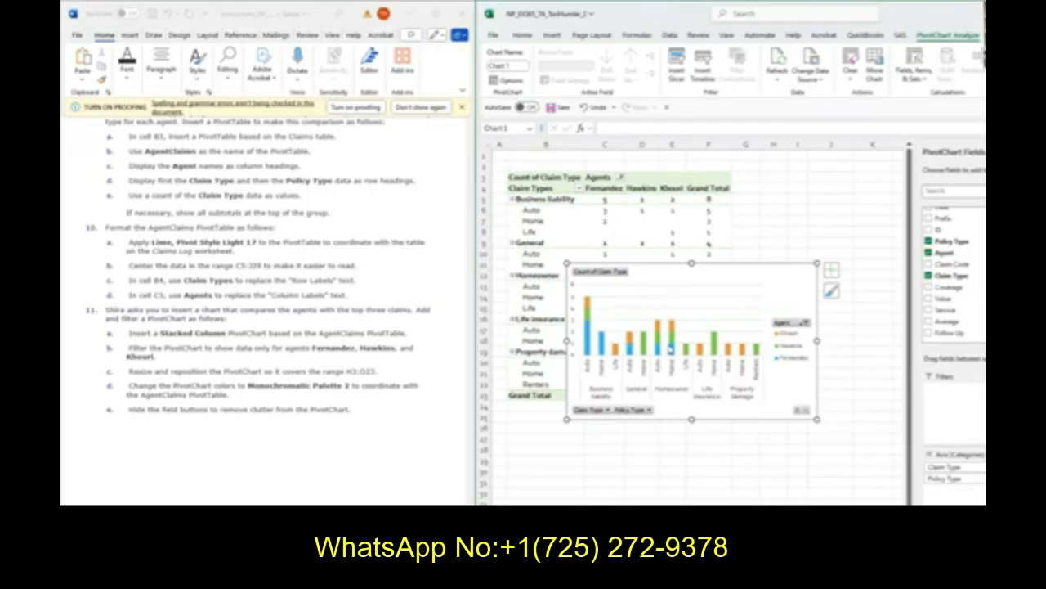
mouse_move(657, 280)
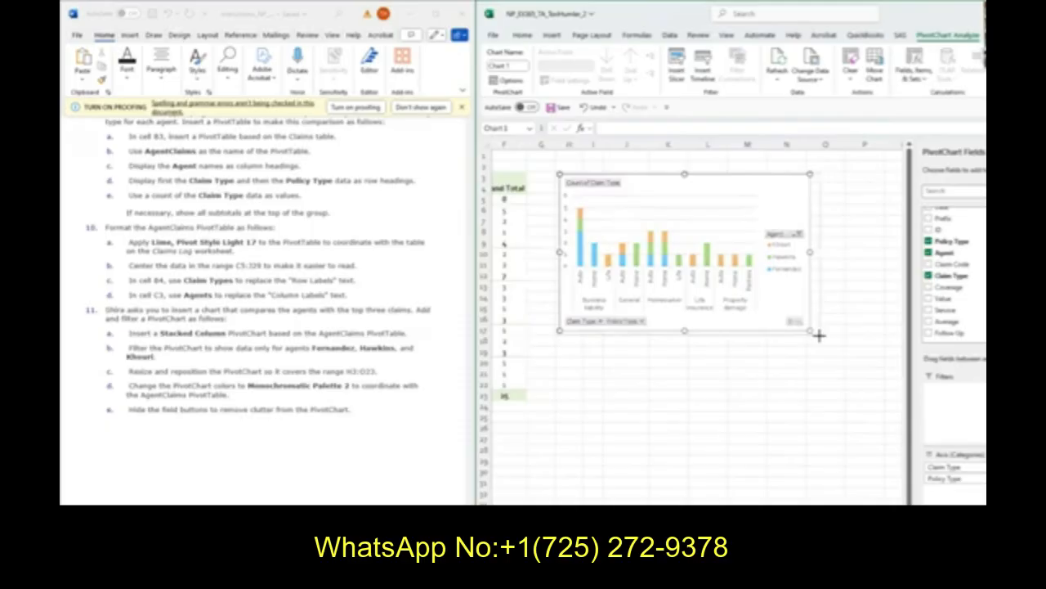
Step: Resize the PivotChart to cover H3:O23 beside the table
drag(811, 332, 824, 394)
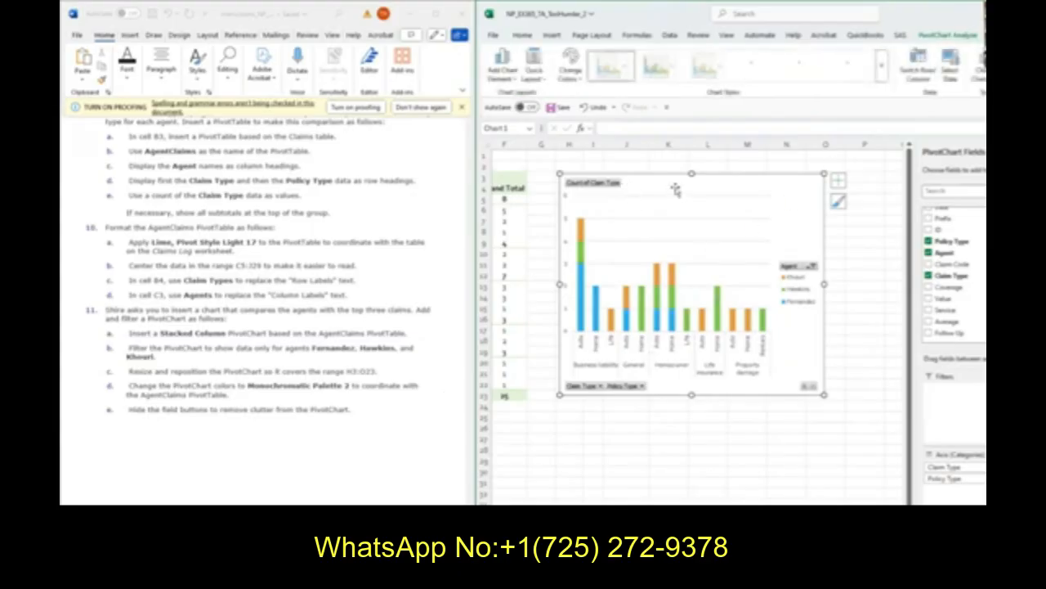
Step: Recolour the PivotChart with Monochromatic Palette 2 green shades
click(570, 64)
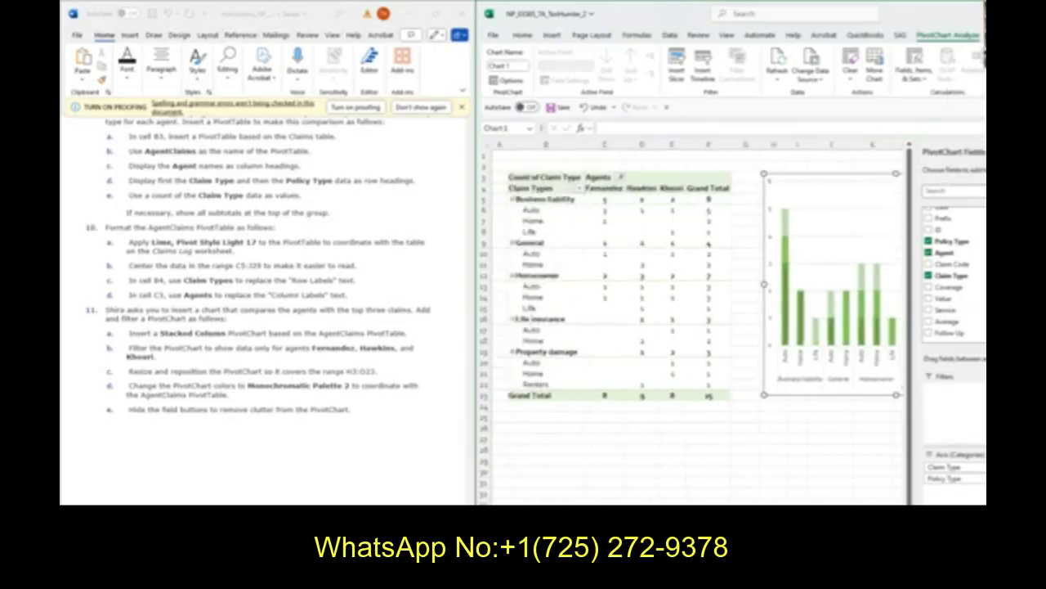
Step: Insert a PivotTable from Claims at B3 of Ratings by Claim Type and name it MonthlyRatings
scroll(down, 3)
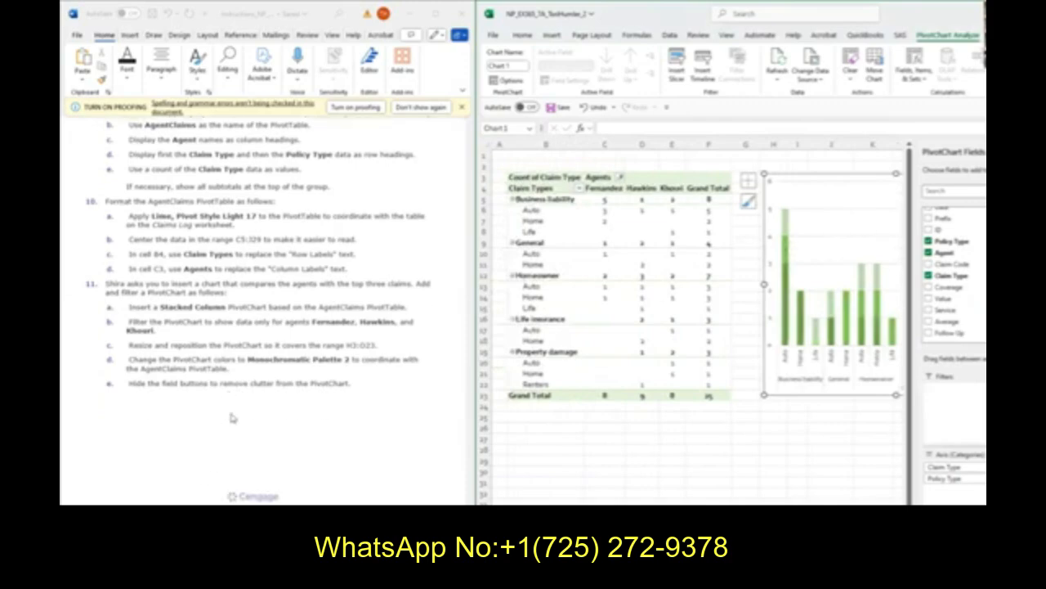
scroll(down, 3)
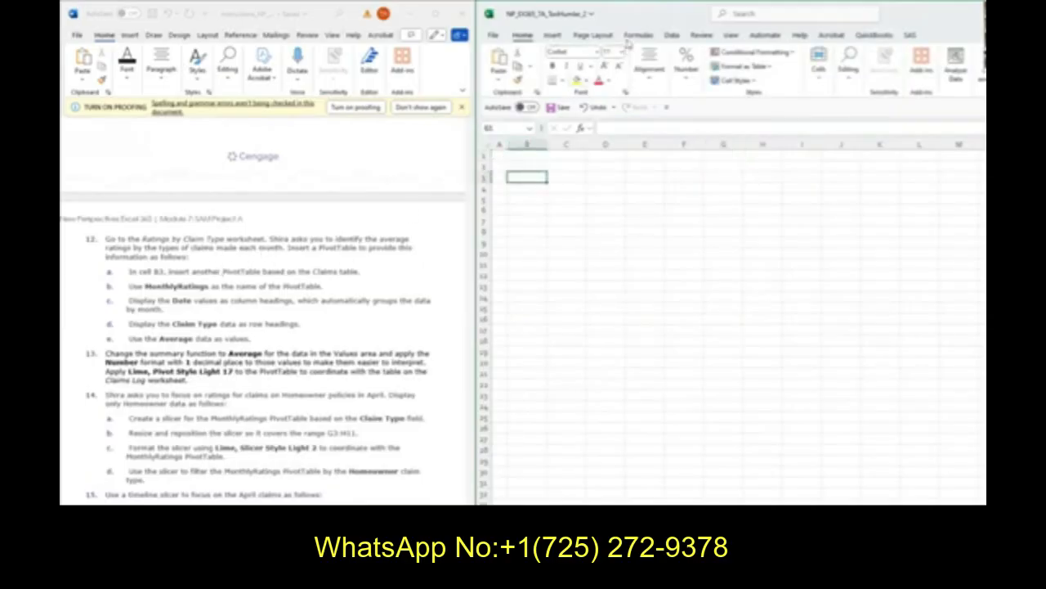
click(552, 34)
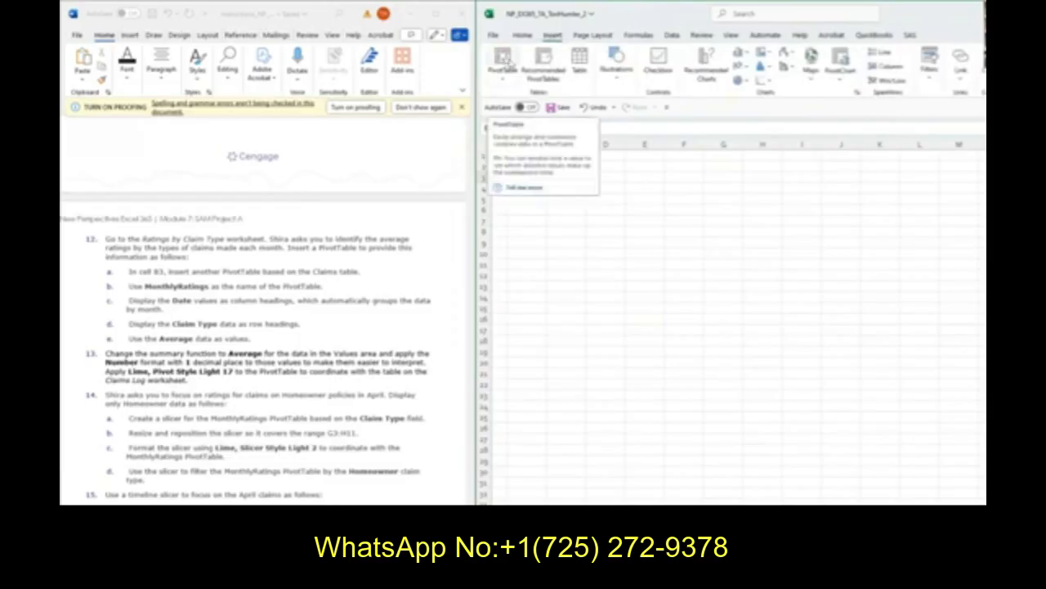
click(502, 59)
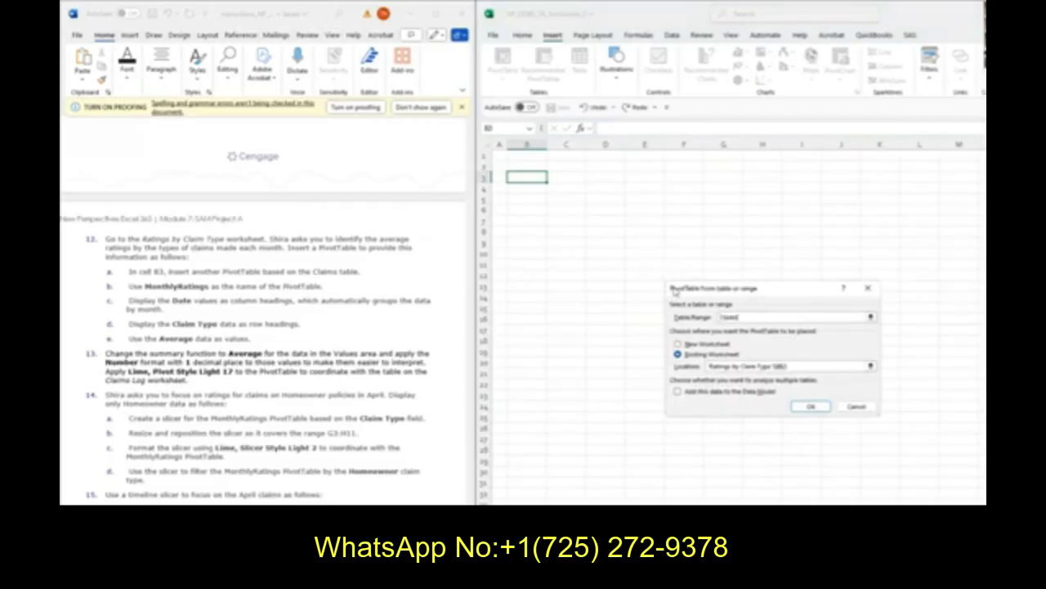
click(810, 406)
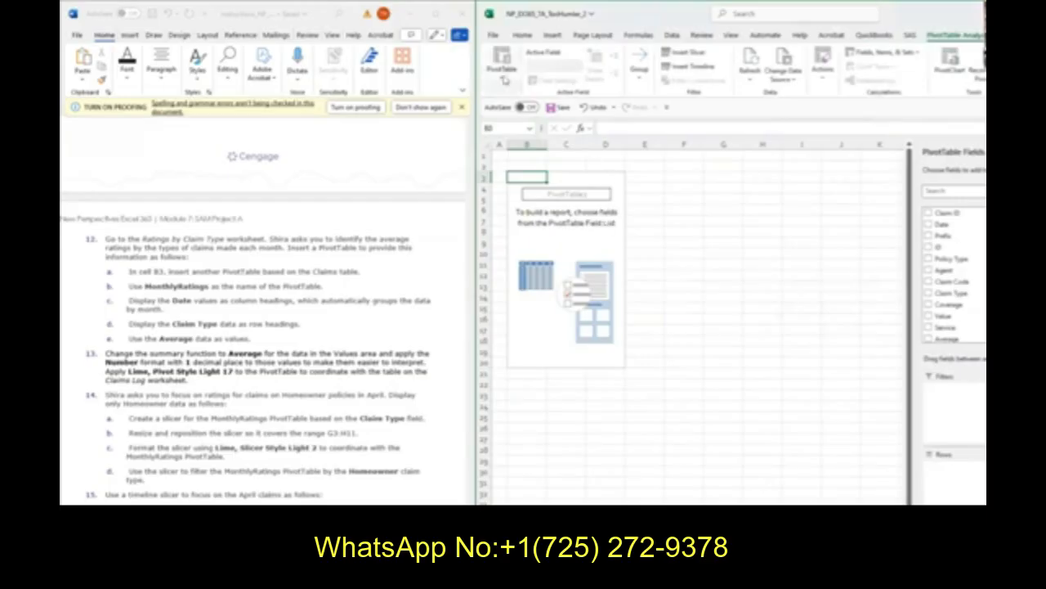
click(502, 65)
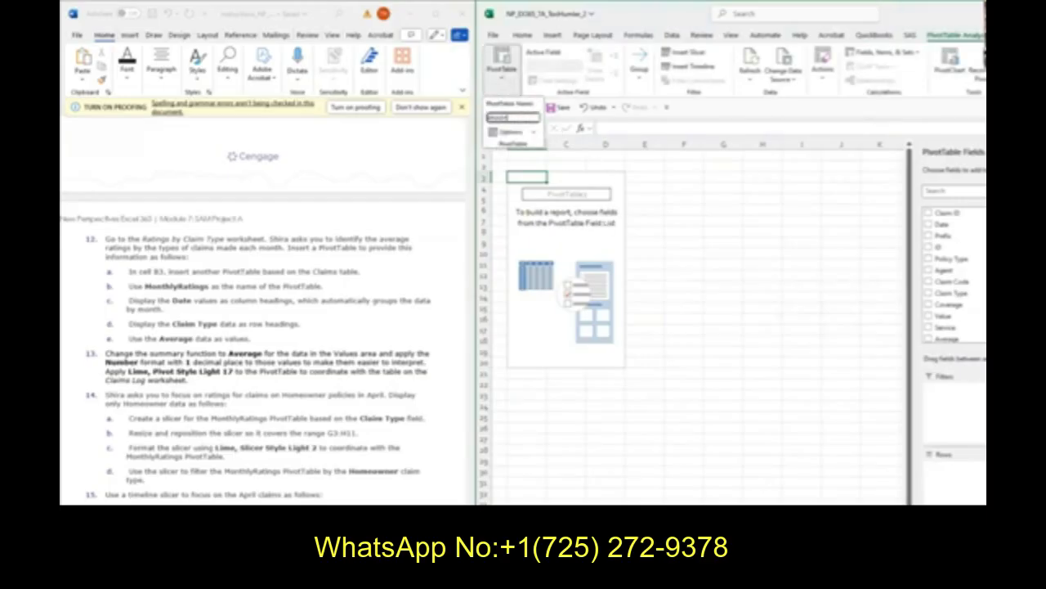
text(MonthlyRatings)
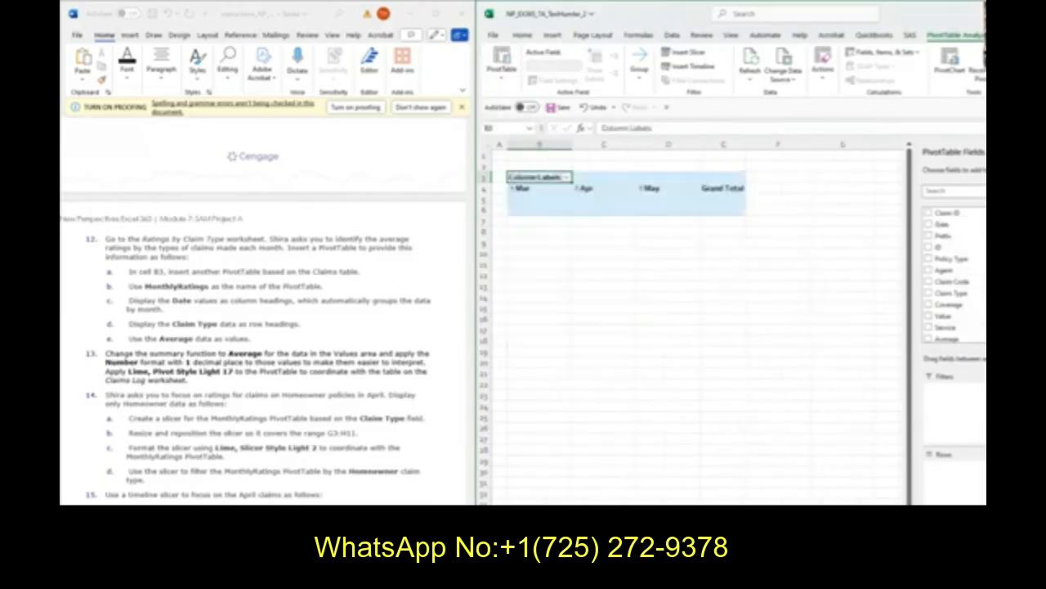
Step: Add Claim Type as rows and the Average ratings field as values
click(929, 224)
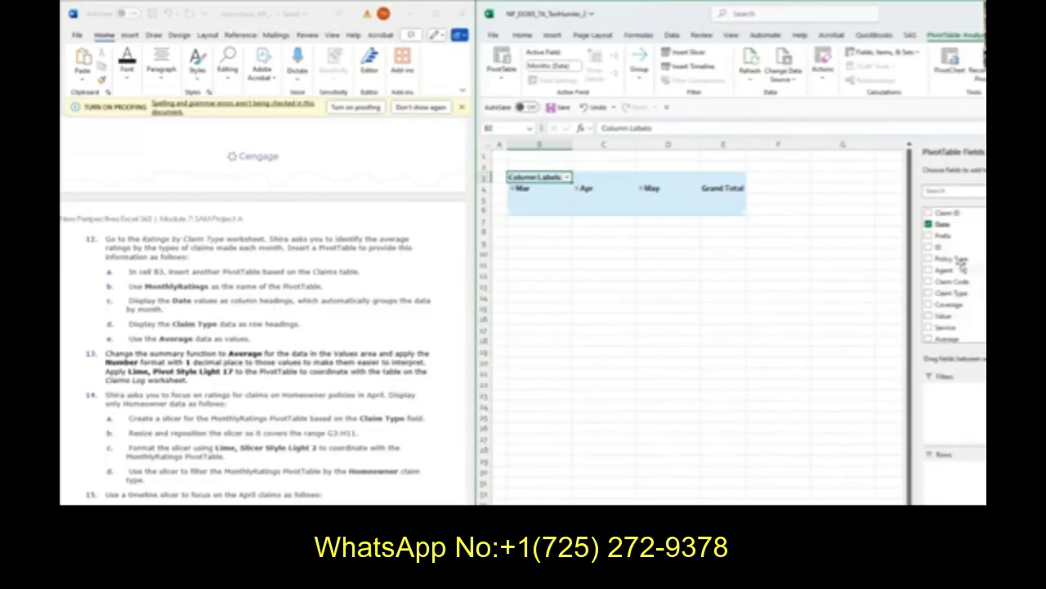
click(951, 292)
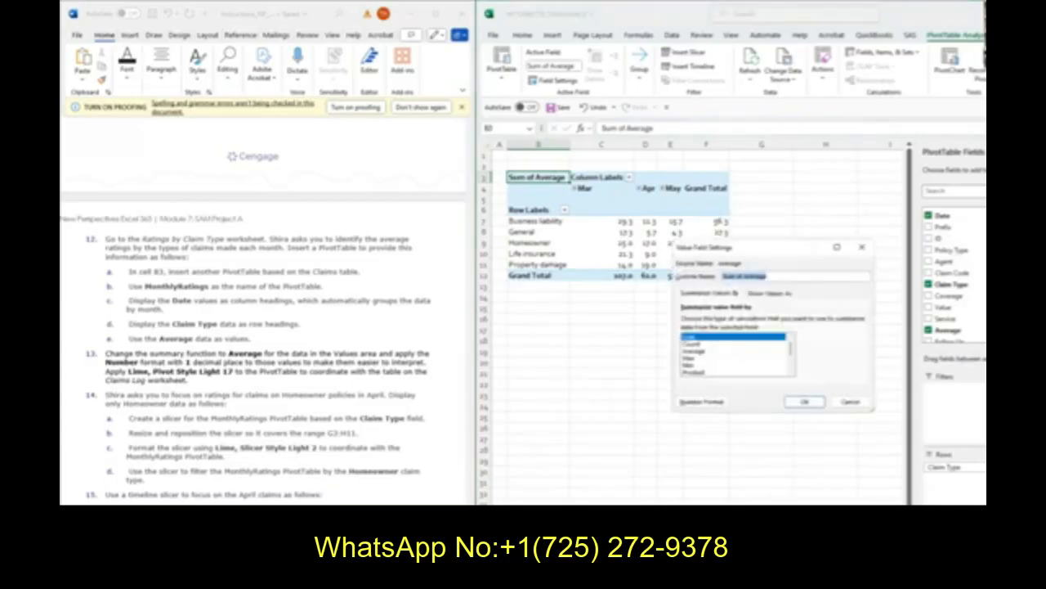
Step: Summarize the ratings by Average, formatted as Number with 1 decimal place
click(694, 350)
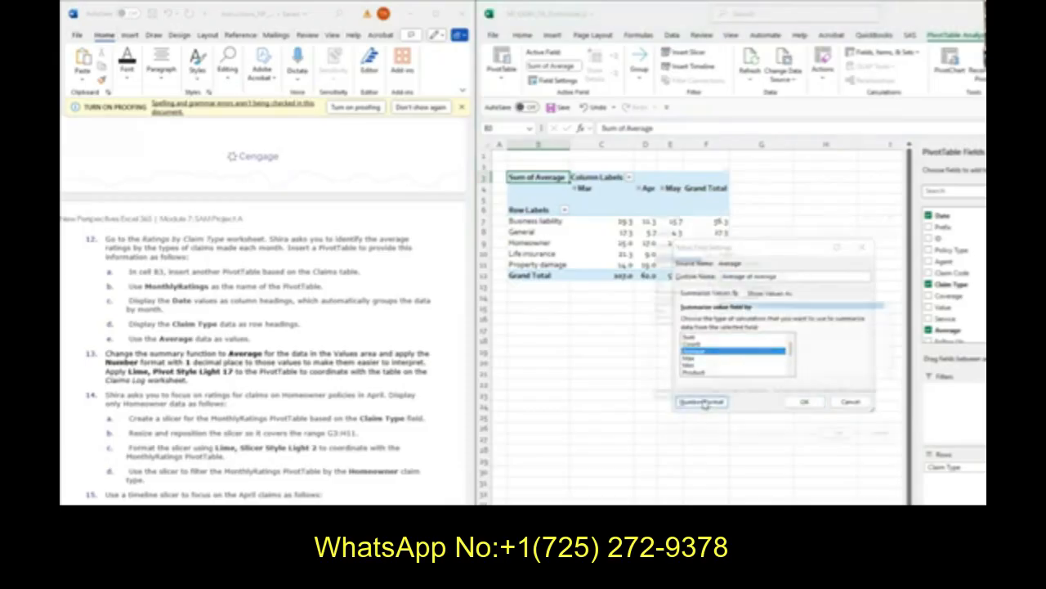
click(701, 402)
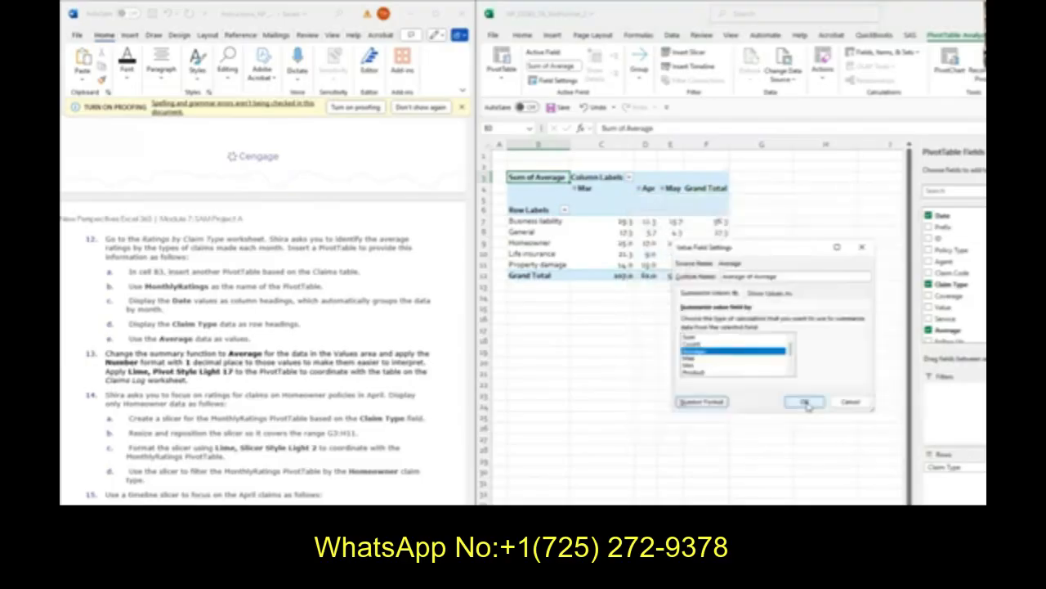
click(806, 401)
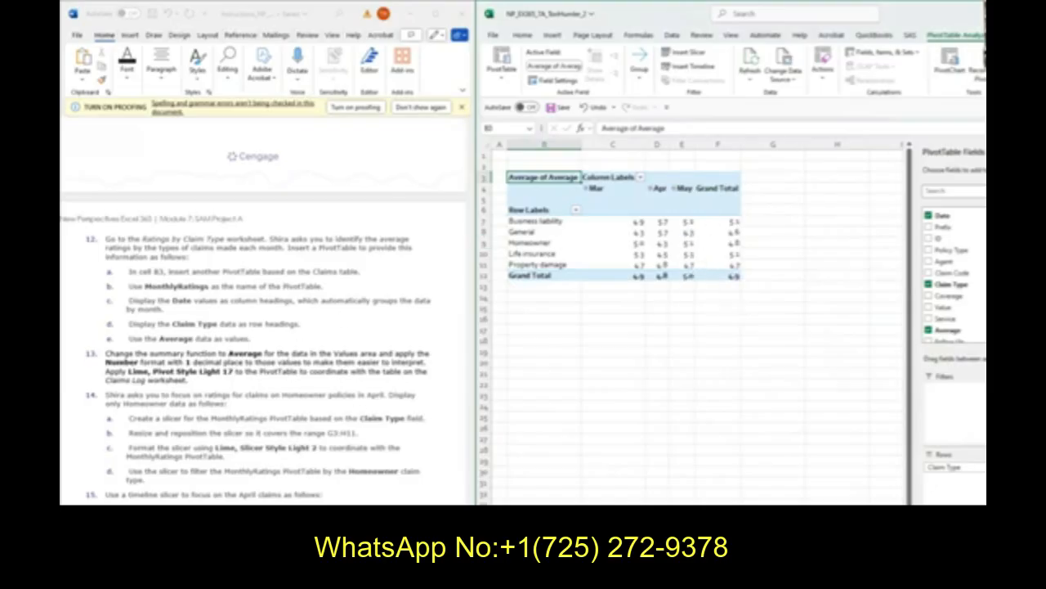
Step: Apply the Lime, Pivot Style Light 17 style to the MonthlyRatings PivotTable
click(954, 35)
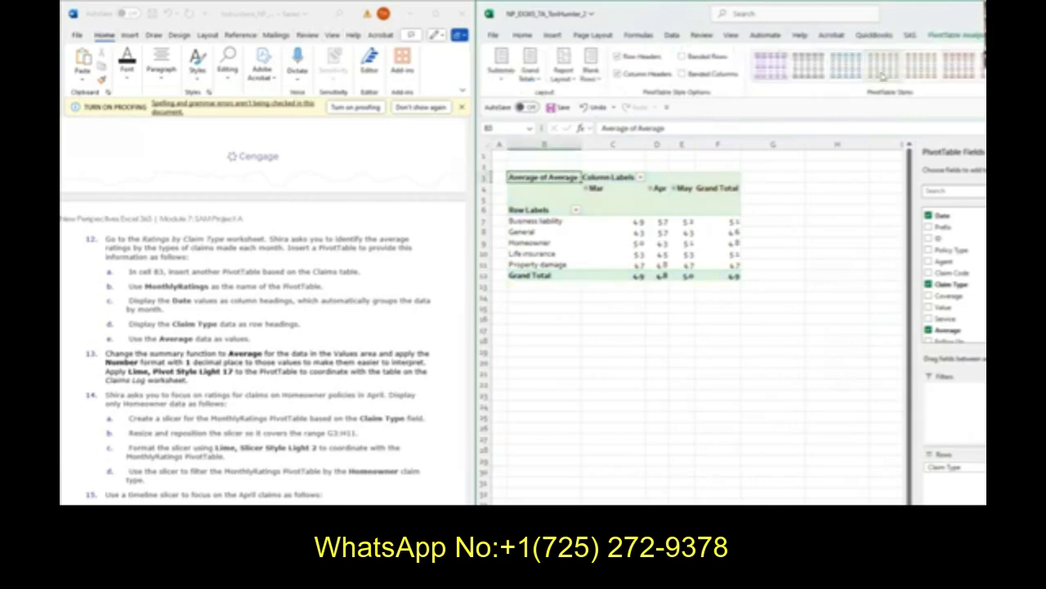
scroll(down, 3)
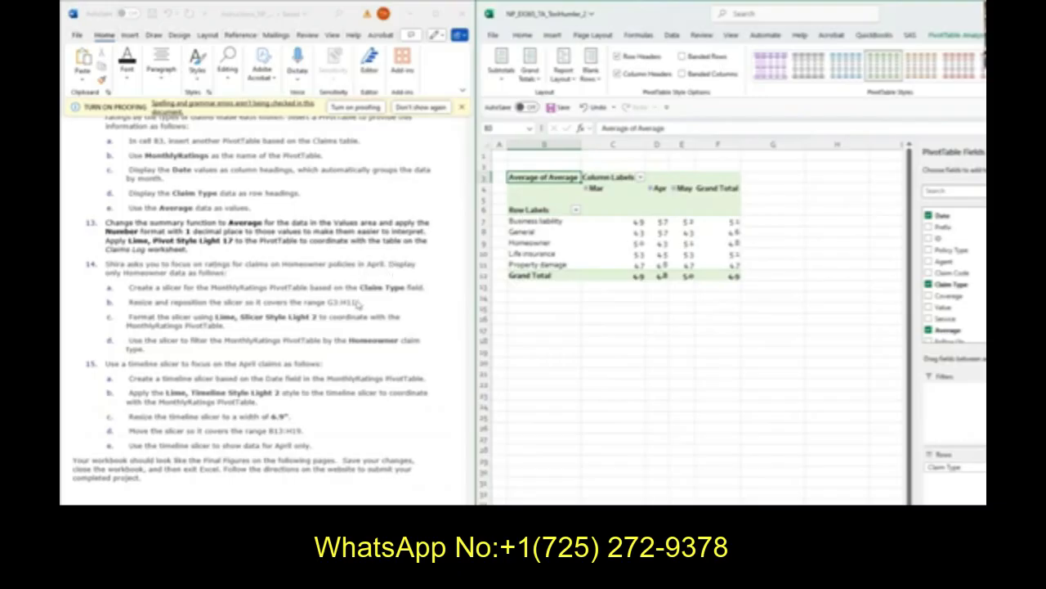
Step: Insert a Claim Type slicer for the MonthlyRatings PivotTable
click(932, 35)
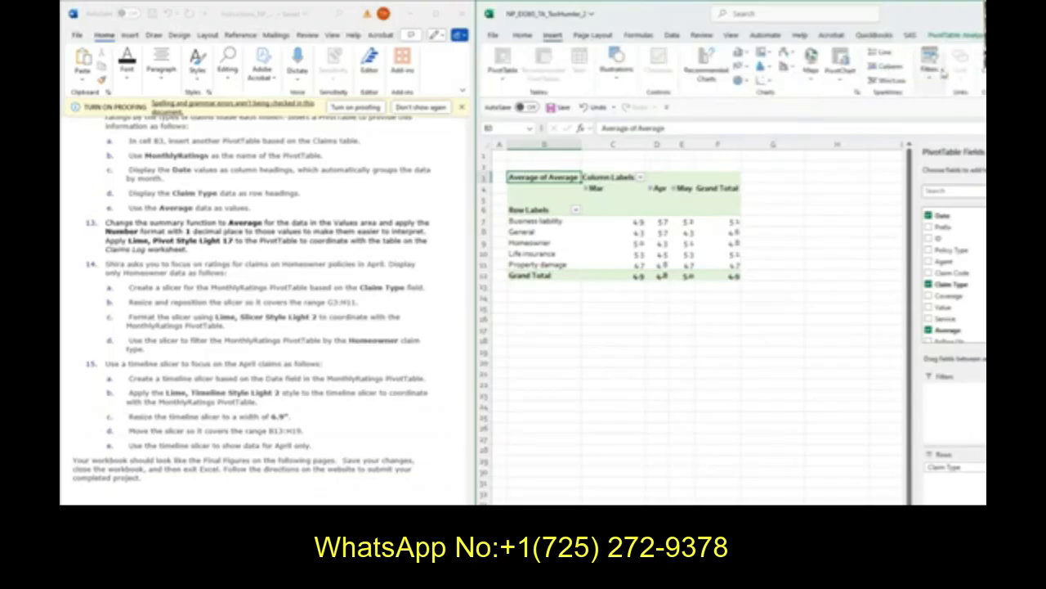
click(955, 35)
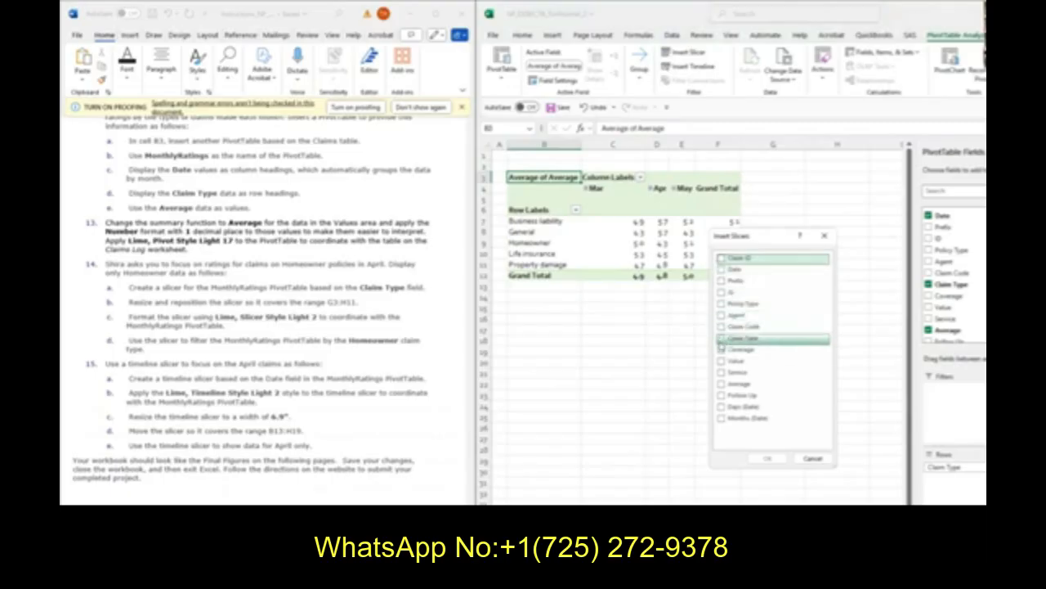
click(766, 458)
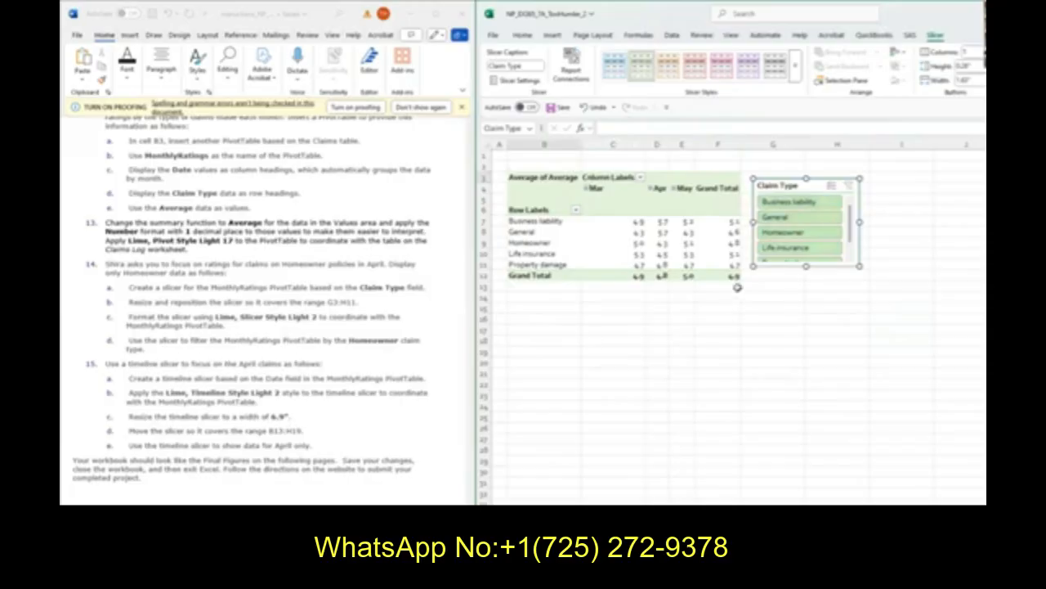
Step: Filter the PivotTable to Homeowner claims using the slicer
click(782, 232)
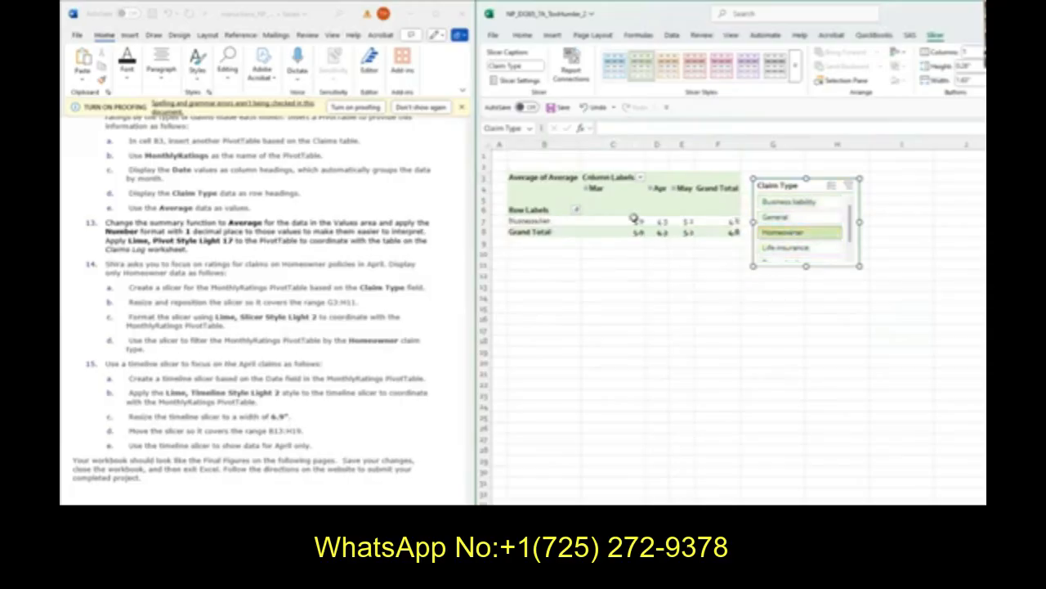
click(782, 233)
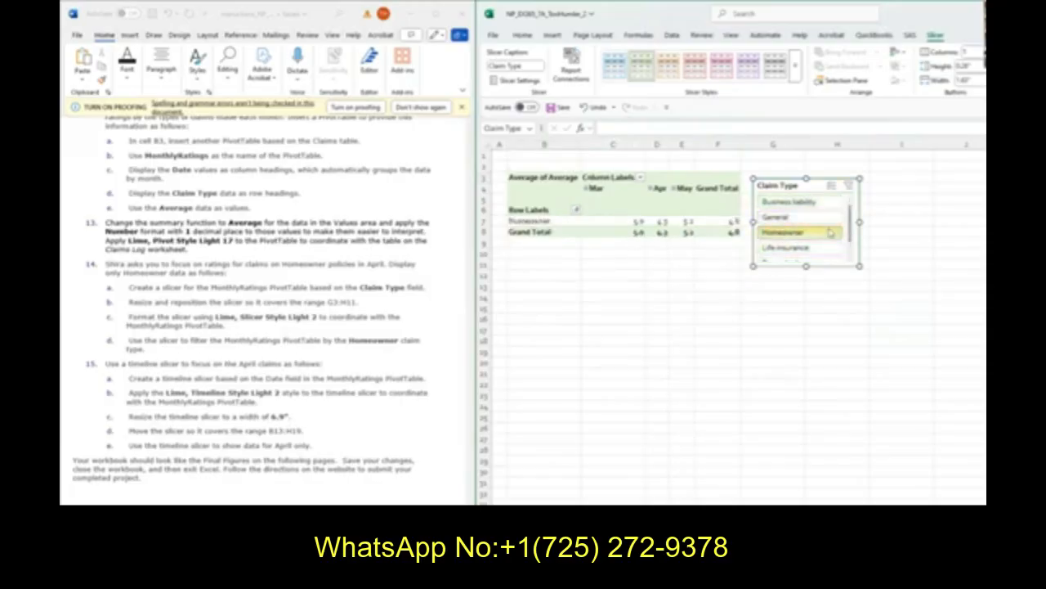
scroll(down, 3)
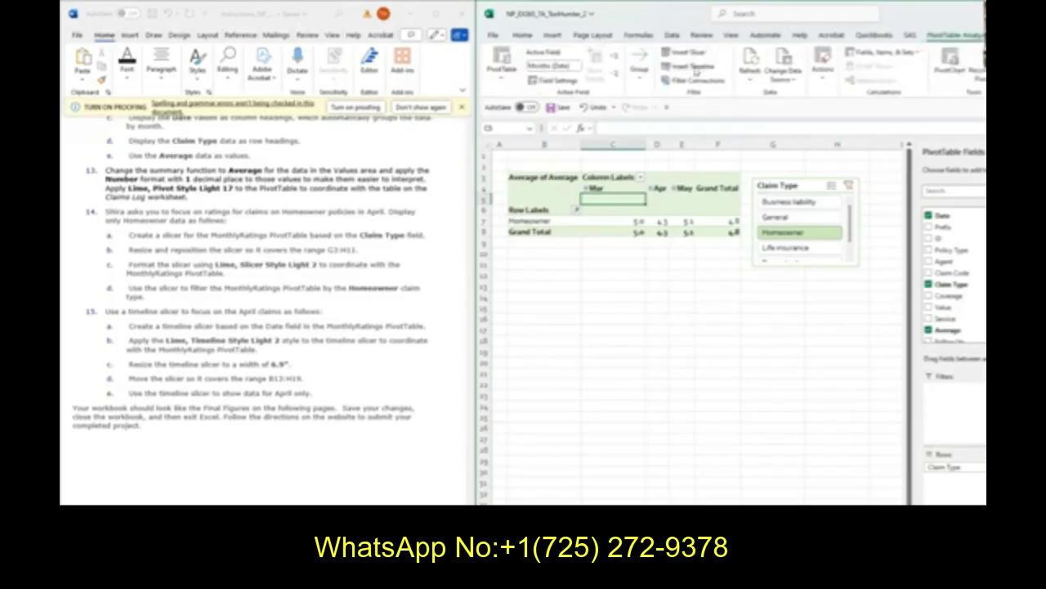
mouse_move(689, 53)
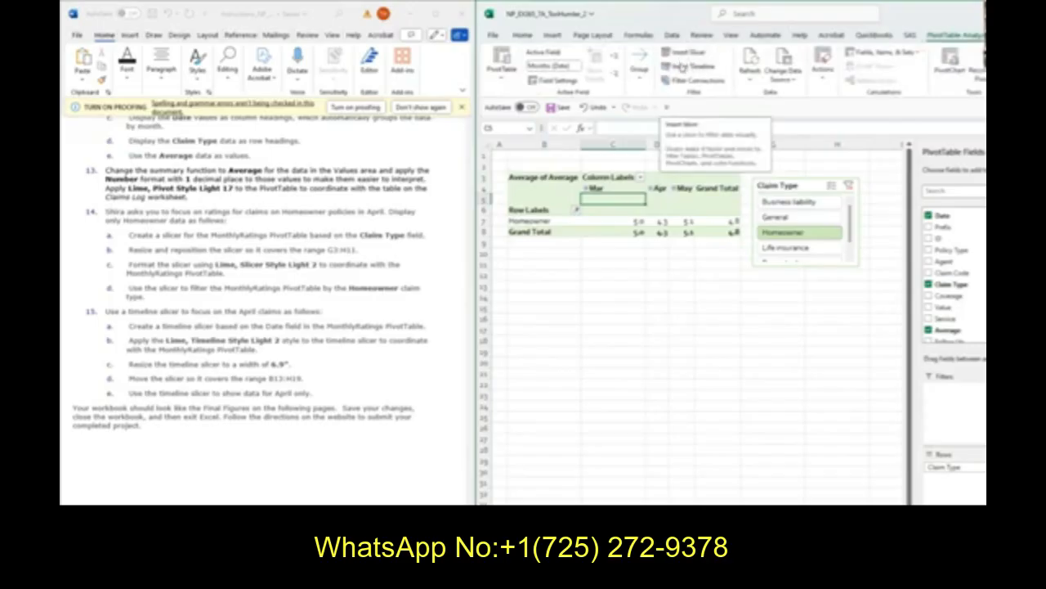
Step: Insert a Date timeline styled Lime Timeline Style Light 2 and filter it to April
click(694, 66)
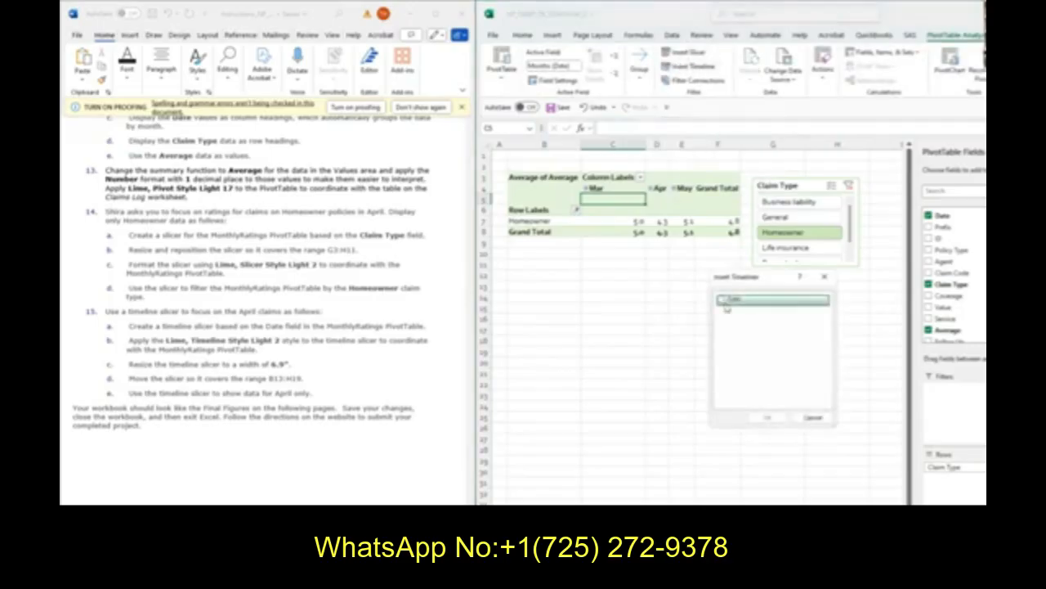
click(767, 417)
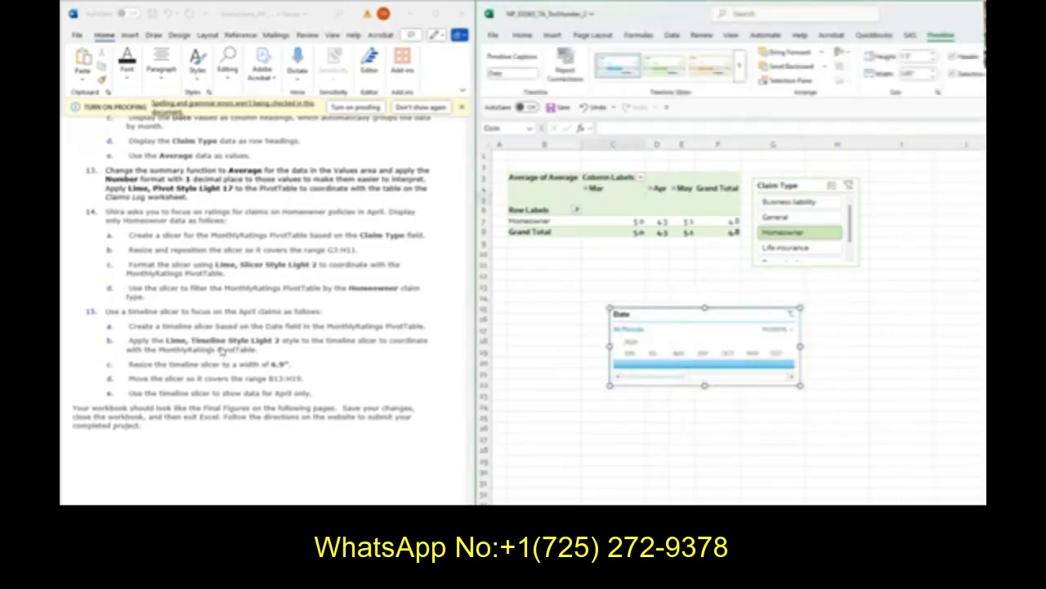
click(662, 67)
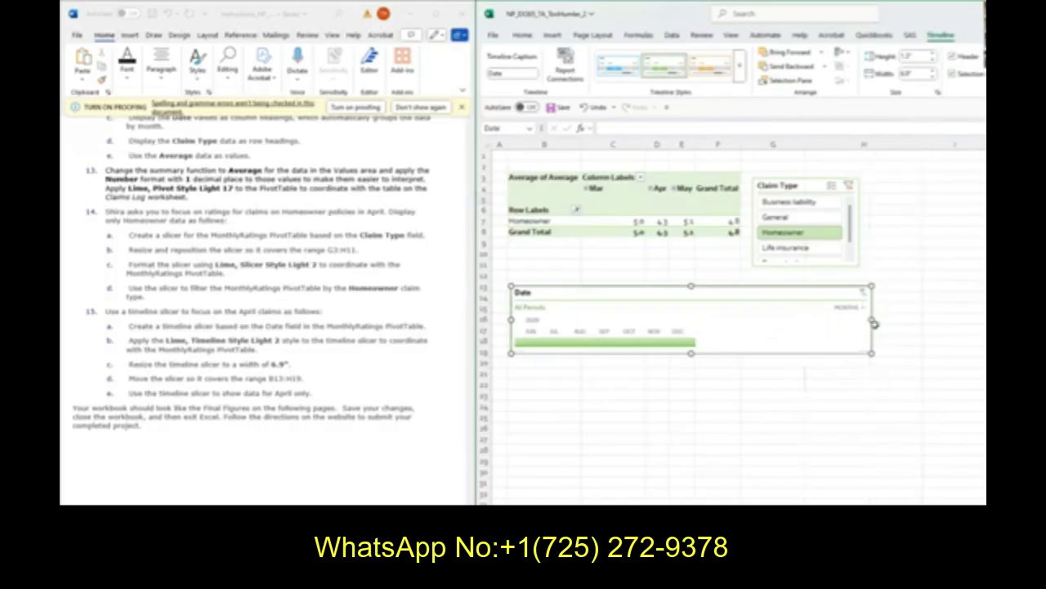
mouse_move(876, 143)
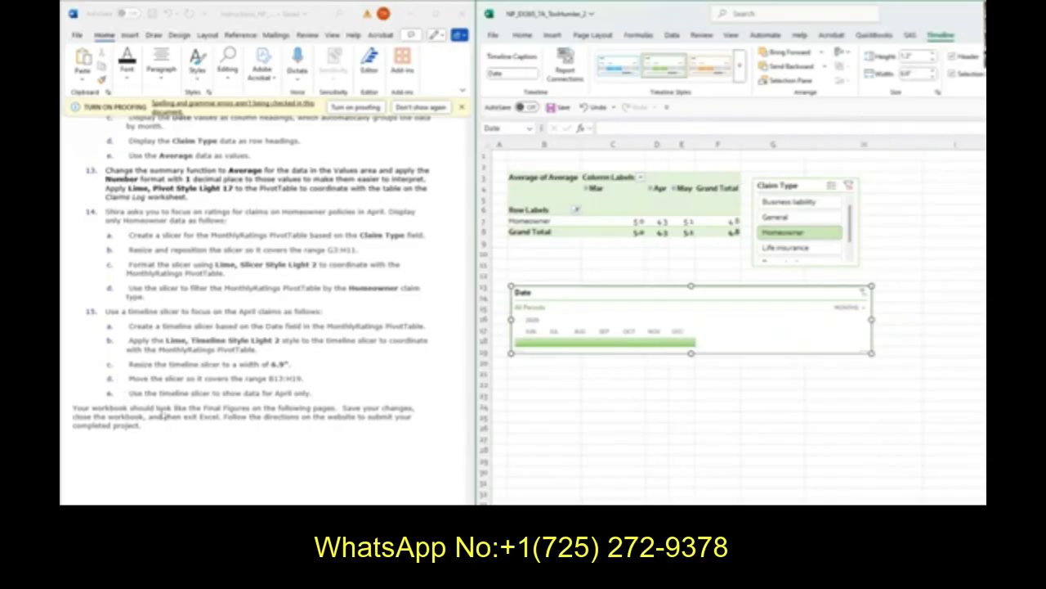
mouse_move(613, 294)
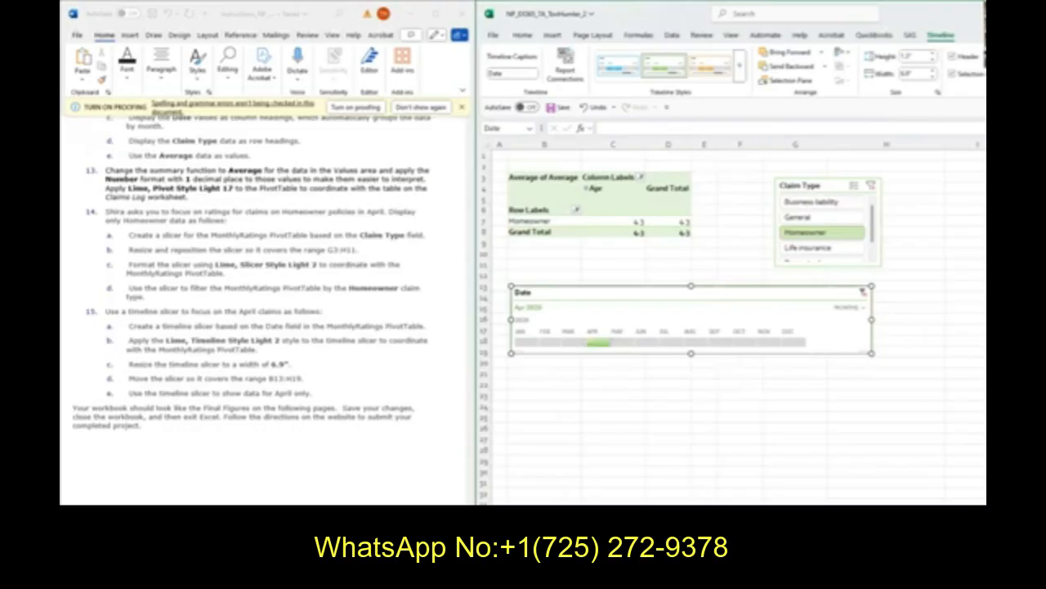
scroll(down, 3)
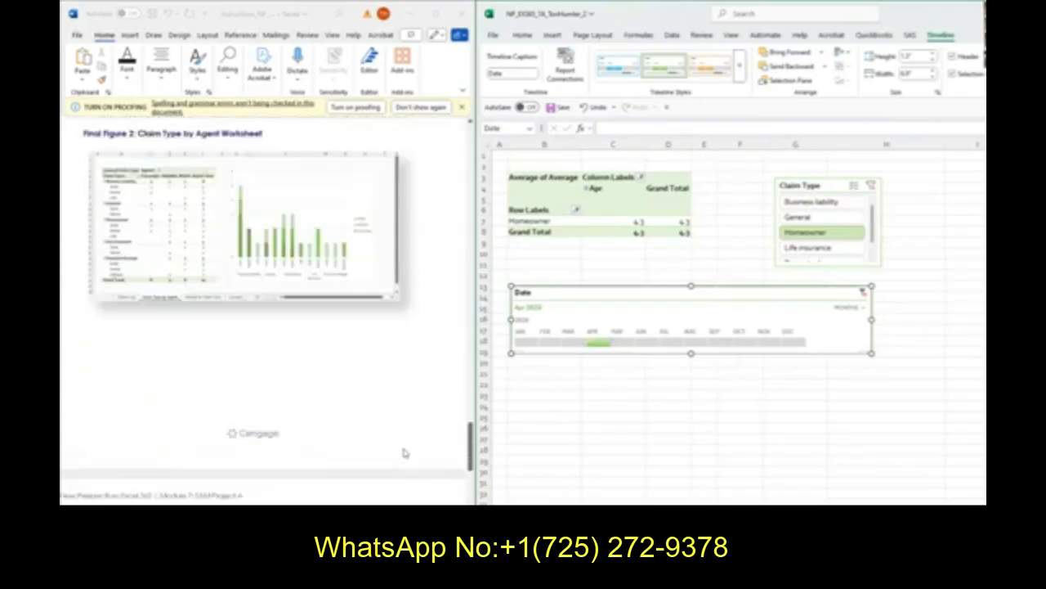
scroll(down, 3)
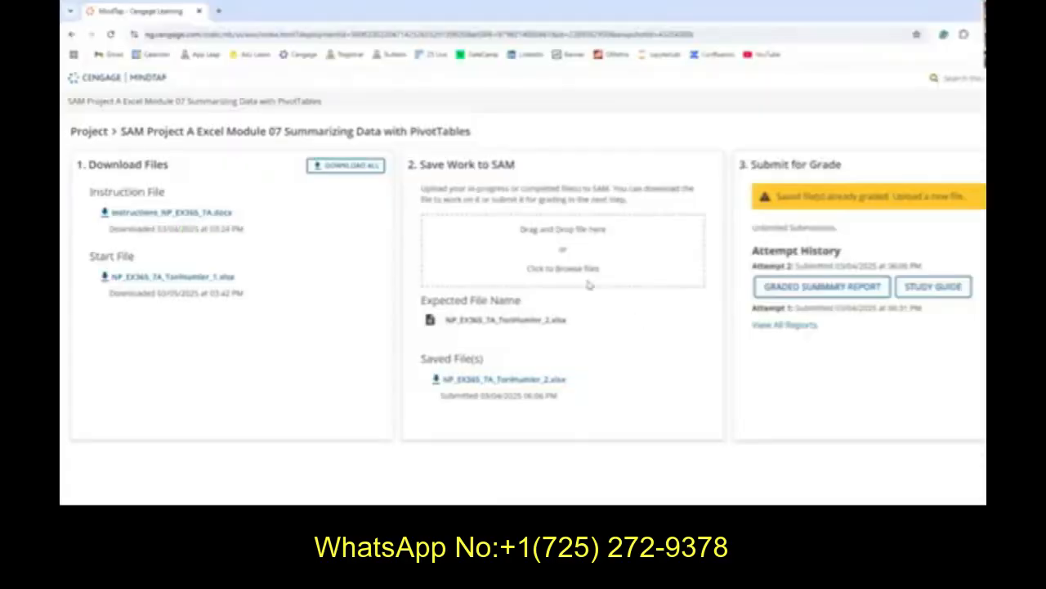
Step: Open the Graded Summary Report showing submission 3 scored 20 out of 20
click(563, 268)
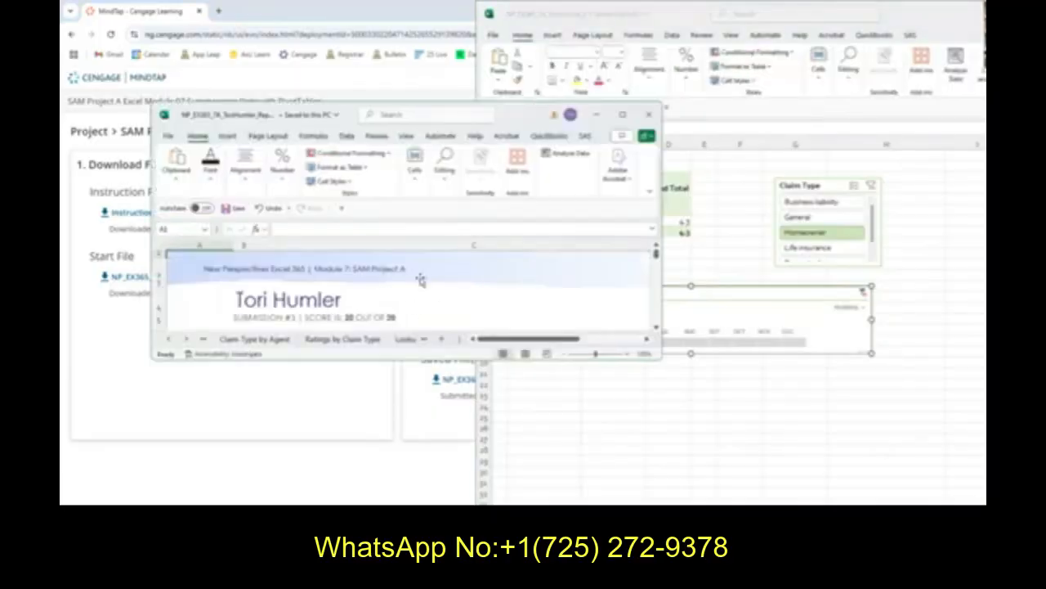
mouse_move(286, 354)
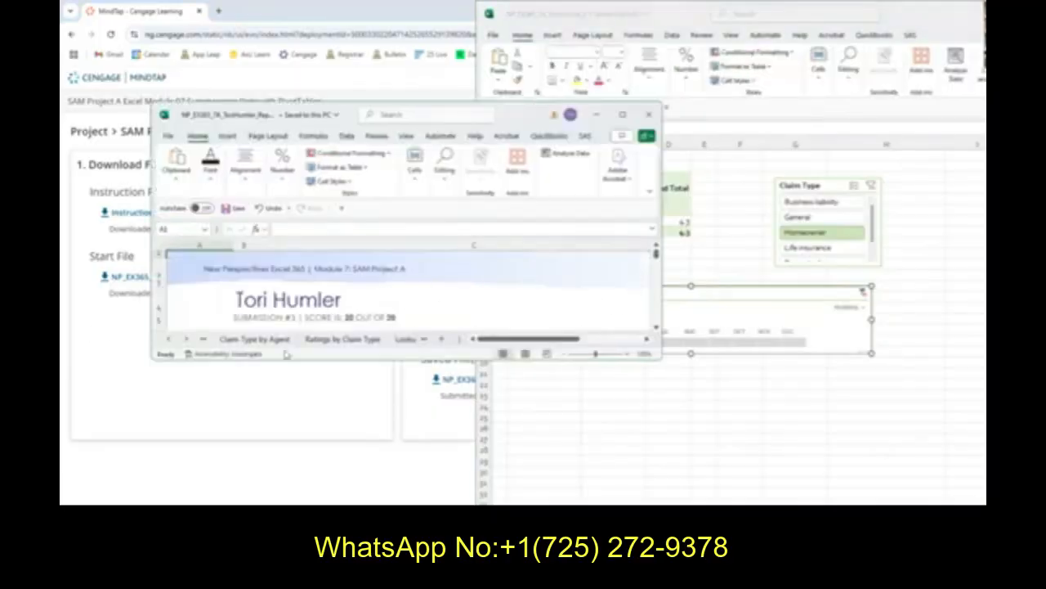